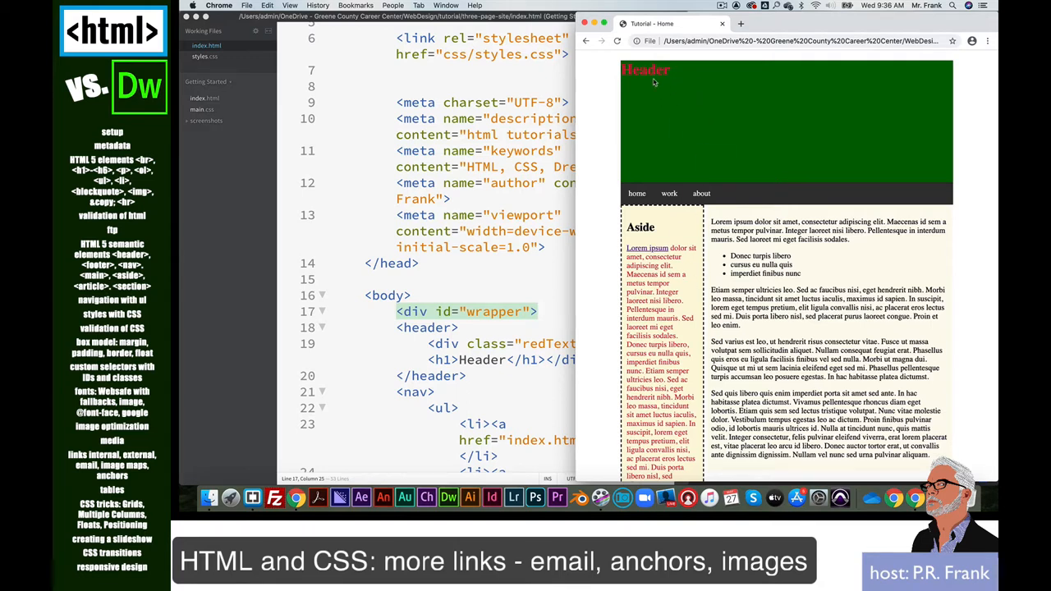
pyautogui.moveTo(365, 160)
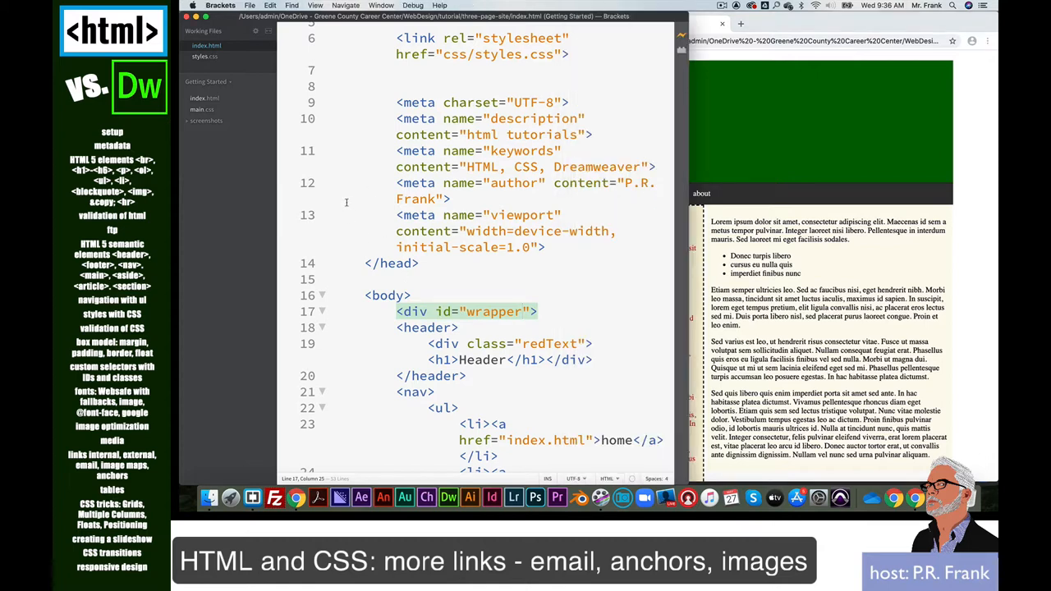
# Rename .redText to .chocolateText in styles.css, set color: chocolate, and save
pyautogui.click(204, 56)
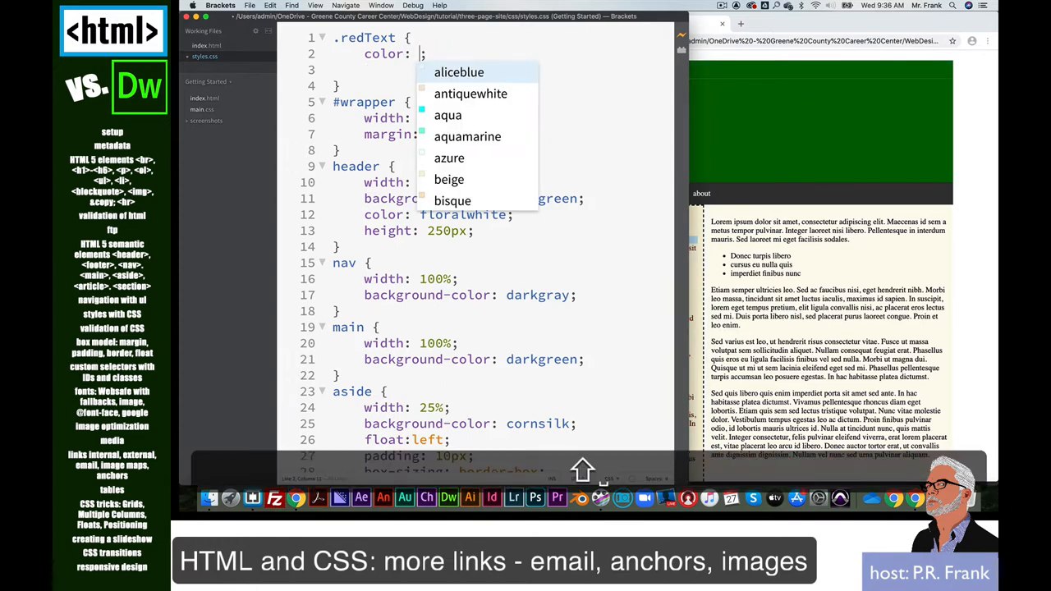
pyautogui.write('chocolate')
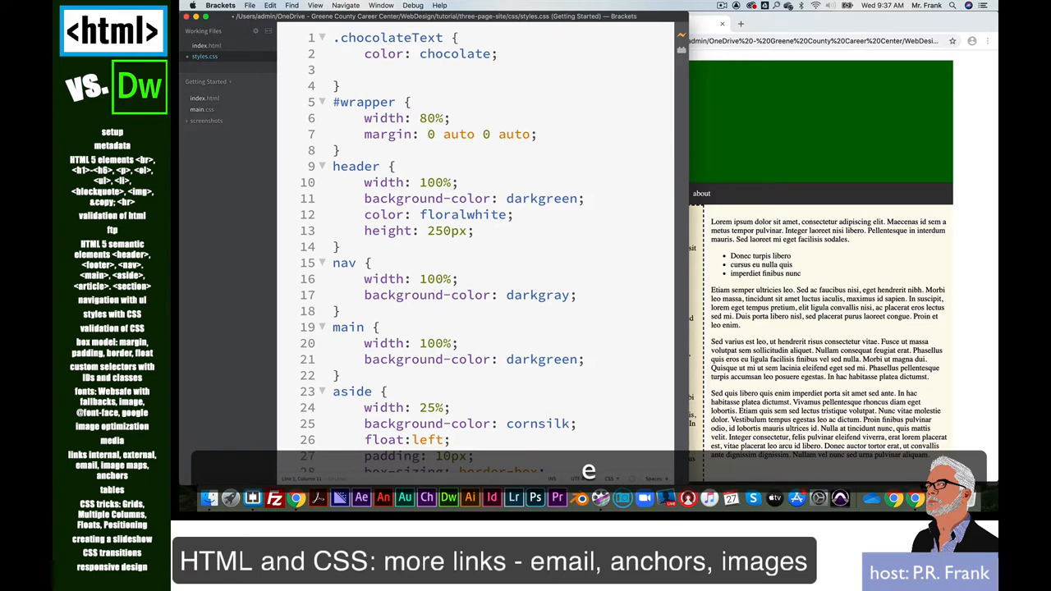
pyautogui.press('cmd+s')
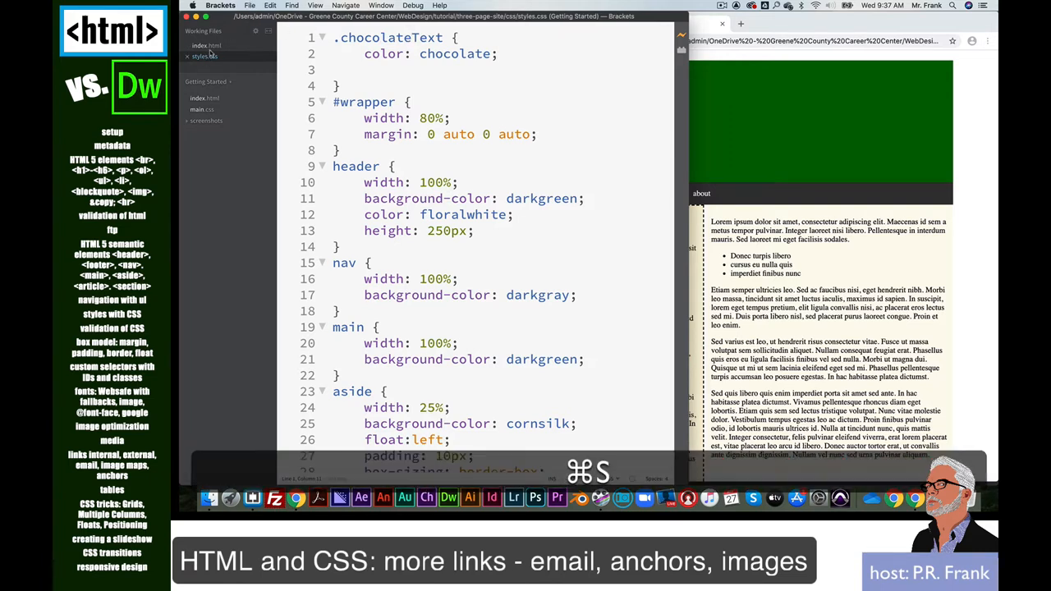
# Change the aside paragraph's class in index.html to chocolateText
pyautogui.click(206, 45)
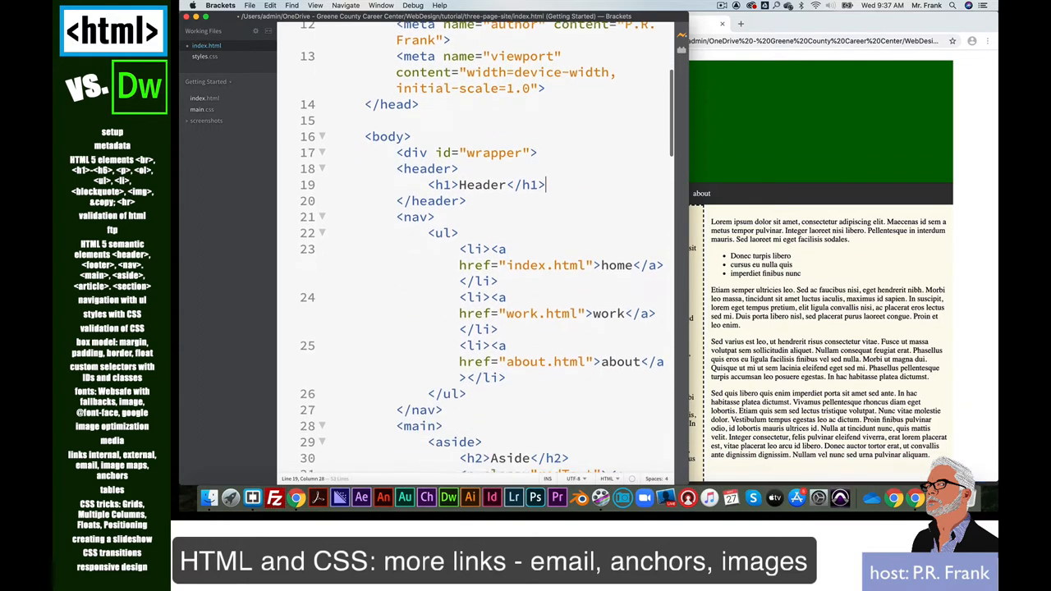
pyautogui.scroll(-3)
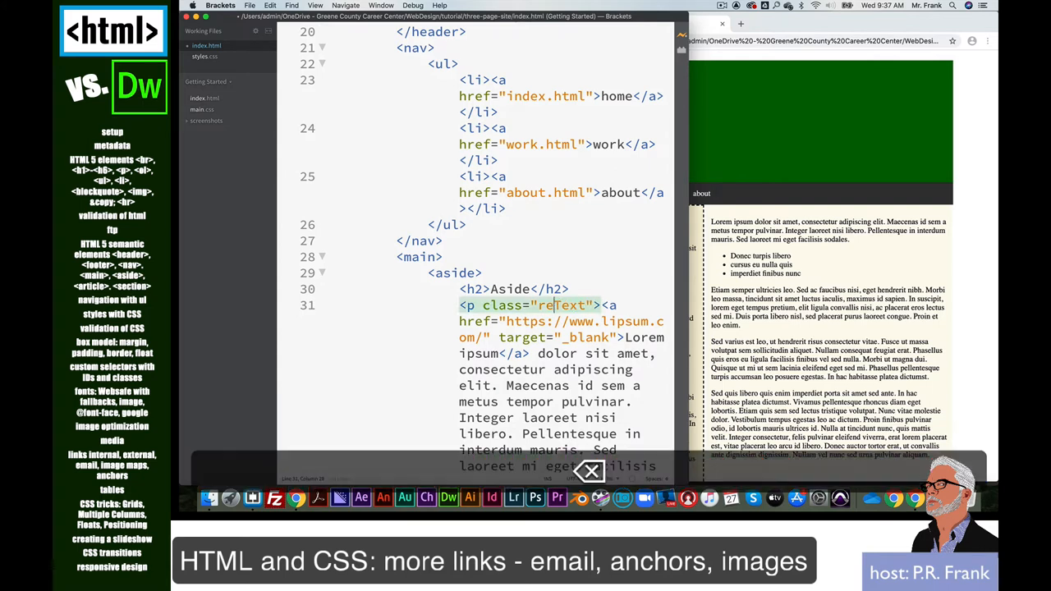
pyautogui.write('chocolat')
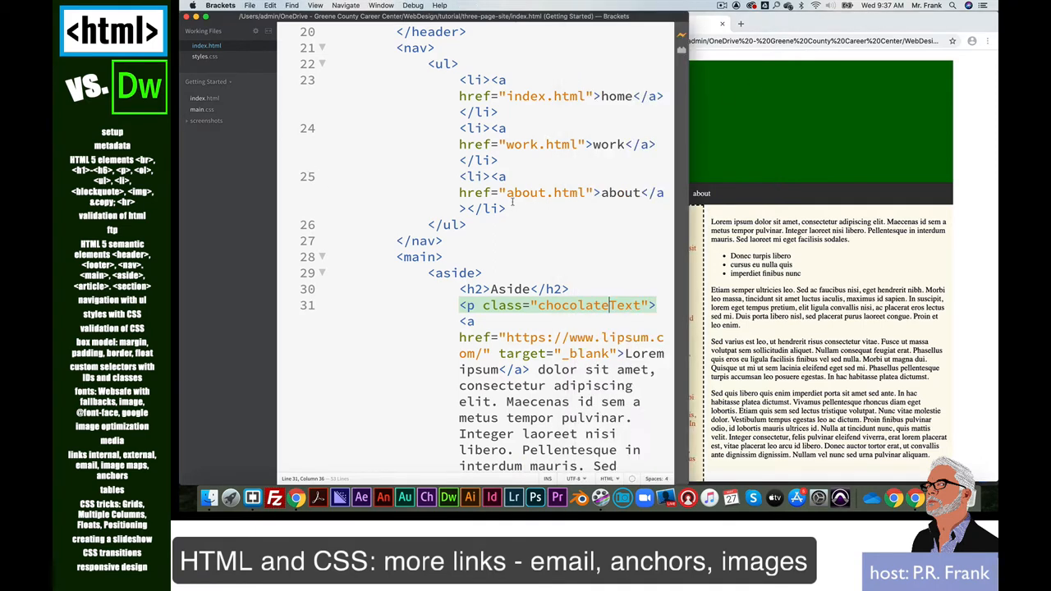
# Change the aside border in styles.css from dashed to solid
pyautogui.click(206, 55)
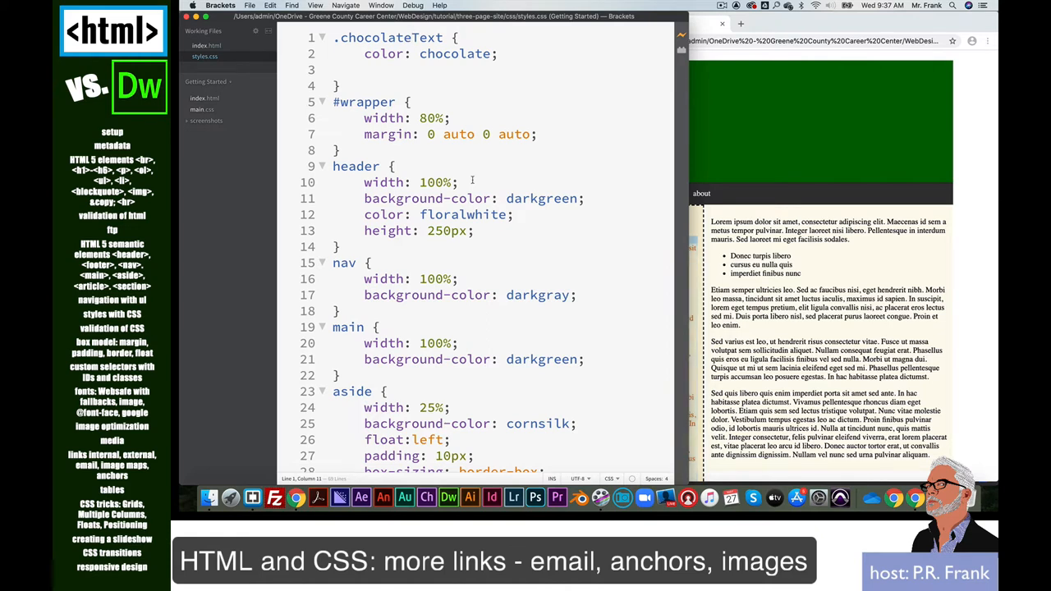
pyautogui.scroll(-3)
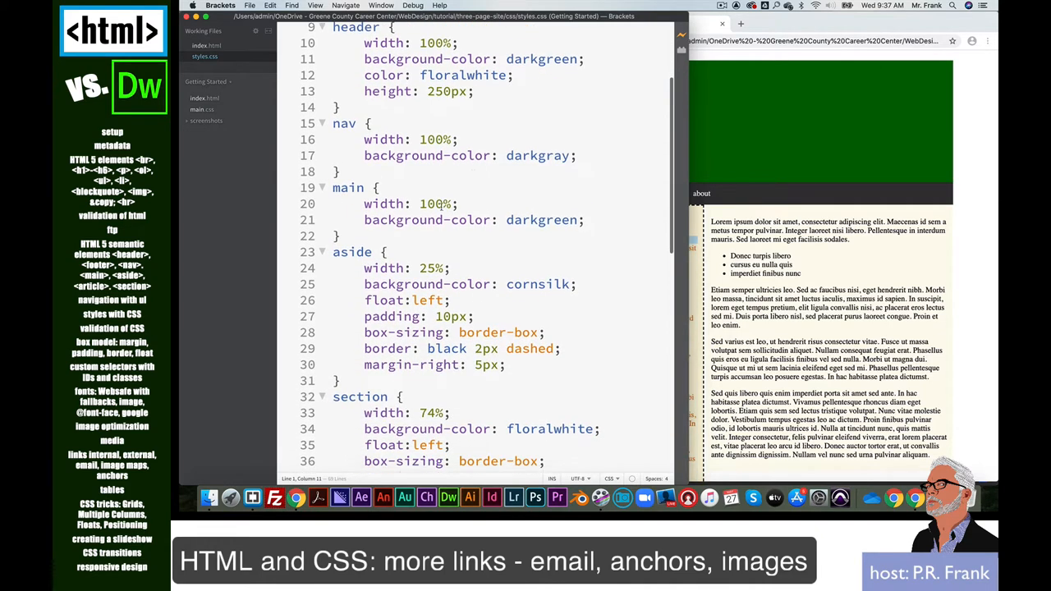
pyautogui.doubleClick(529, 348)
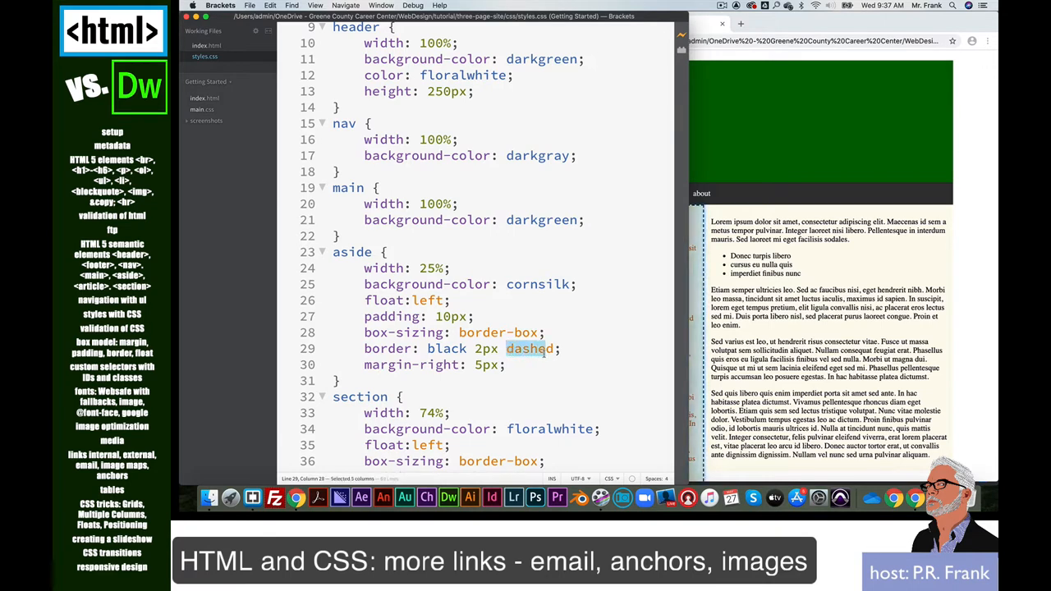
pyautogui.write('solid')
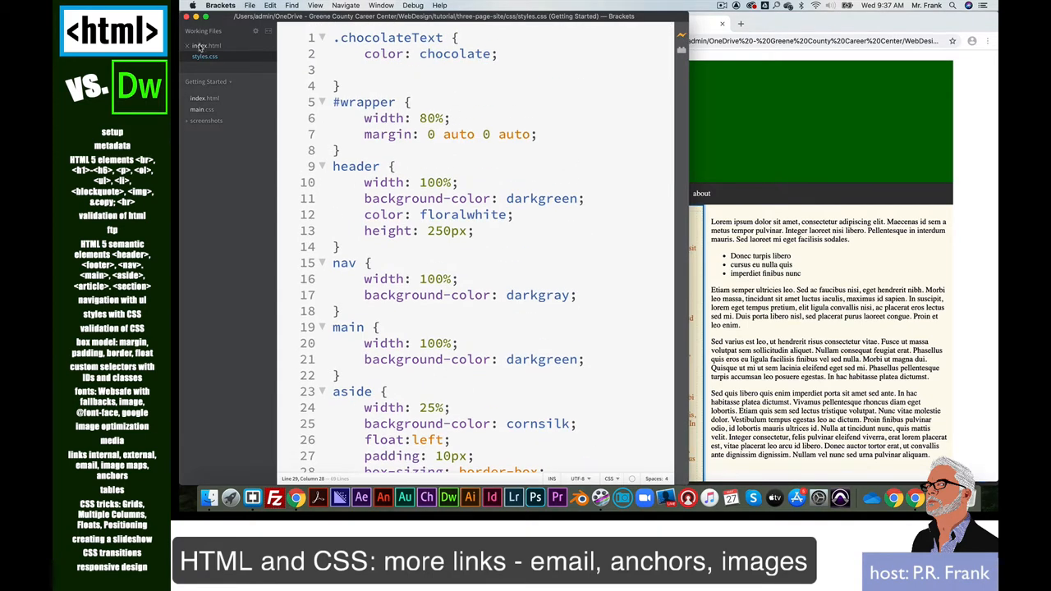
pyautogui.click(206, 45)
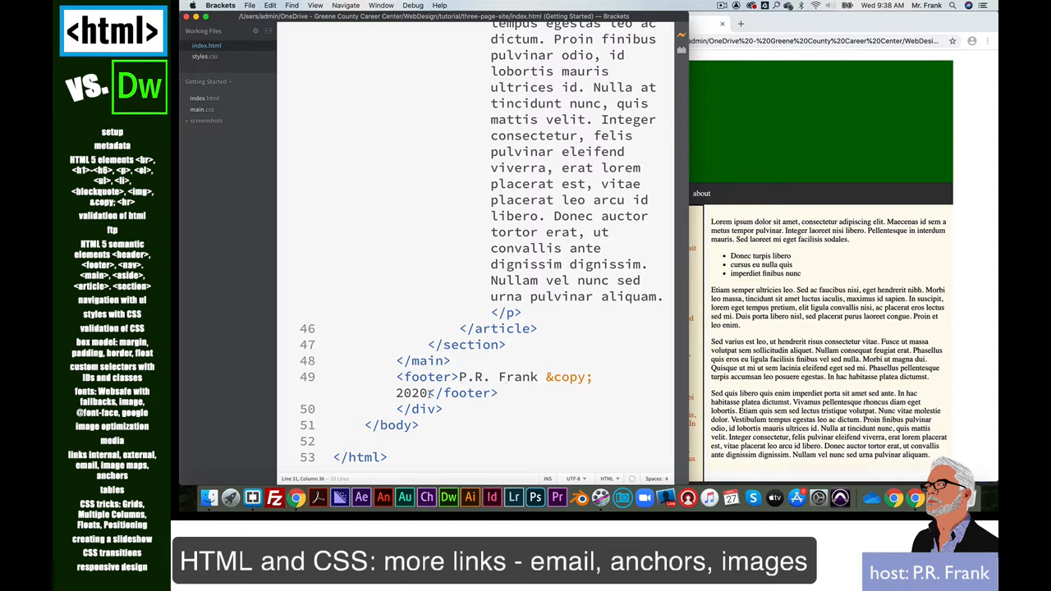
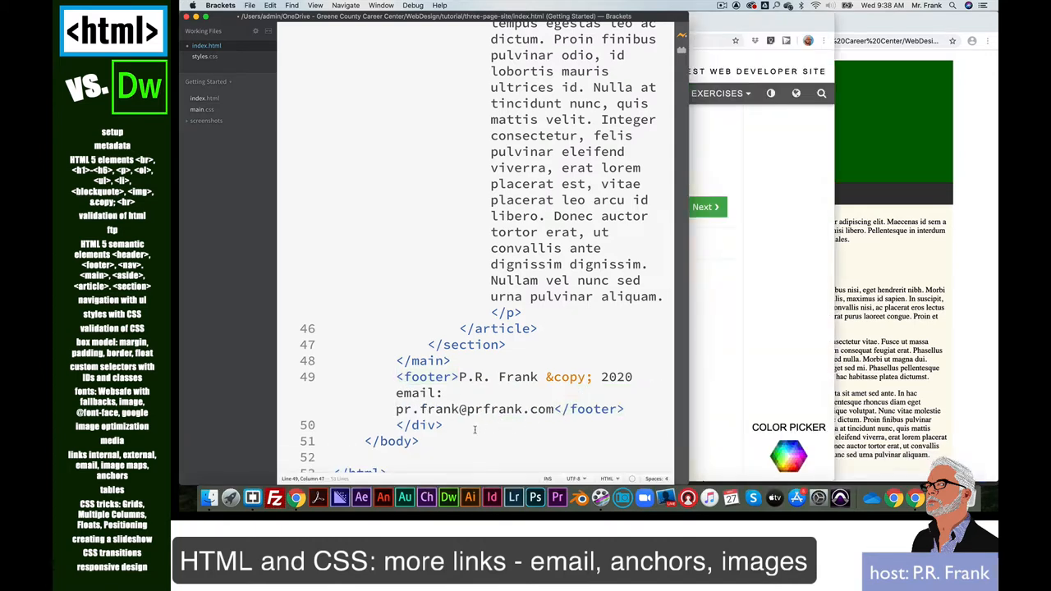
pyautogui.write('a href="">')
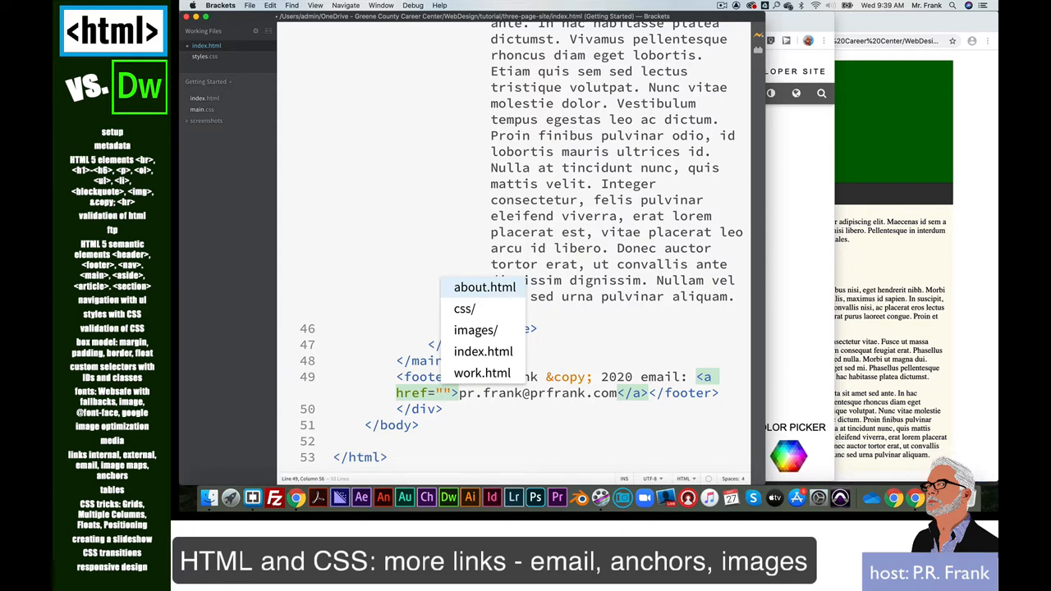
pyautogui.write('mailto')
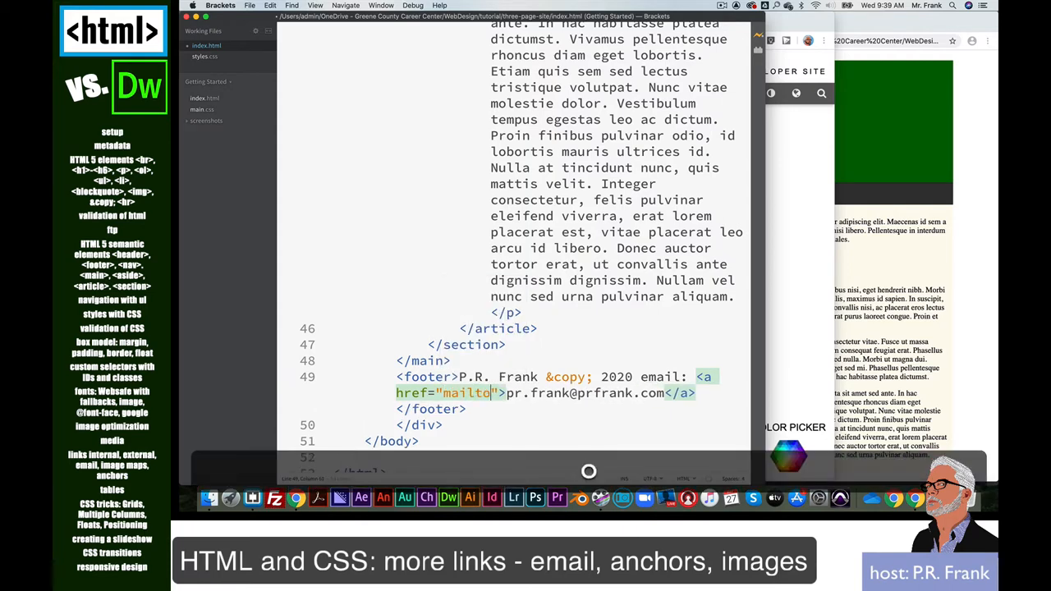
pyautogui.write(':')
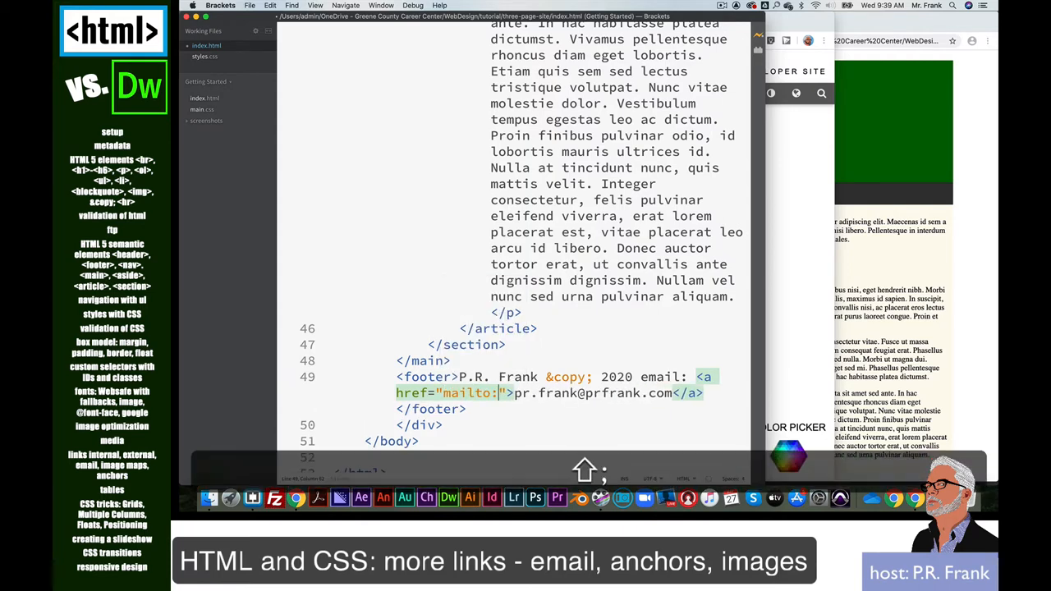
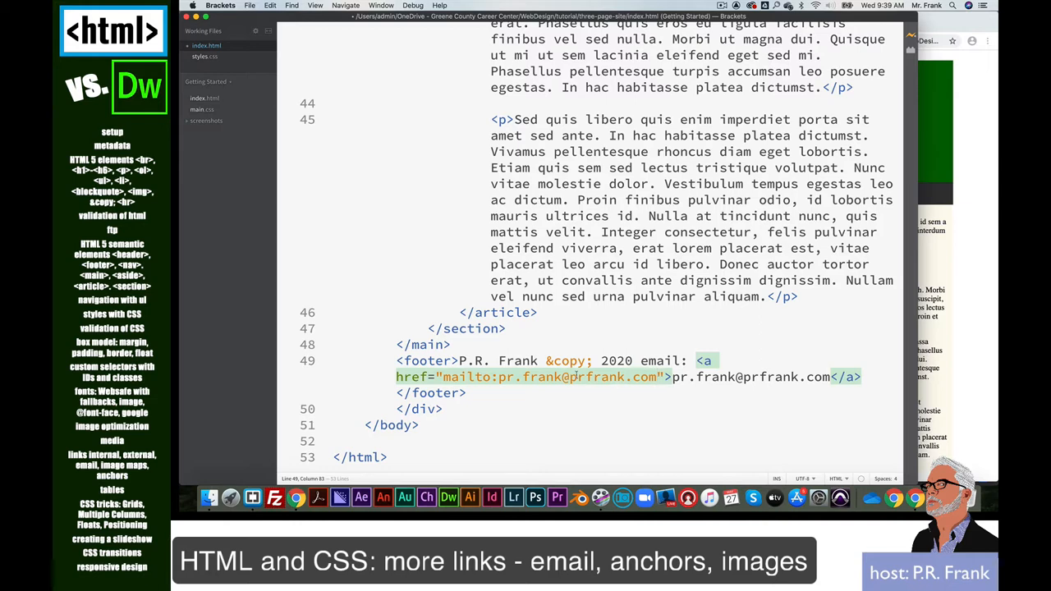
pyautogui.moveTo(672, 376); pyautogui.dragTo(829, 376)
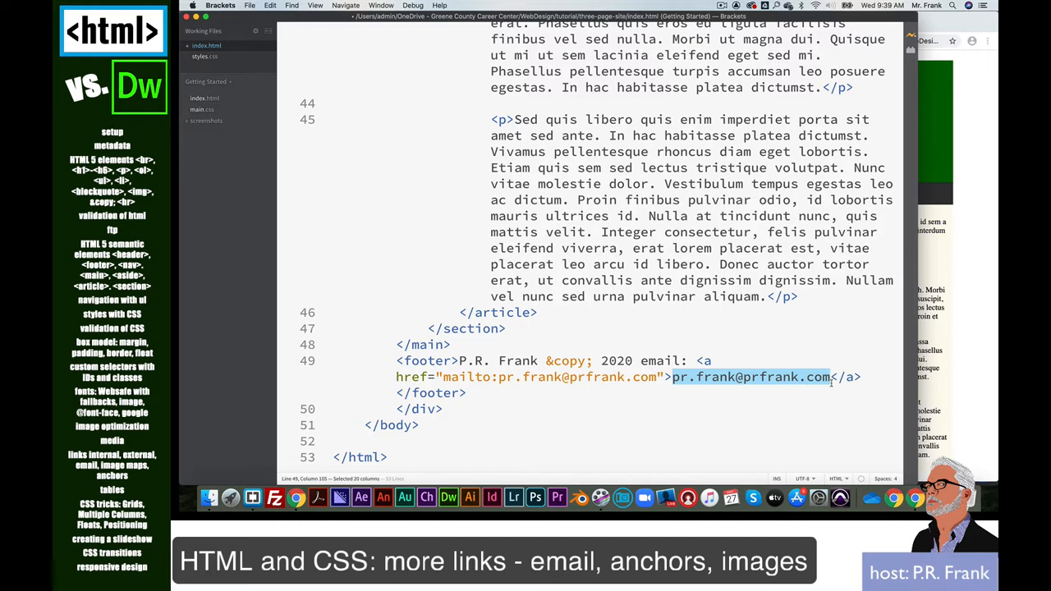
pyautogui.click(468, 393)
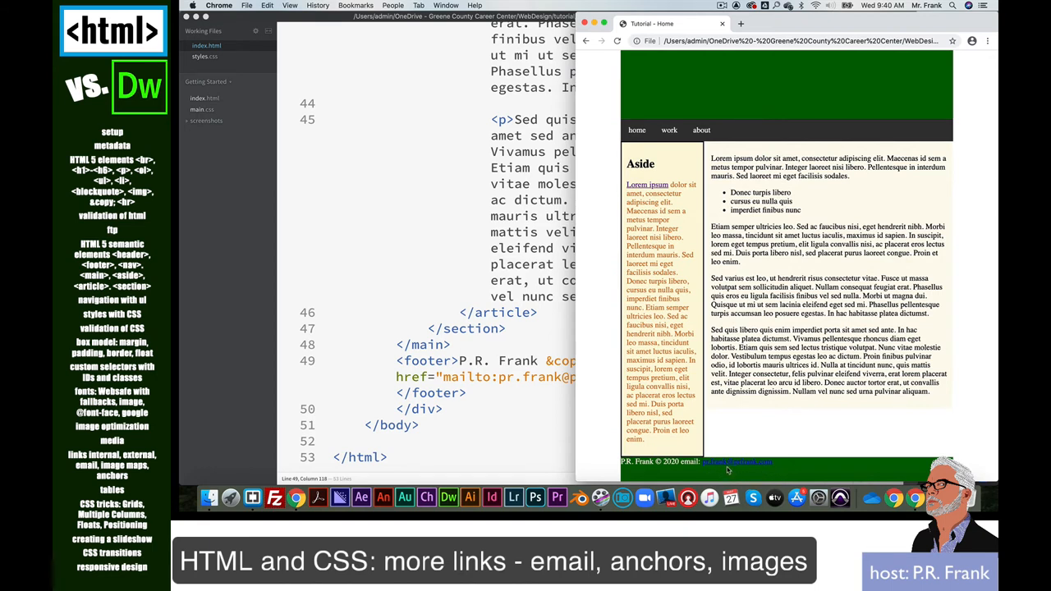
pyautogui.moveTo(465, 408)
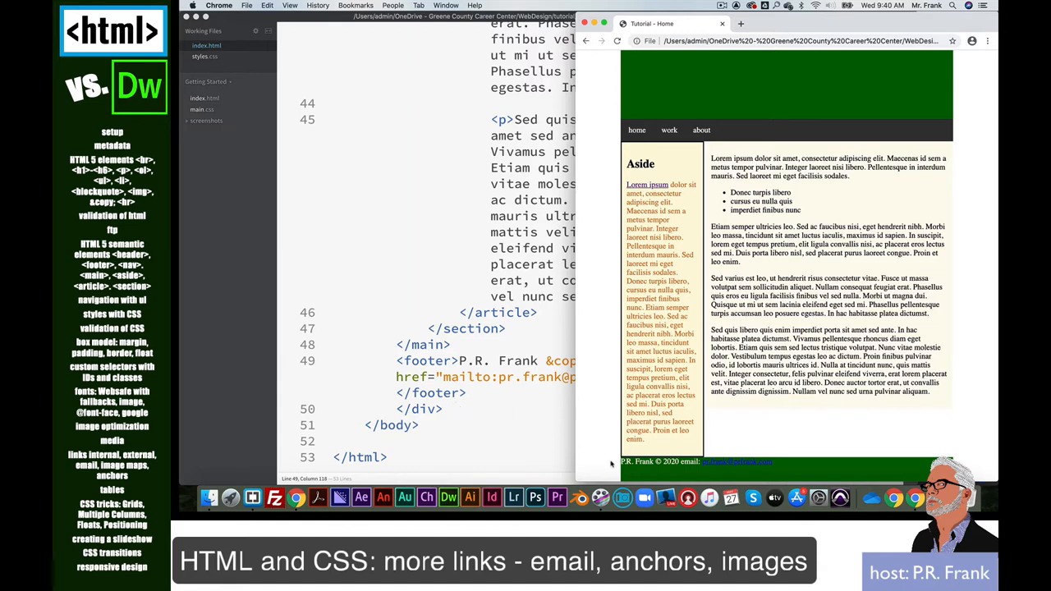
pyautogui.moveTo(742, 466)
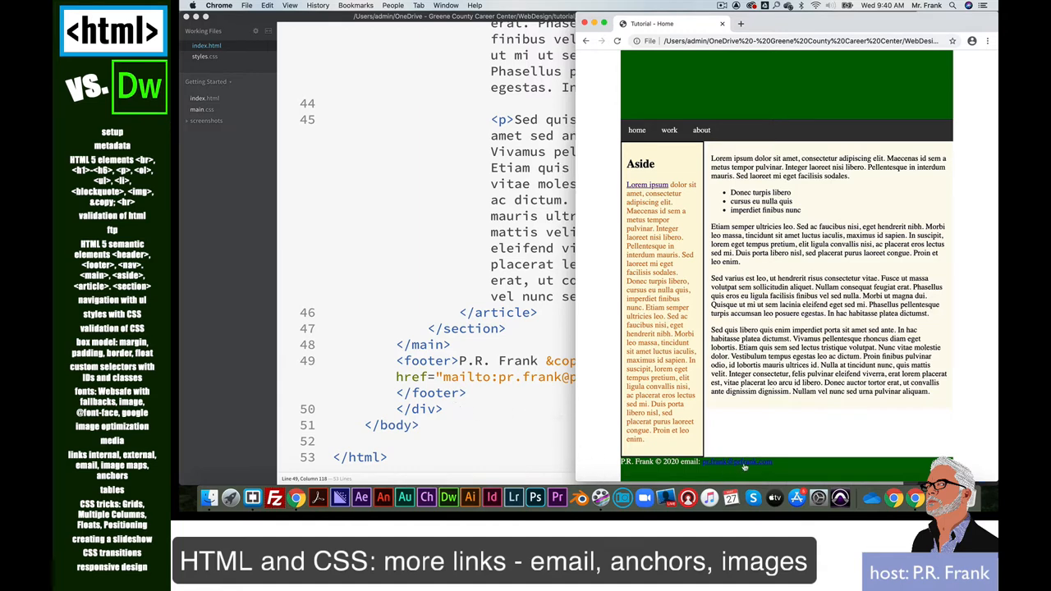
pyautogui.moveTo(566, 447)
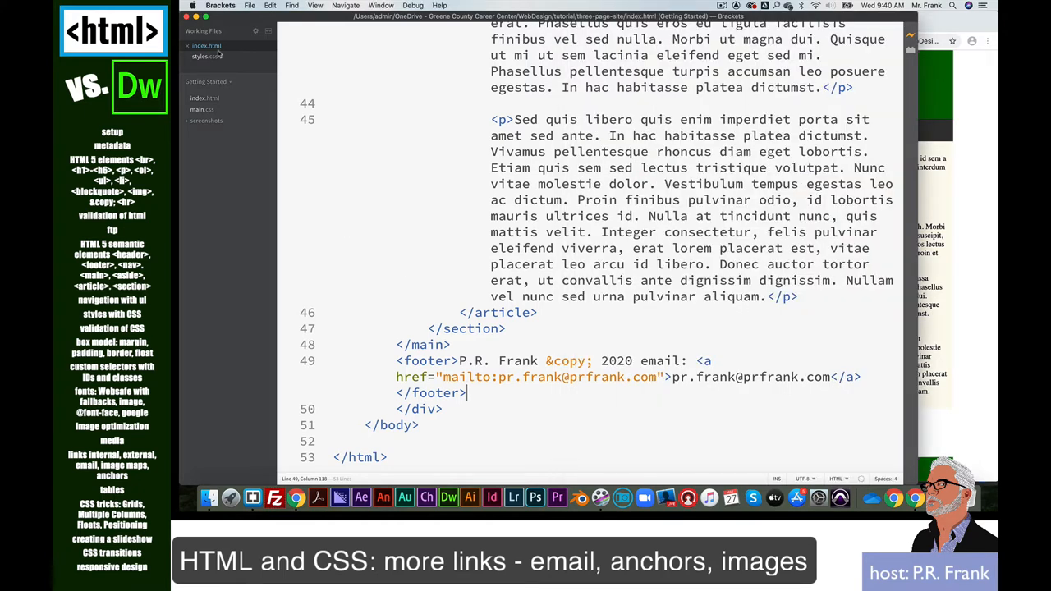
# Add a footer a rule to styles.css with color: aliceblue and text-decoration: none
pyautogui.click(205, 56)
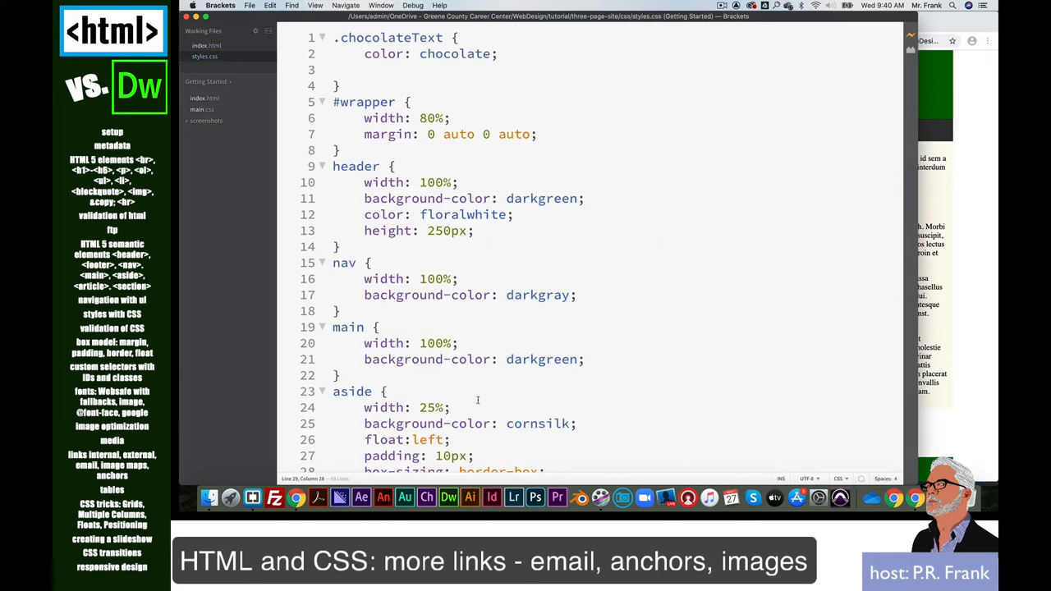
pyautogui.scroll(-3)
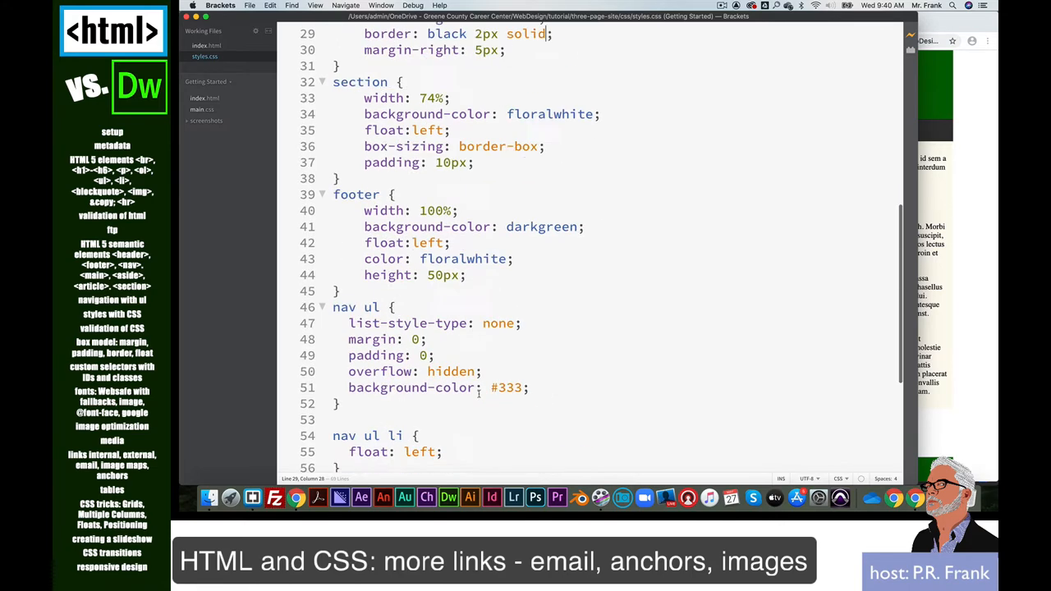
pyautogui.scroll(-3)
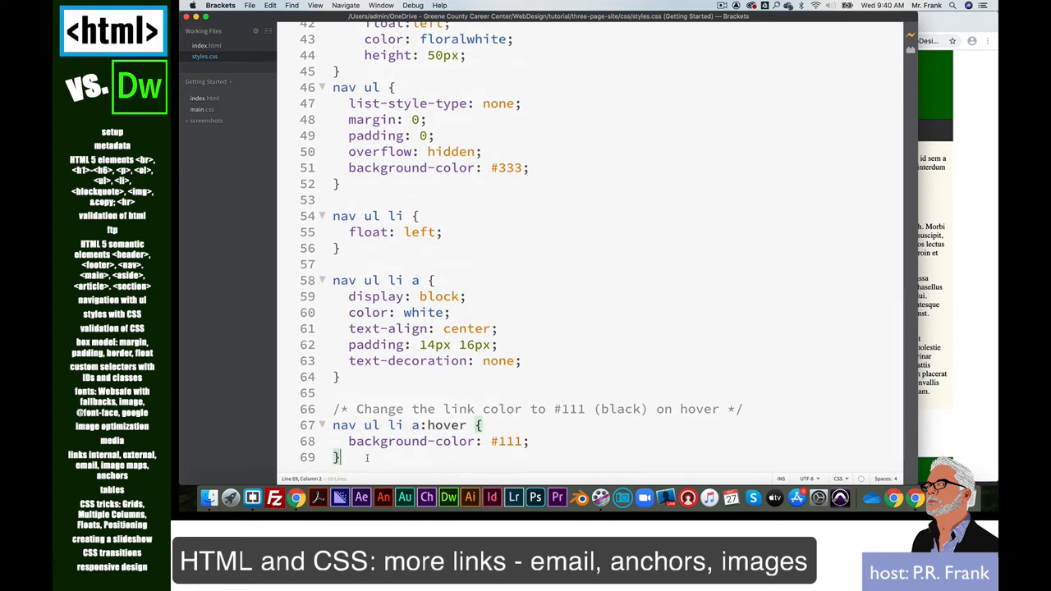
pyautogui.write('footer a')
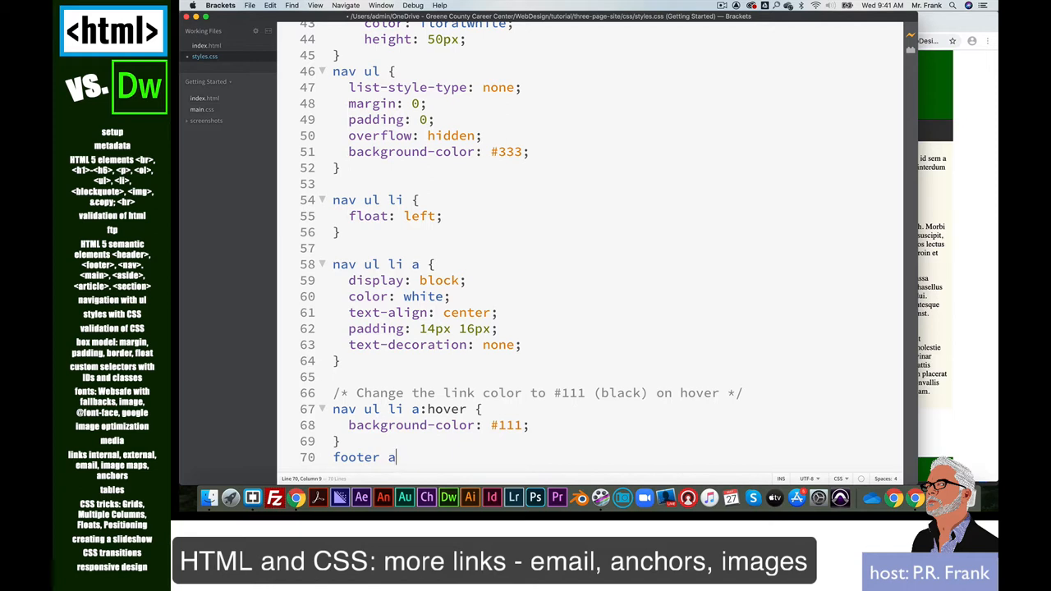
pyautogui.write('{')
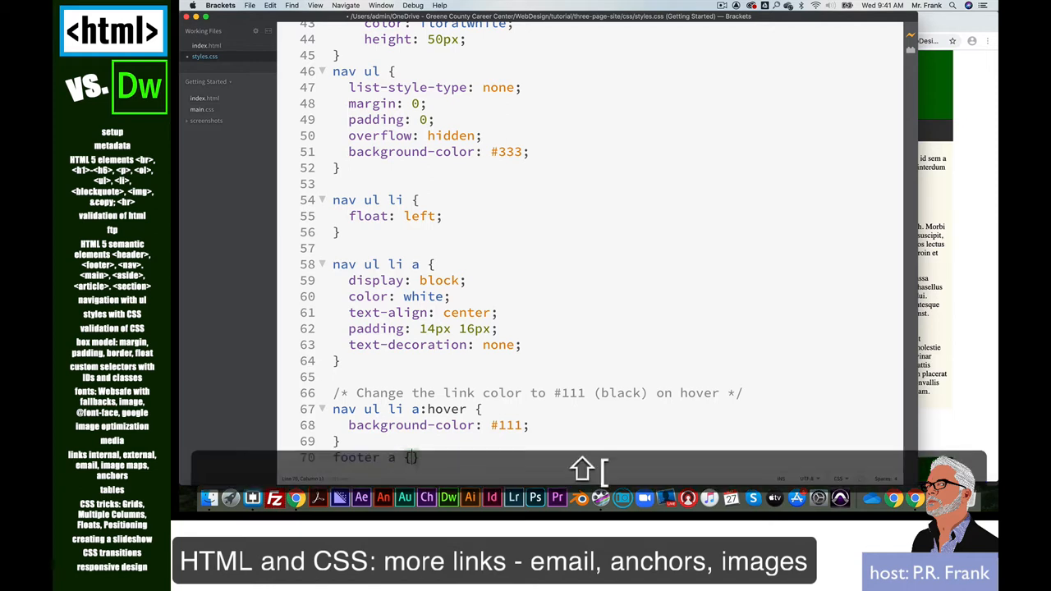
pyautogui.write('color:')
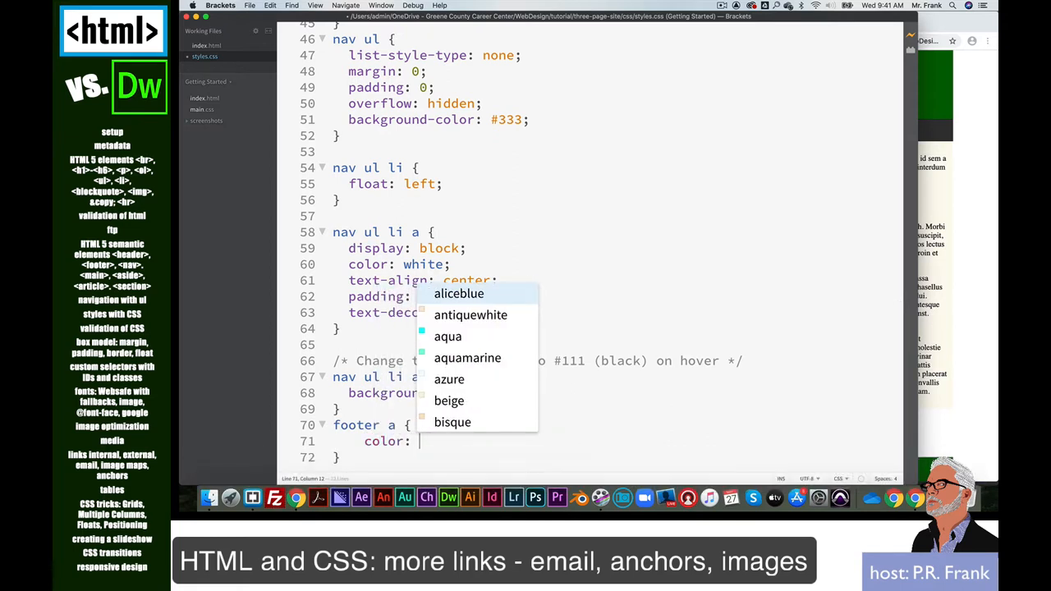
pyautogui.write('aliceblue')
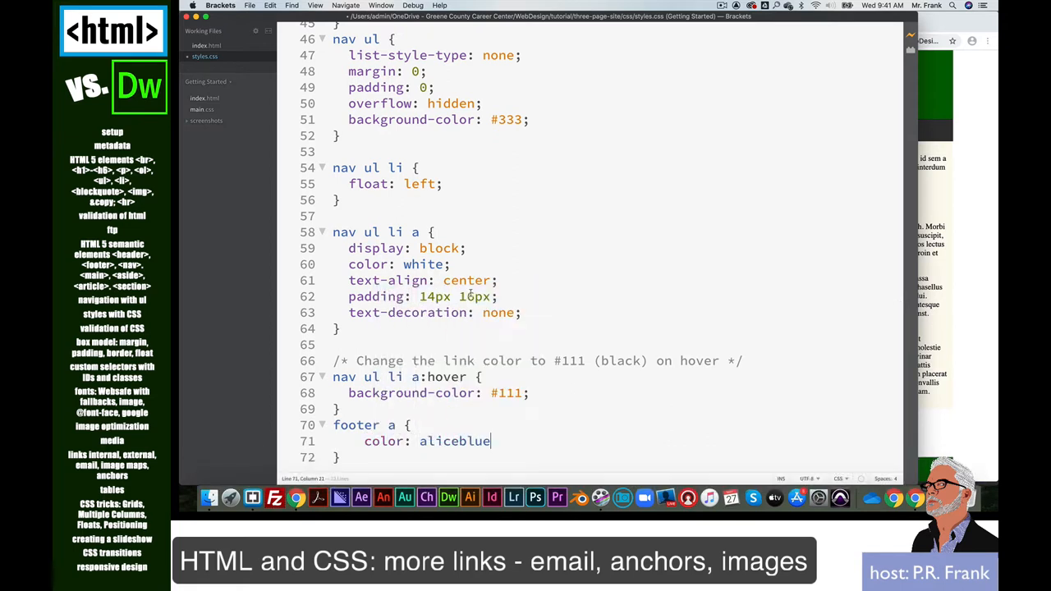
pyautogui.write(';')
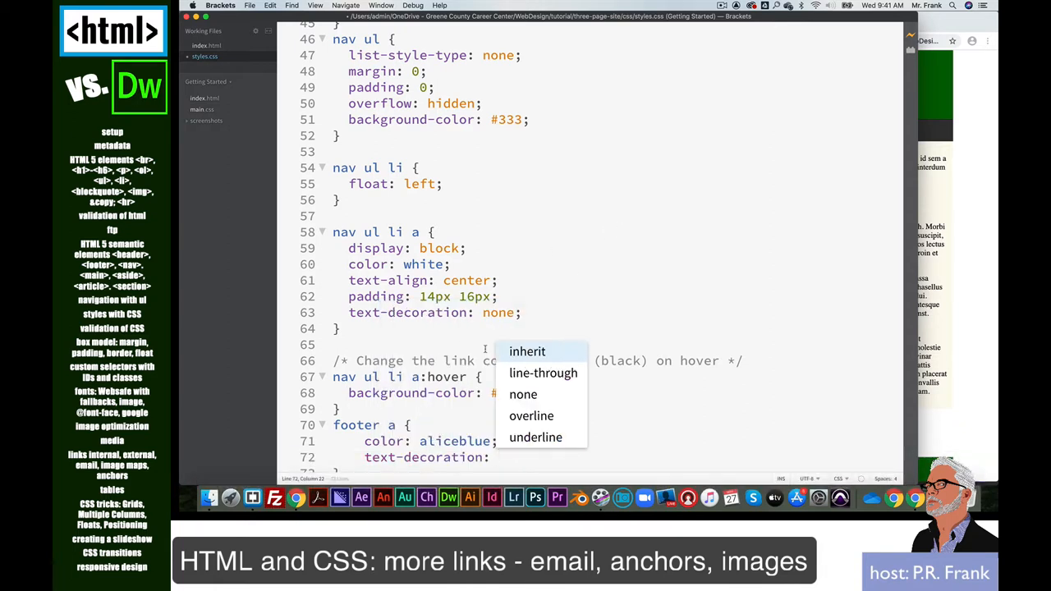
pyautogui.click(523, 394)
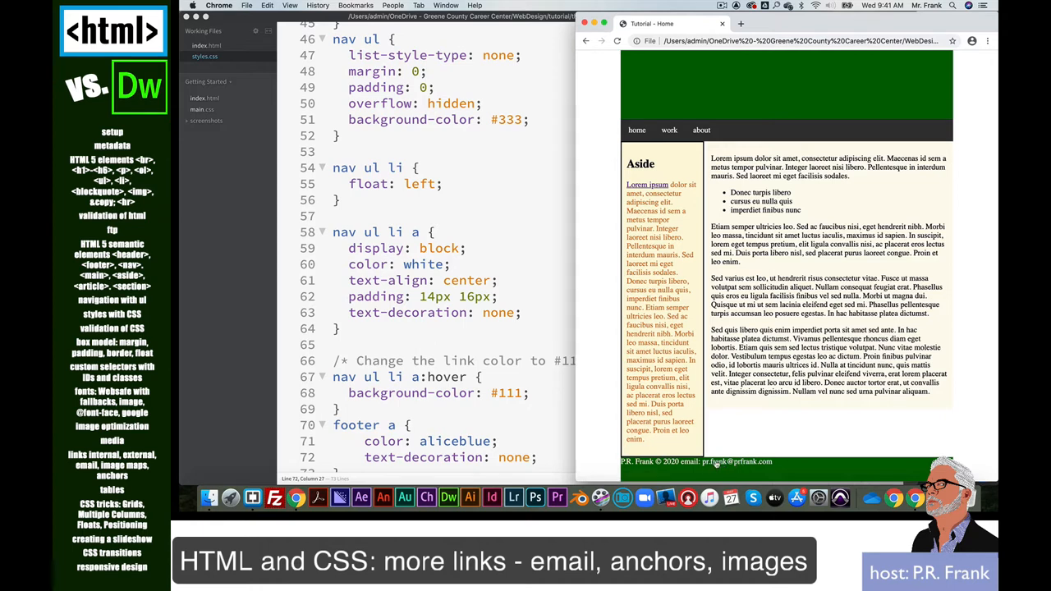
pyautogui.moveTo(730, 461)
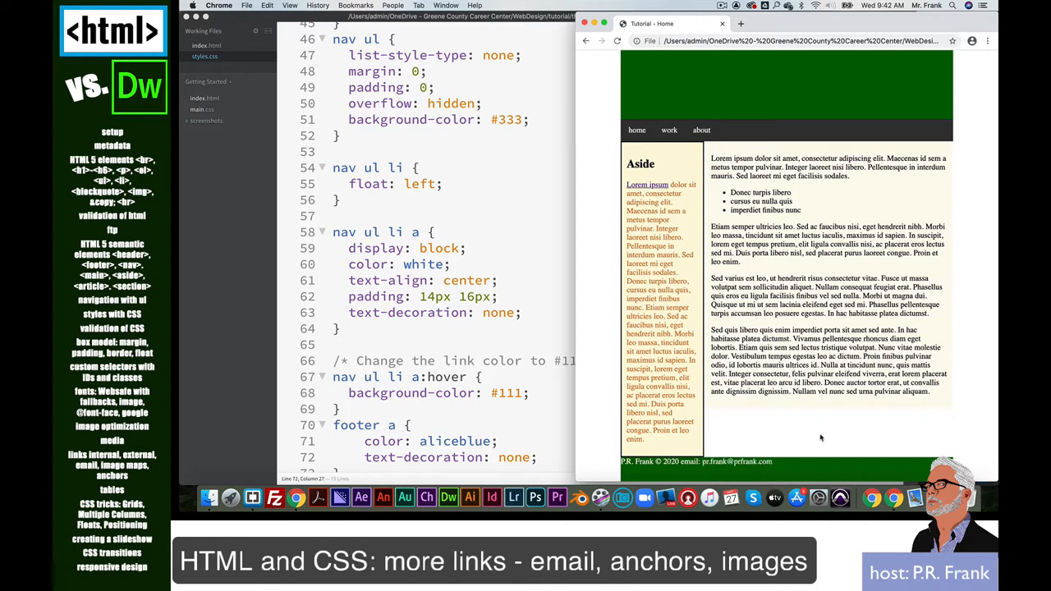
pyautogui.moveTo(548, 246)
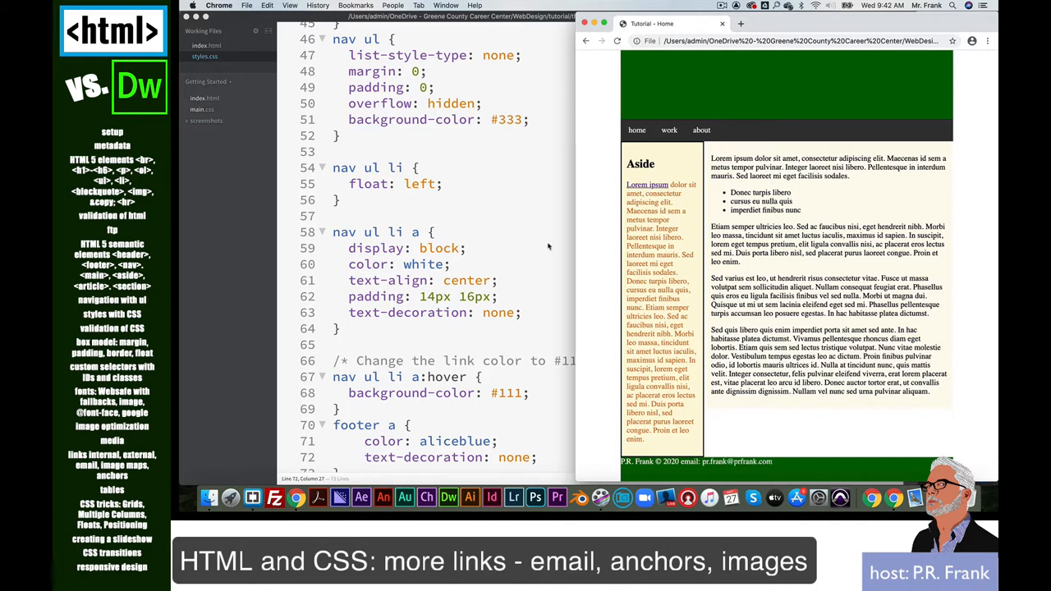
pyautogui.moveTo(704, 248)
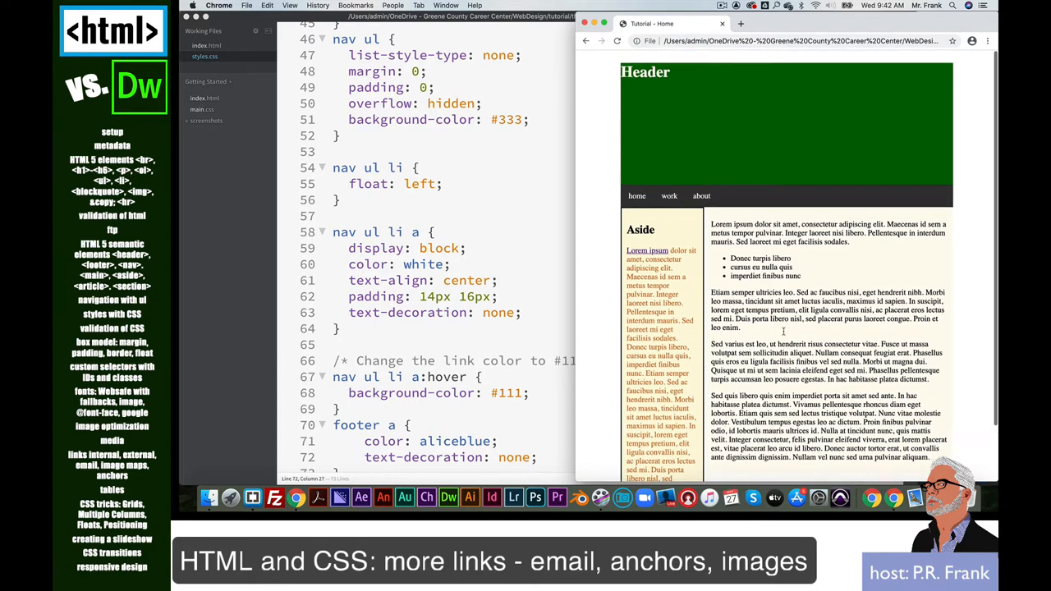
# Paste a copy of the article's final paragraphs below the originals in index.html
pyautogui.scroll(-3)
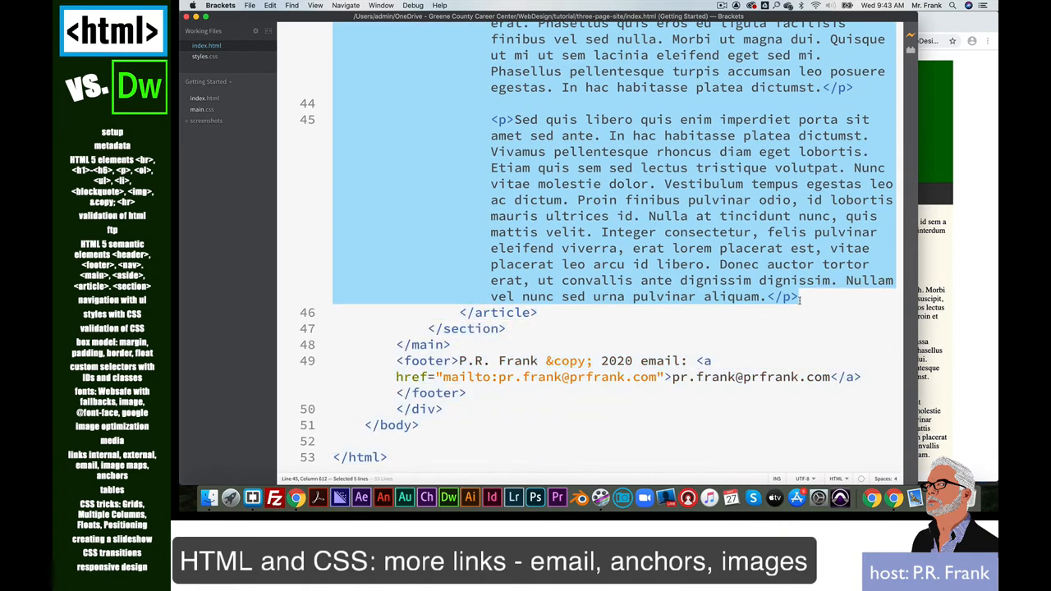
pyautogui.press('cmd+v')
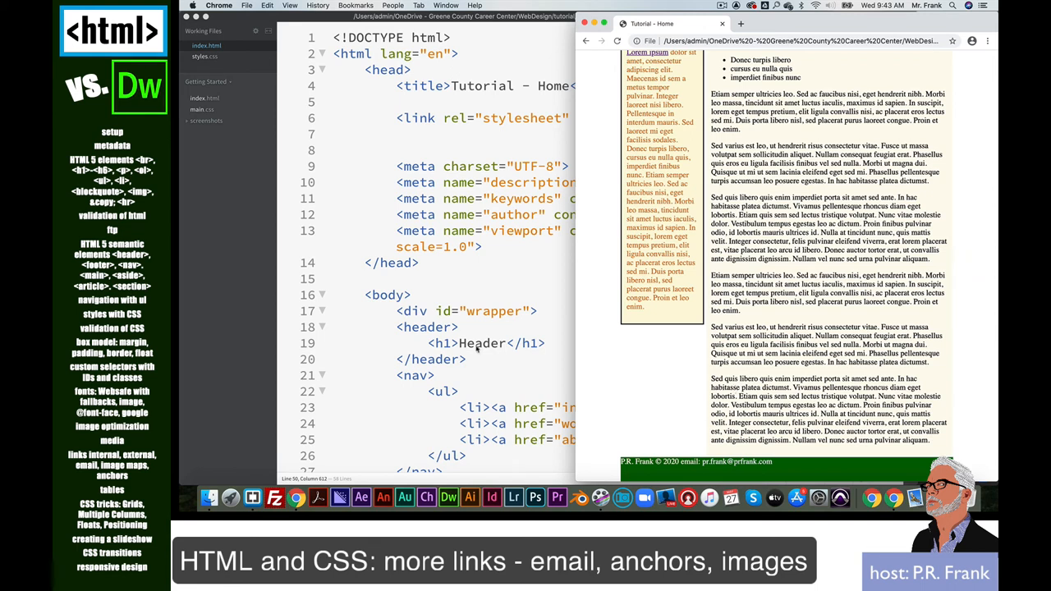
pyautogui.moveTo(477, 348)
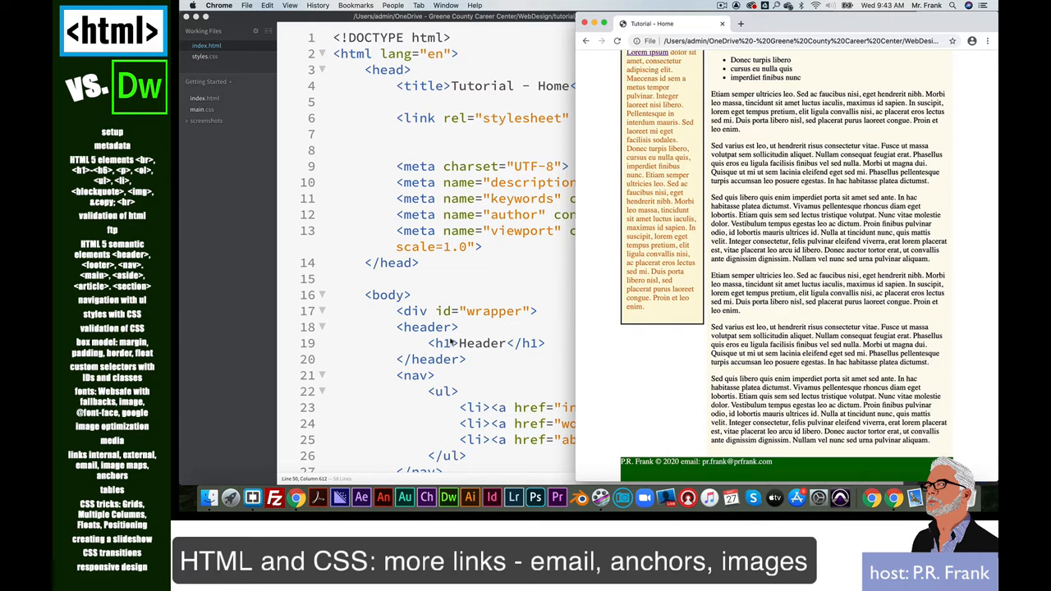
pyautogui.moveTo(468, 281)
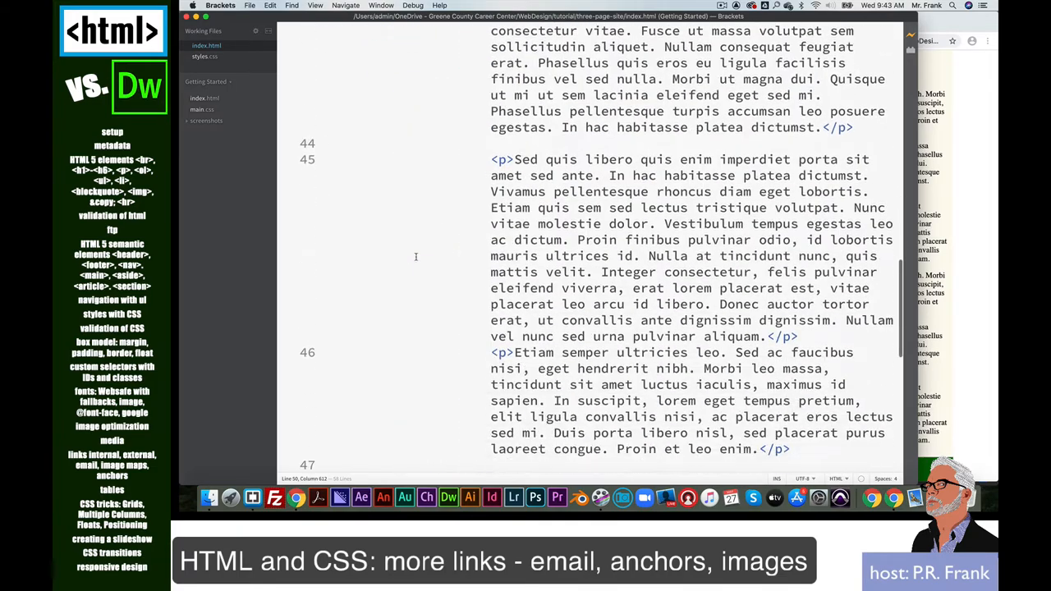
# Add id="lastparagraph" to the final article paragraph's <p> tag
pyautogui.scroll(-3)
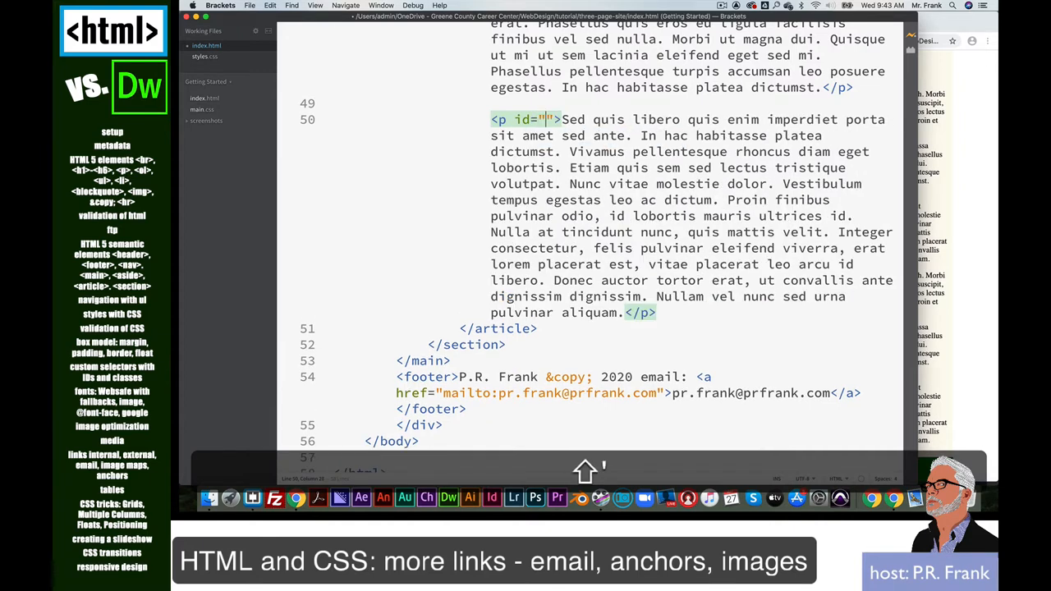
pyautogui.write('lastpaa')
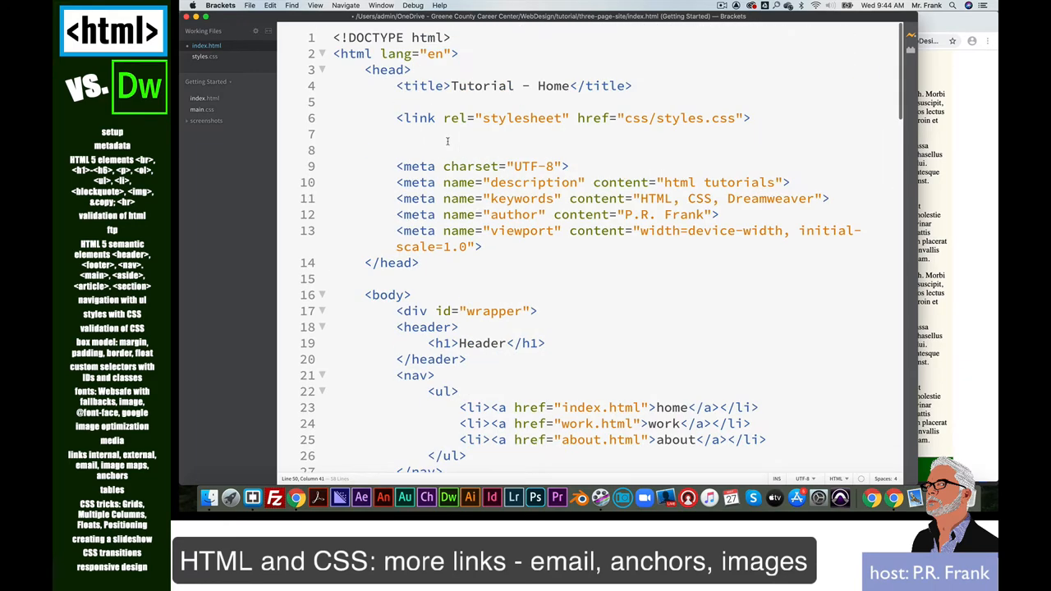
# After 'sodales.', add a 'Jump to last paragraph.' link pointing to #lastparagraph
pyautogui.scroll(-3)
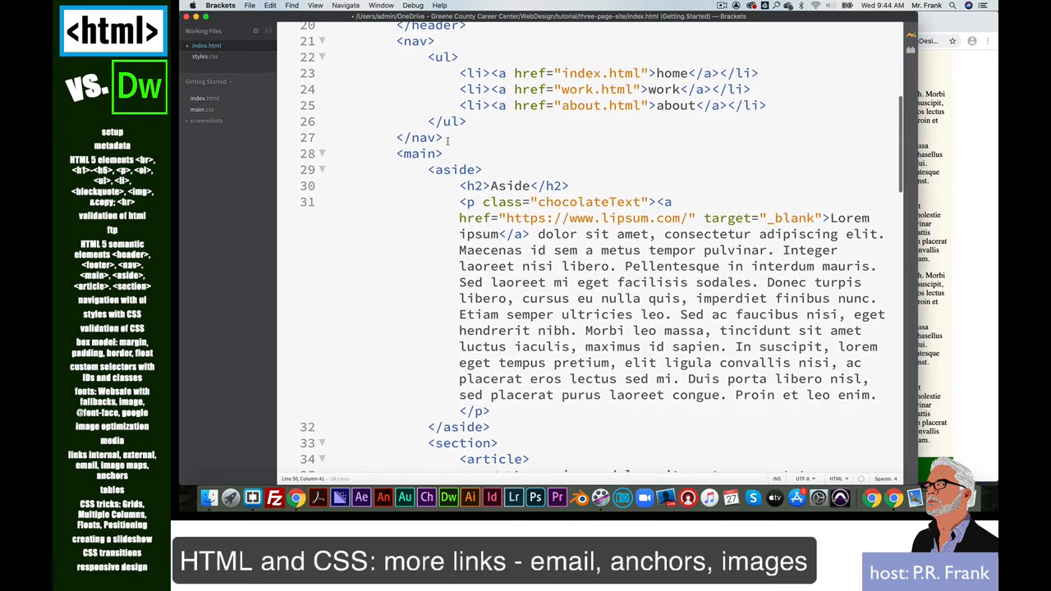
pyautogui.scroll(-3)
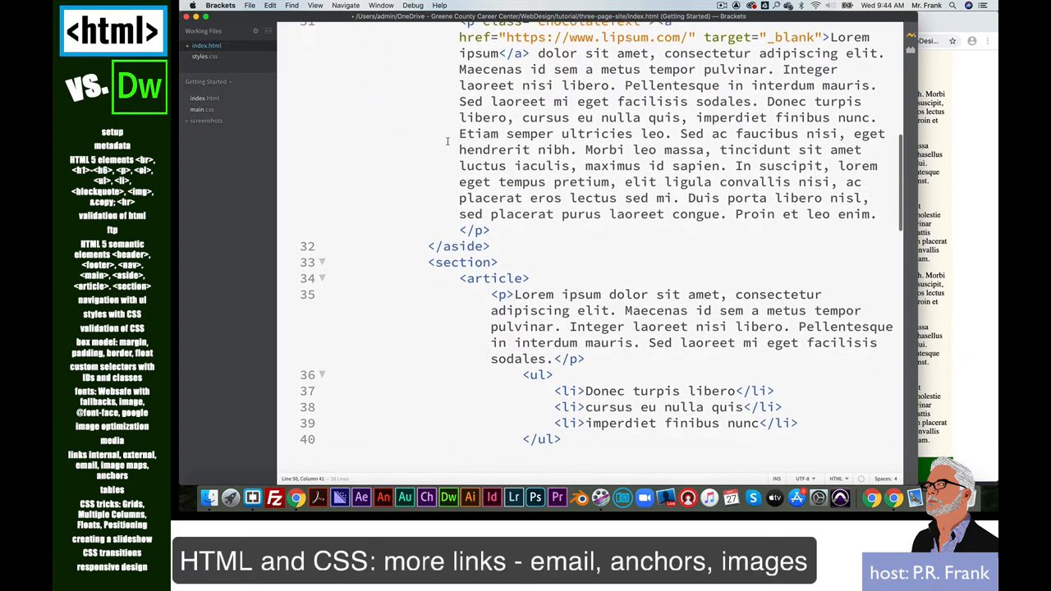
pyautogui.scroll(-3)
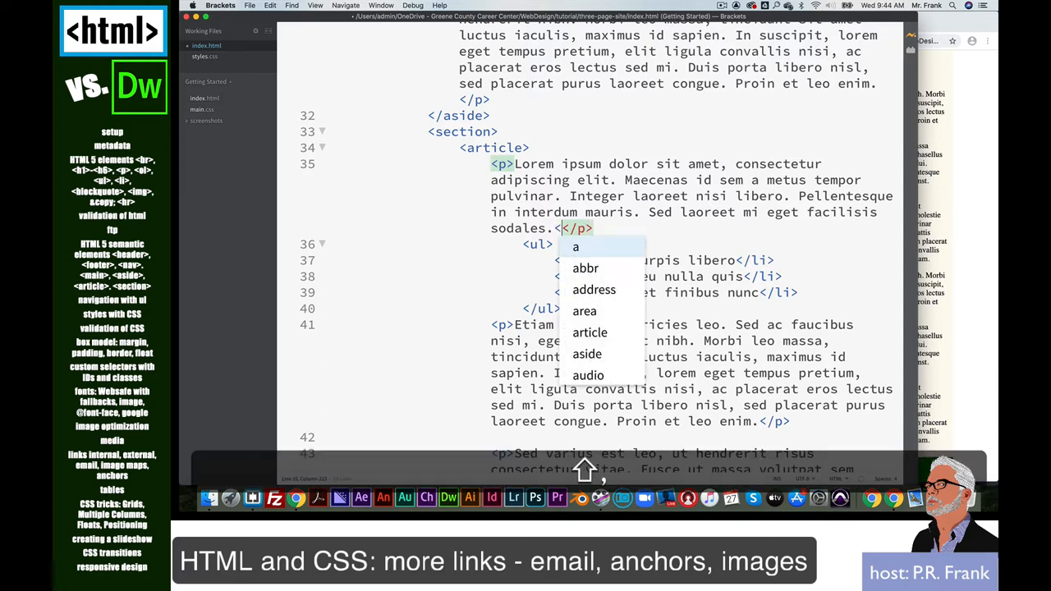
pyautogui.click(576, 246)
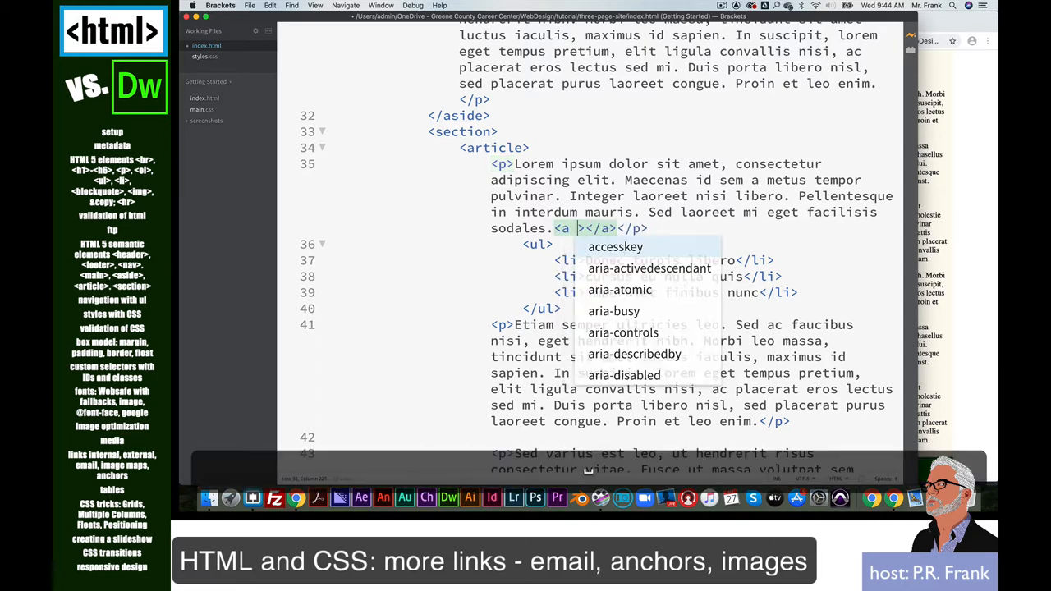
pyautogui.write('href')
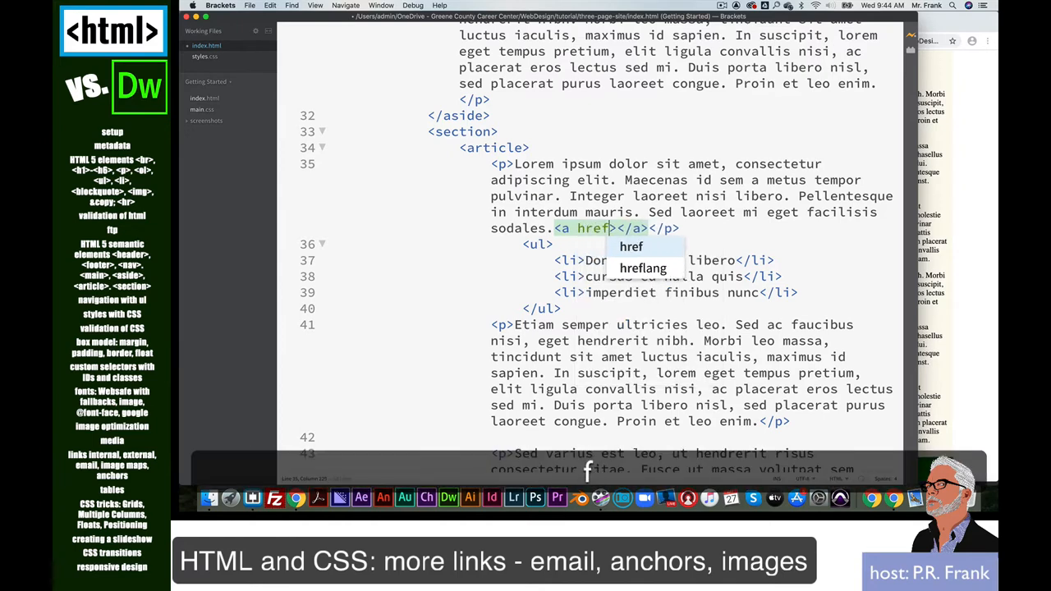
pyautogui.write('="')
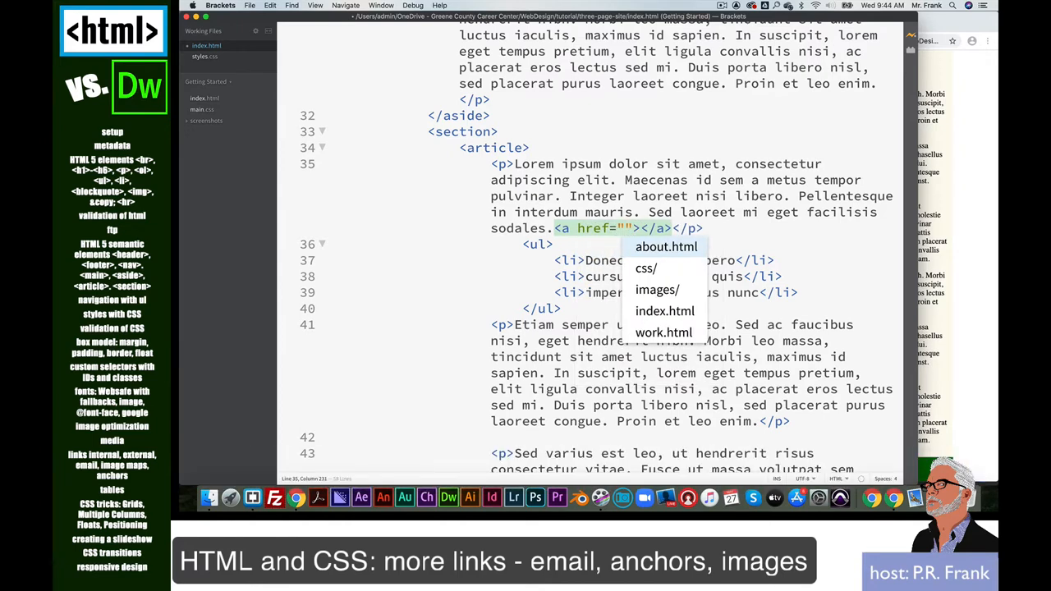
pyautogui.write('#lastparagraph')
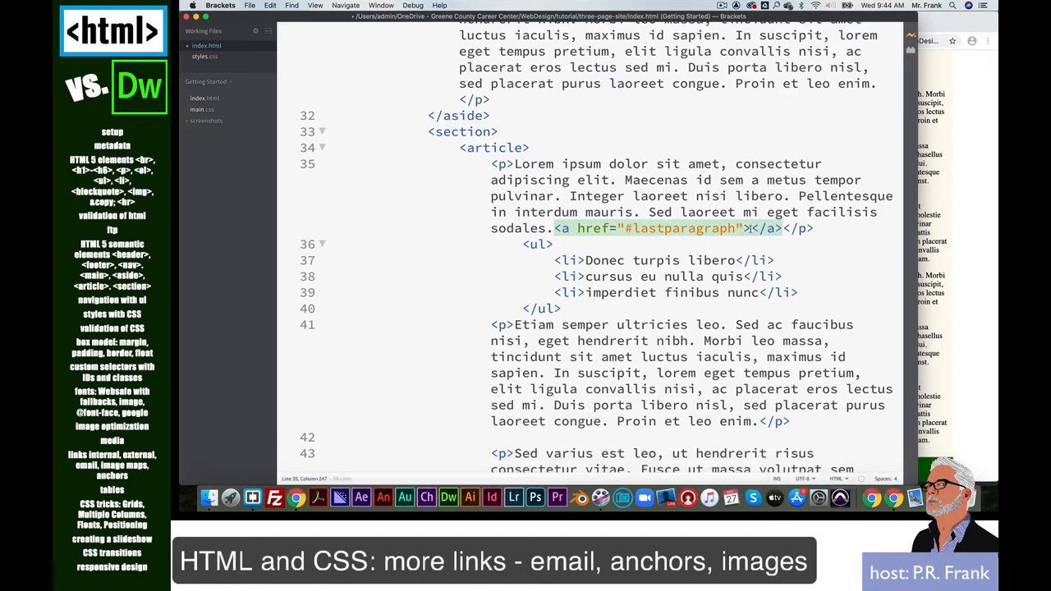
pyautogui.write('Jump to last paragraph.')
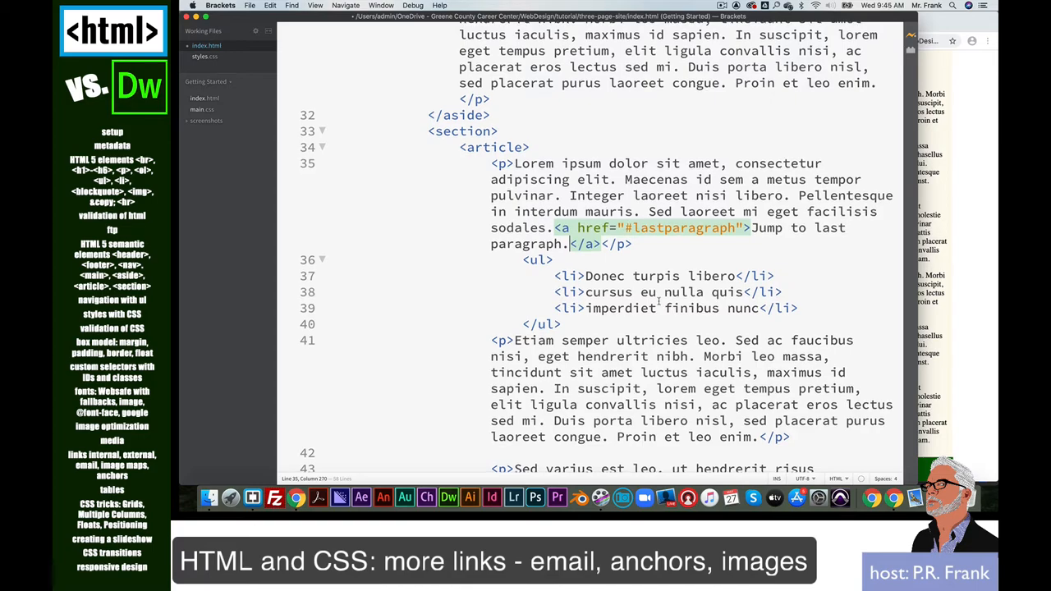
pyautogui.scroll(-3)
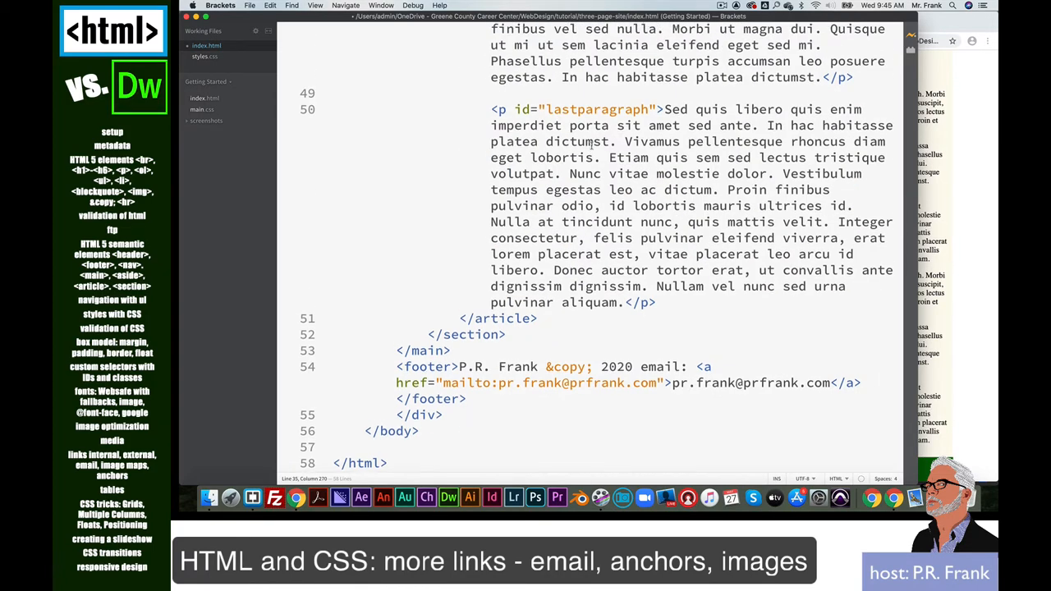
# Save index.html with Cmd+S
pyautogui.press('cmd+s')
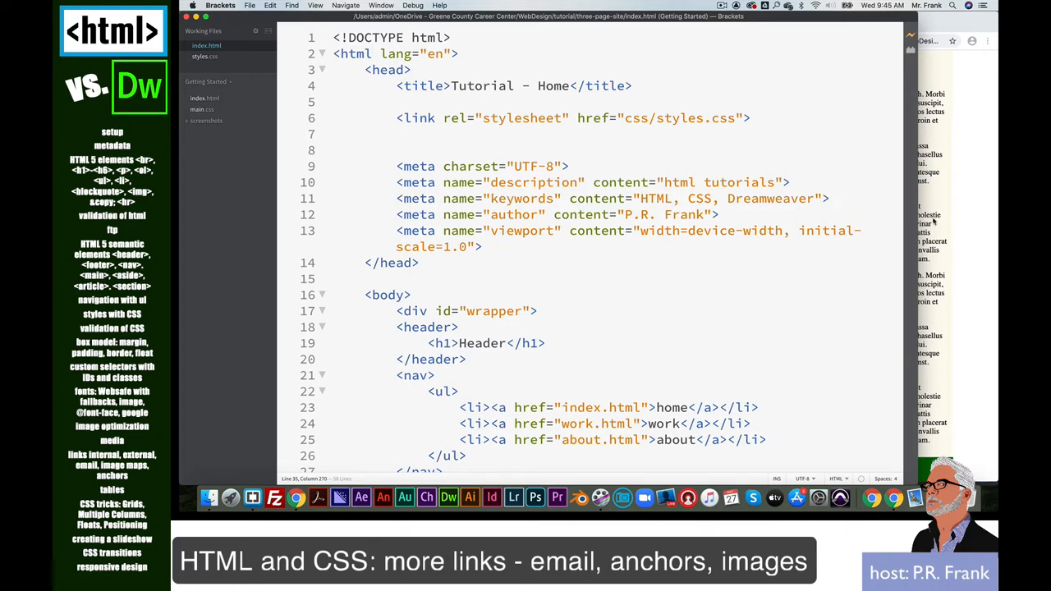
# Open about.html from the three-page-site folder via File > Open
pyautogui.click(249, 5)
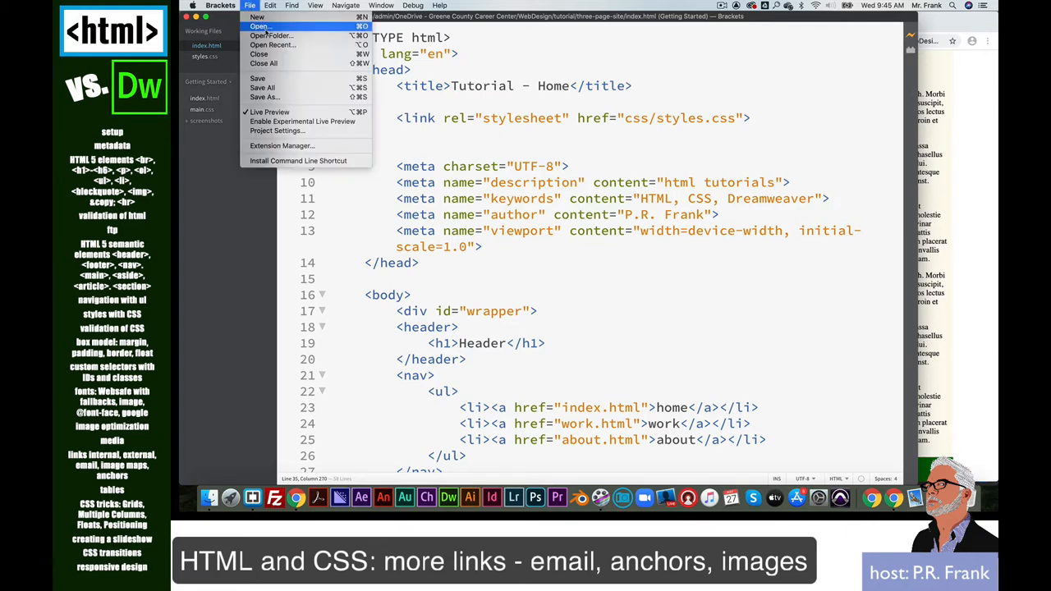
pyautogui.click(261, 27)
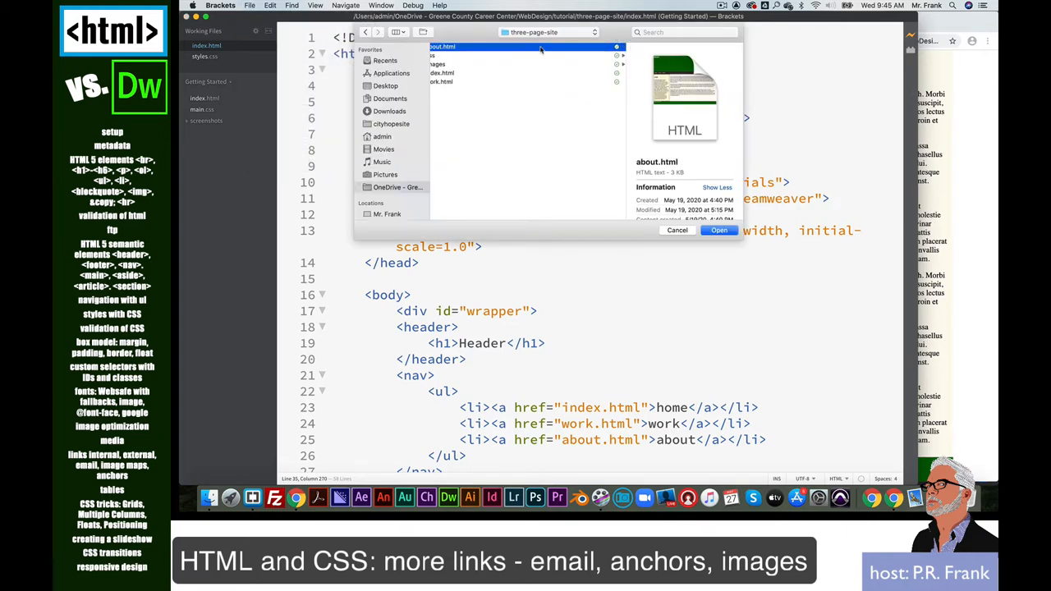
pyautogui.click(718, 230)
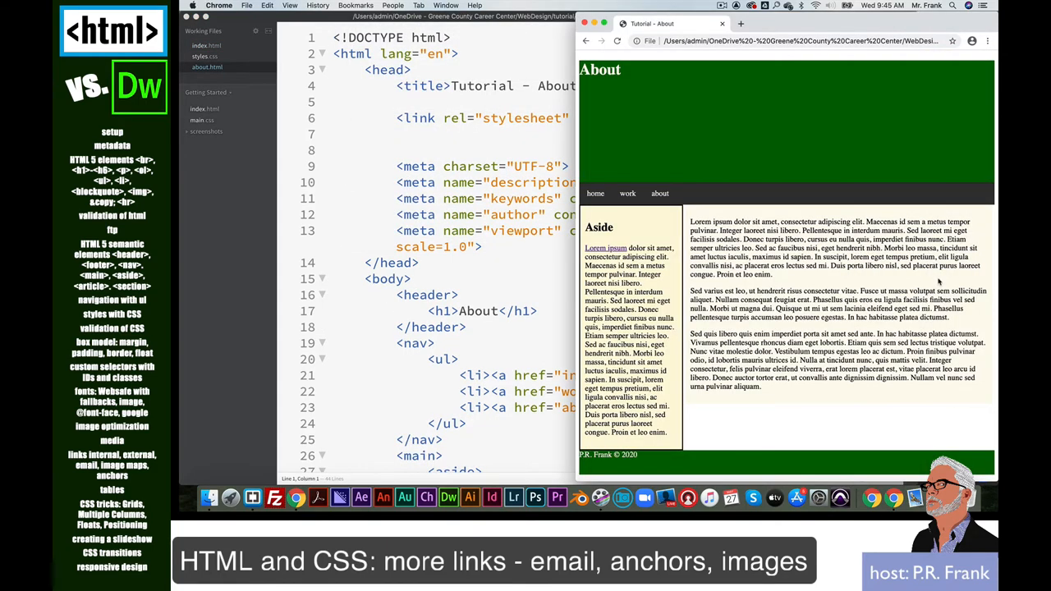
pyautogui.moveTo(554, 290)
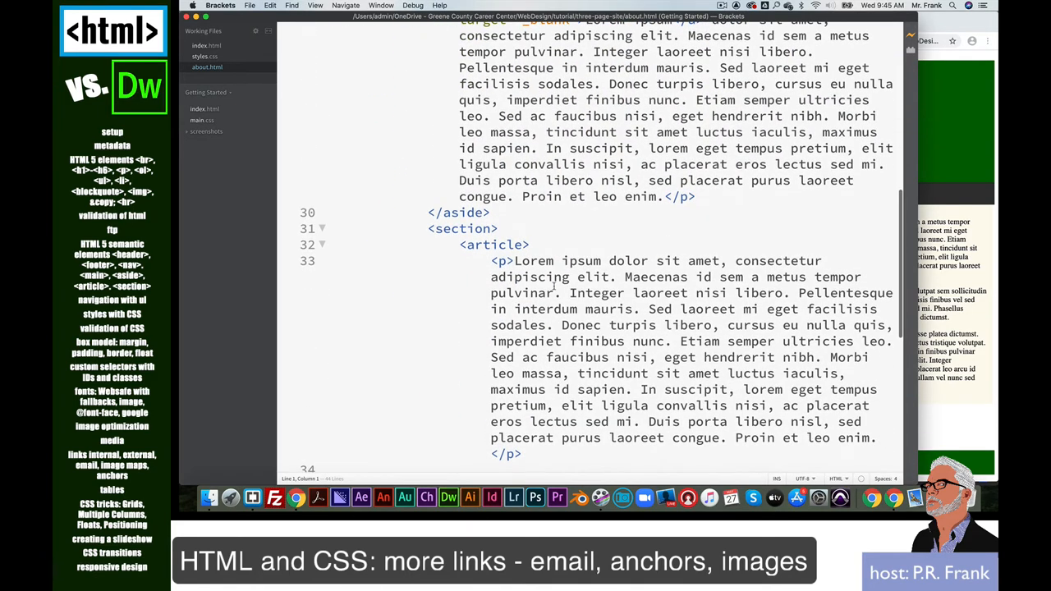
# Give the about page's second paragraph tag the id "secondparagraph"
pyautogui.scroll(-3)
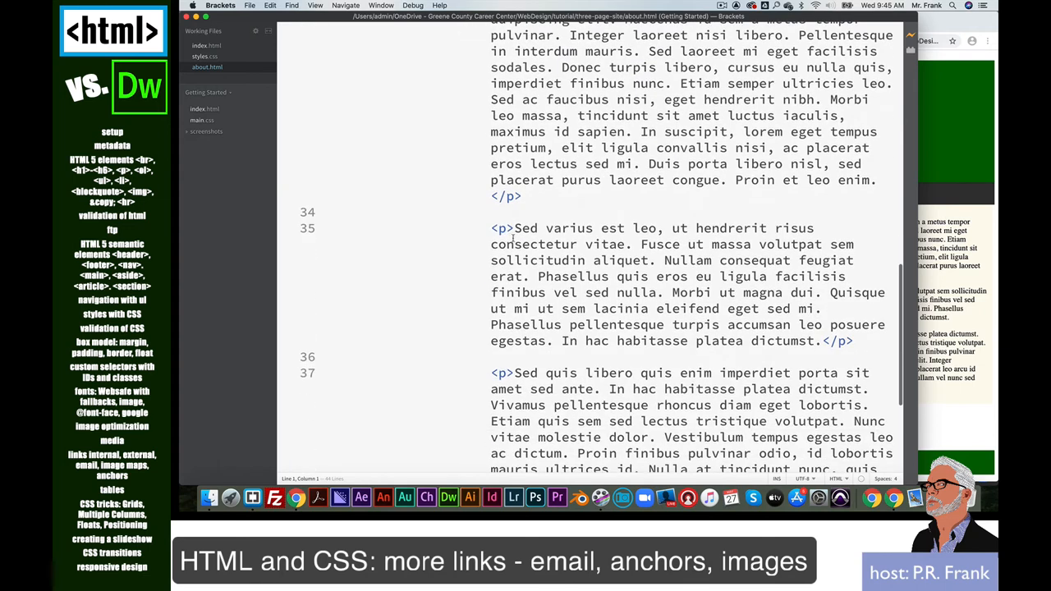
pyautogui.write('i')
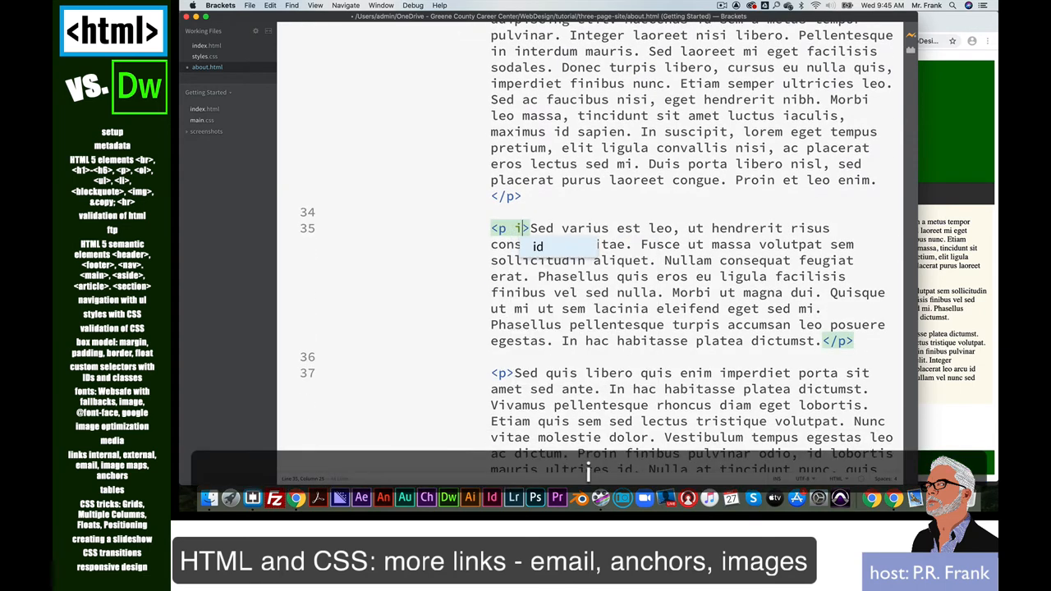
pyautogui.write('d="secondpara')
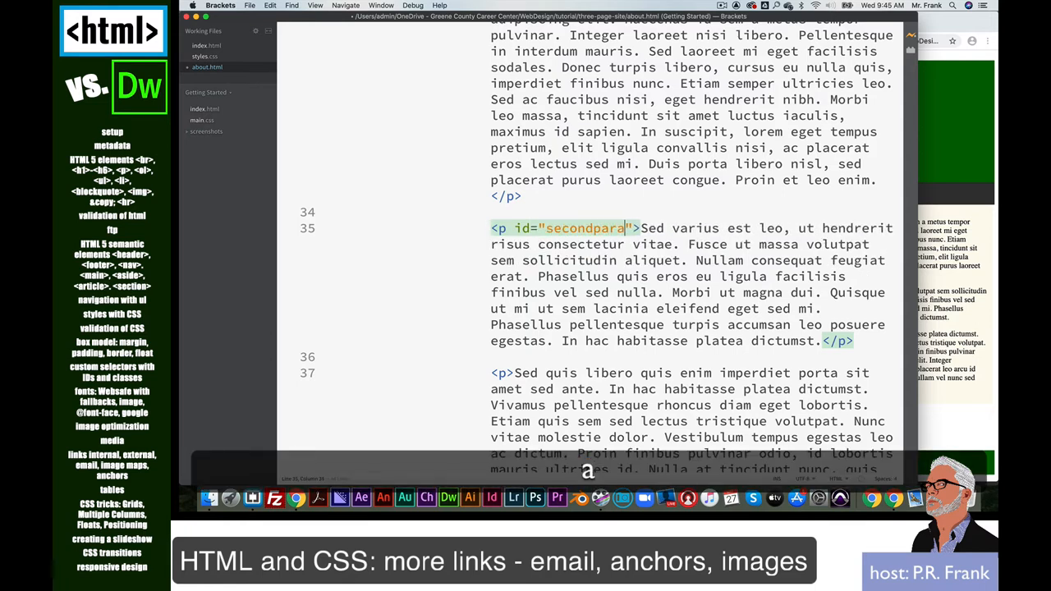
pyautogui.write('graph">Jump to last paragraph.</a></p>')
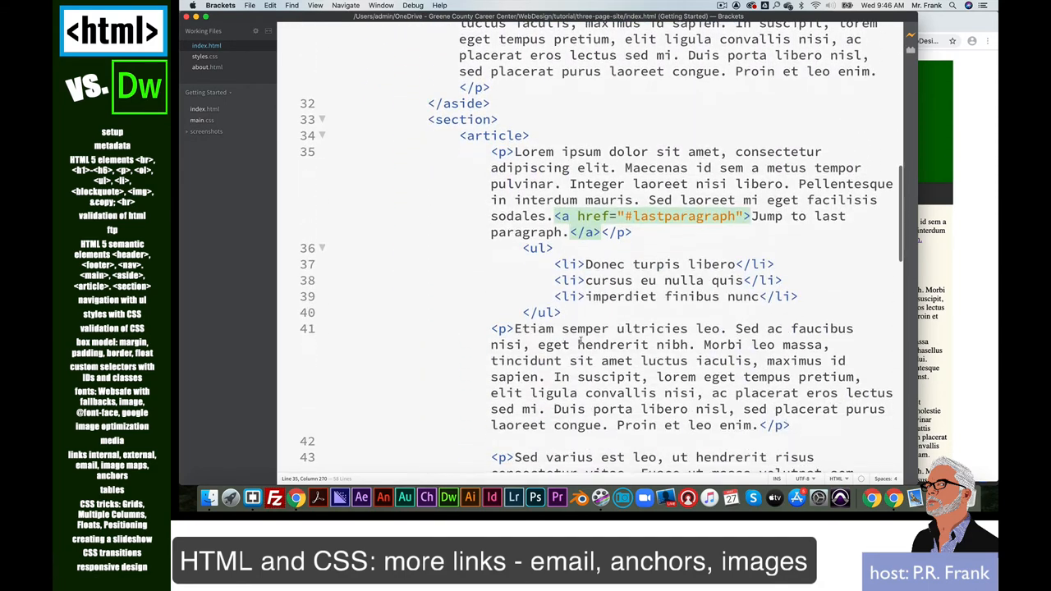
# Insert the link 'Jump to second paragraph on about page.' pointing to about.html#secondparagraph
pyautogui.scroll(-3)
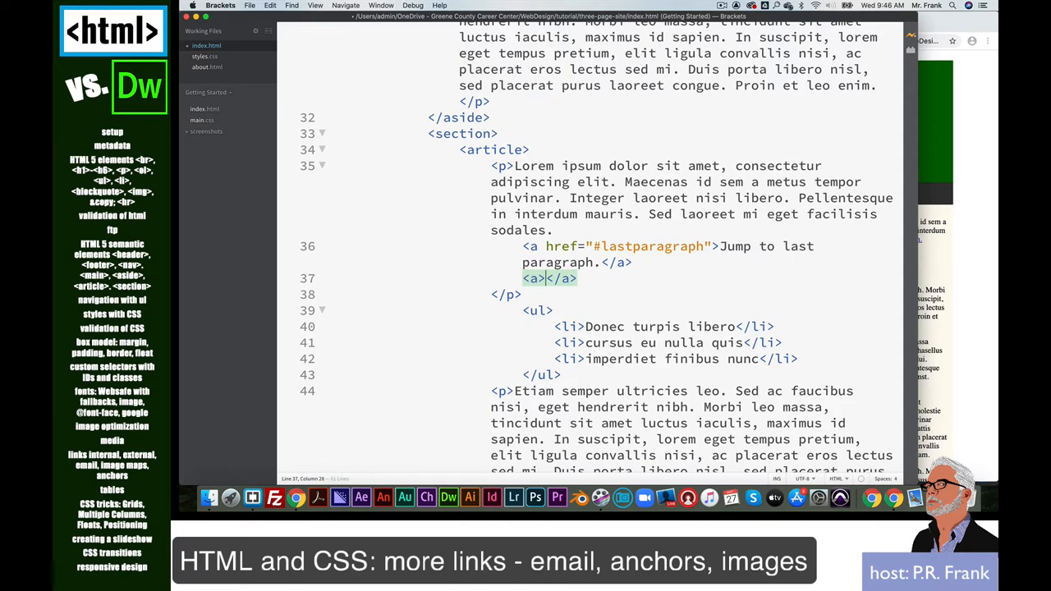
pyautogui.write('href="')
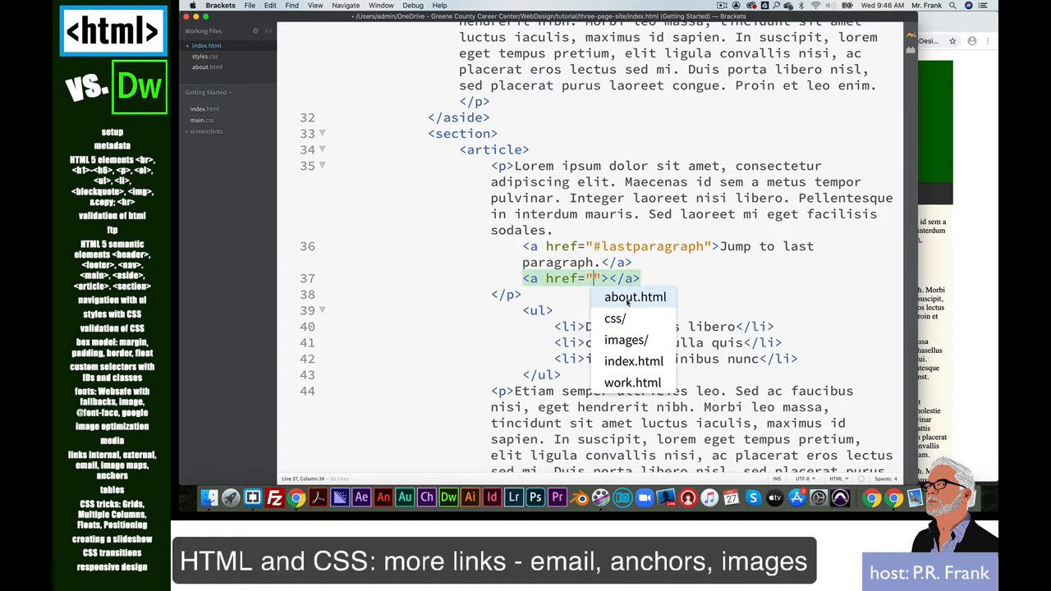
pyautogui.click(634, 297)
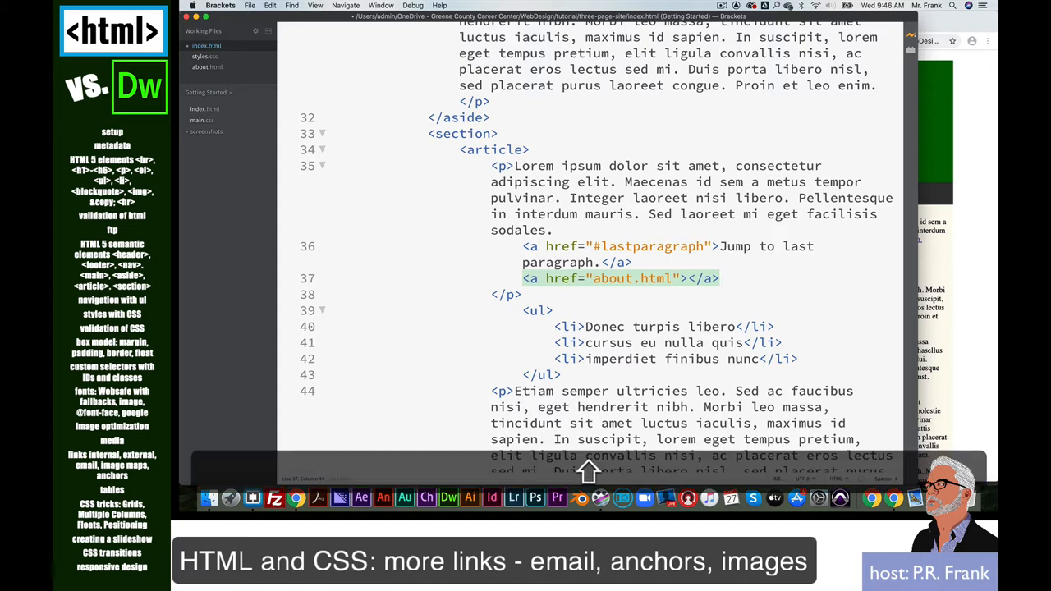
pyautogui.write('#secondparagraph')
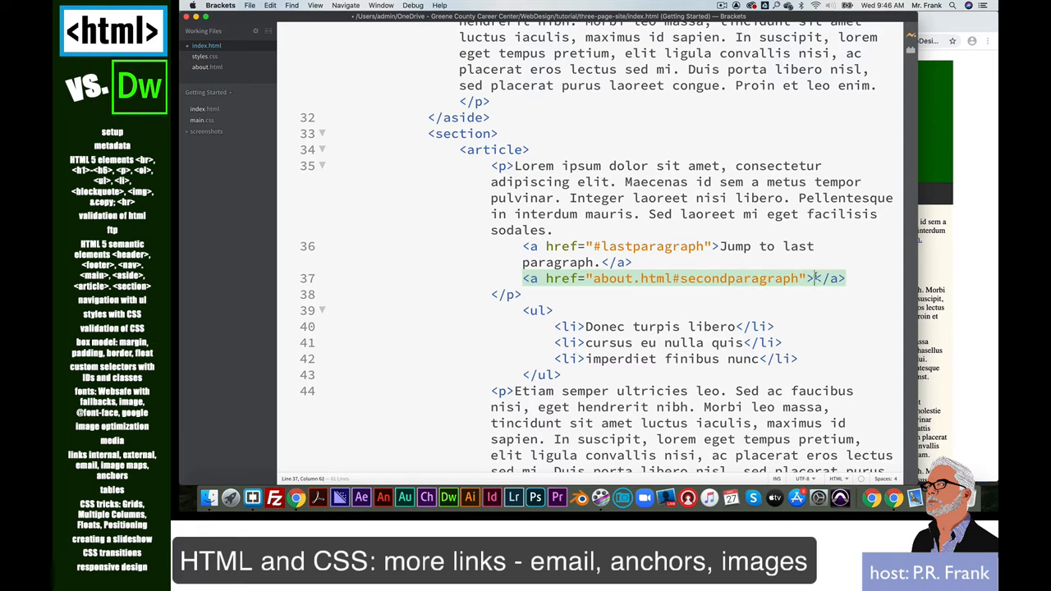
pyautogui.write('Jump to')
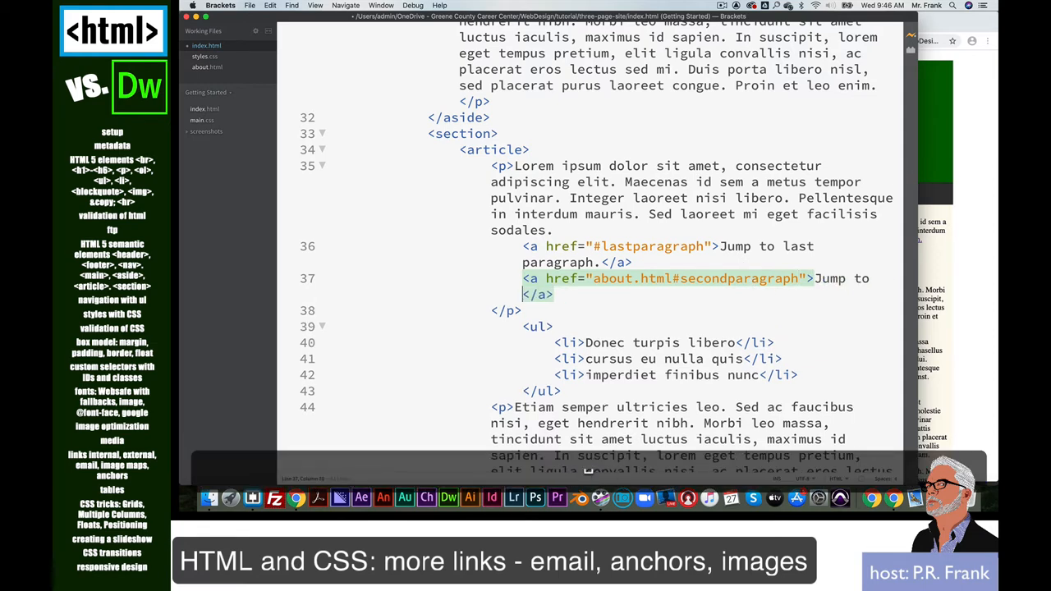
pyautogui.write('second paragraph on')
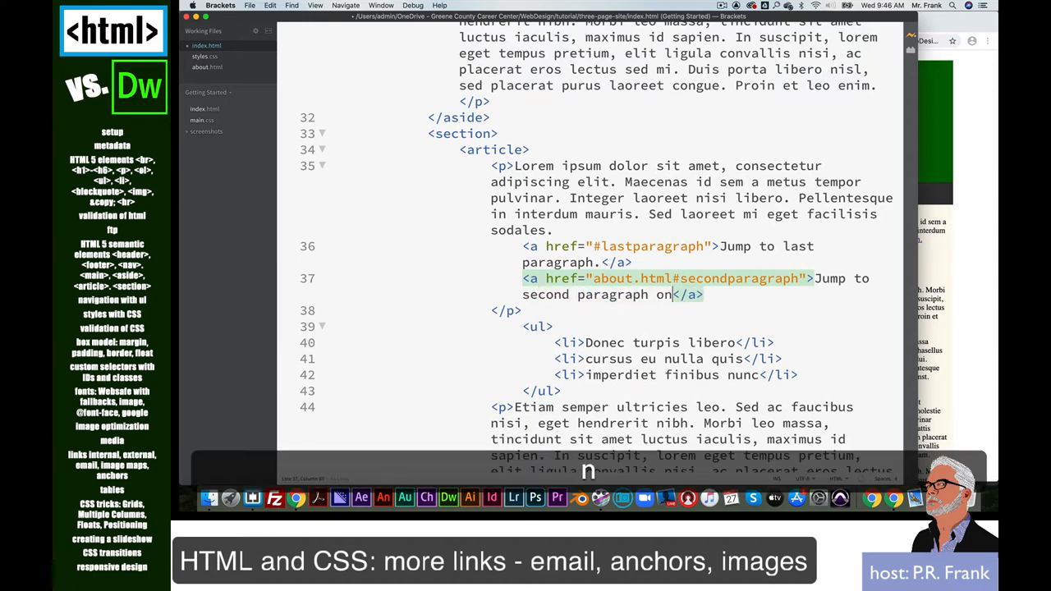
pyautogui.write('about p')
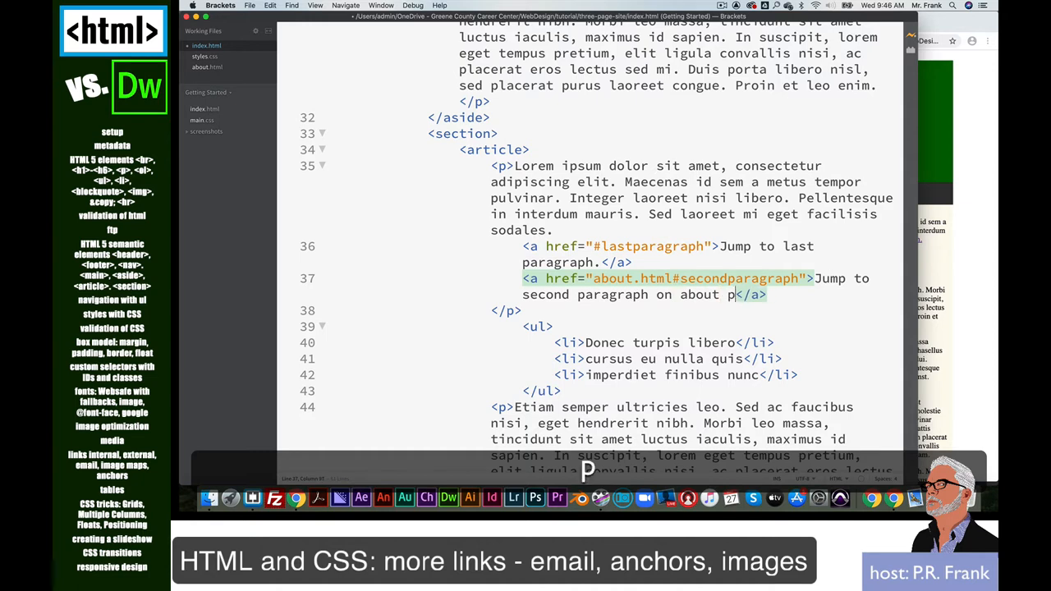
pyautogui.write('age.')
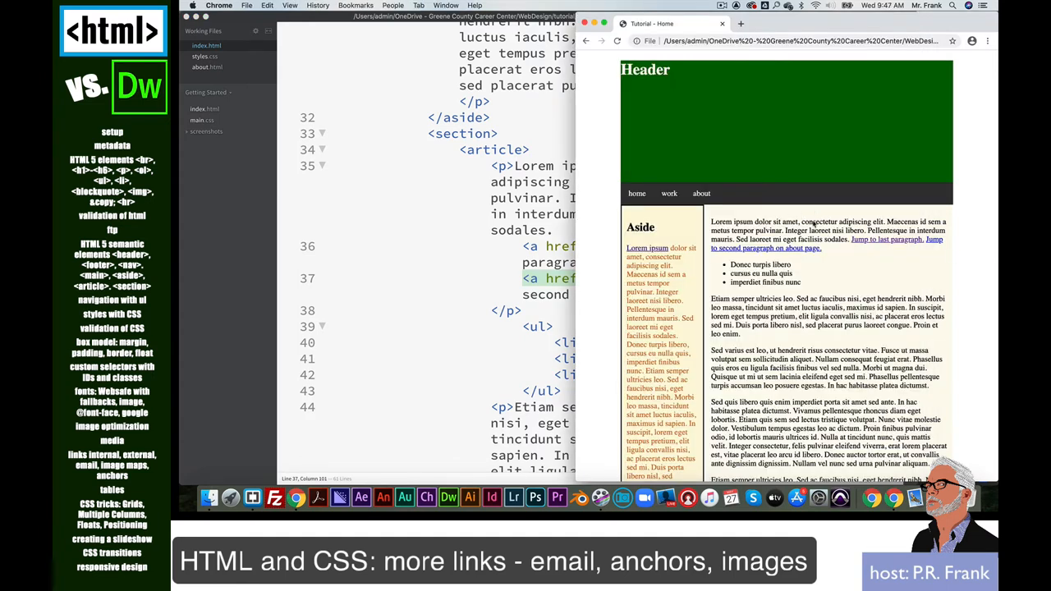
pyautogui.moveTo(796, 248)
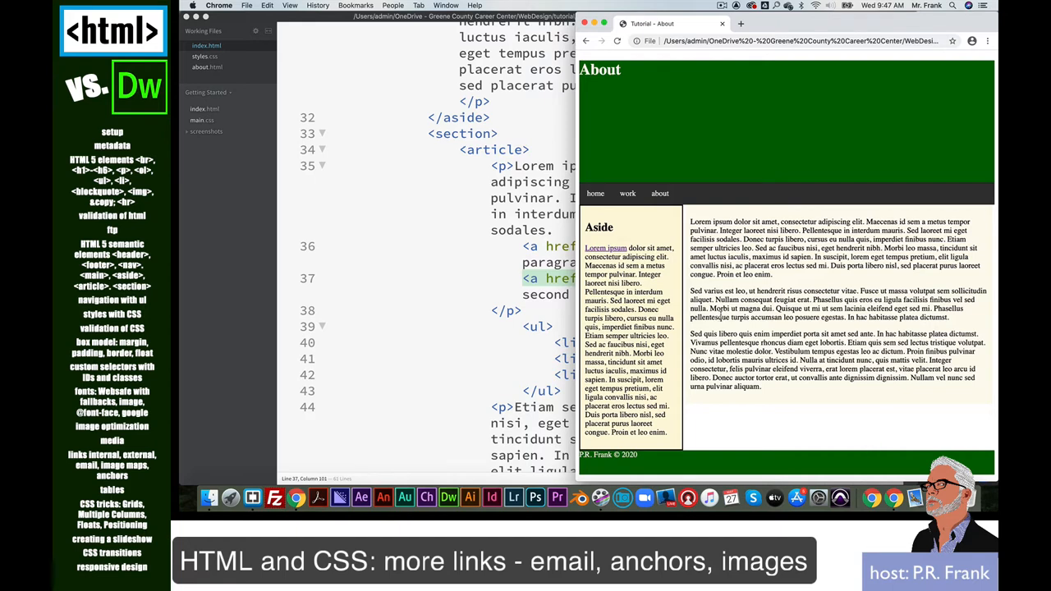
pyautogui.moveTo(583, 282)
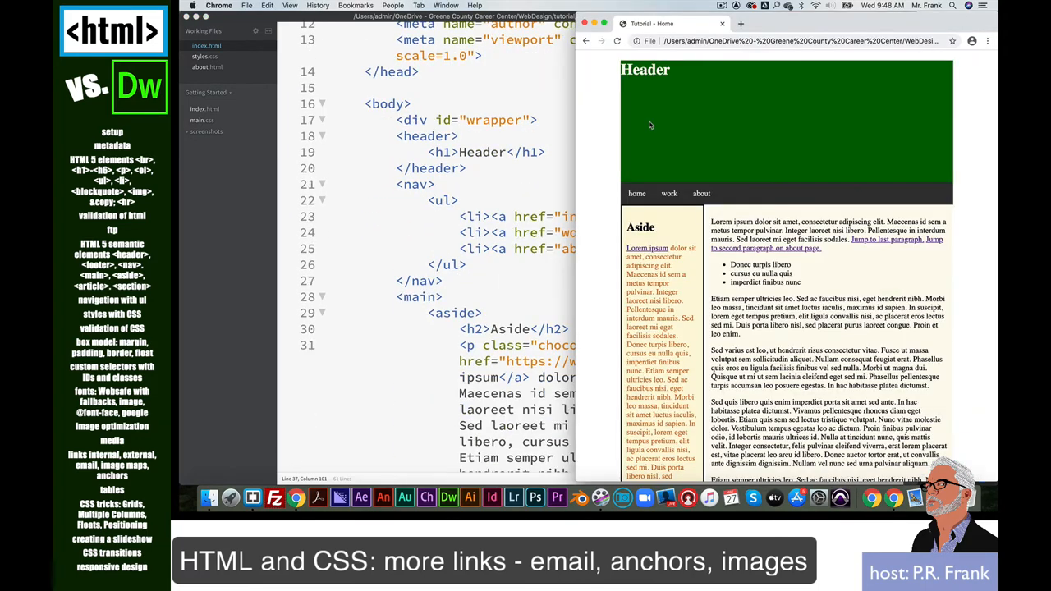
pyautogui.moveTo(504, 85)
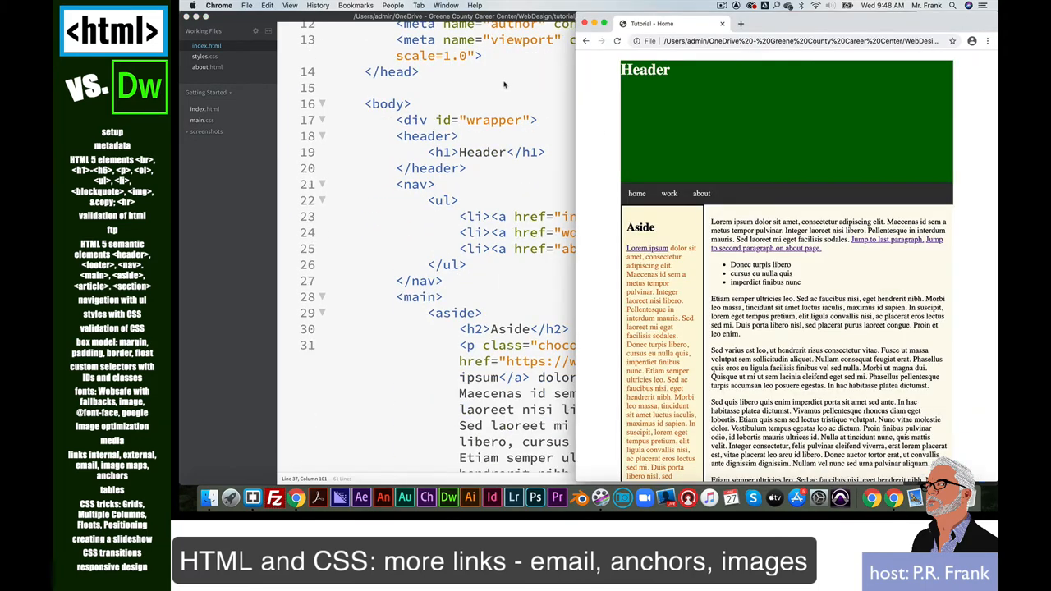
pyautogui.moveTo(507, 88)
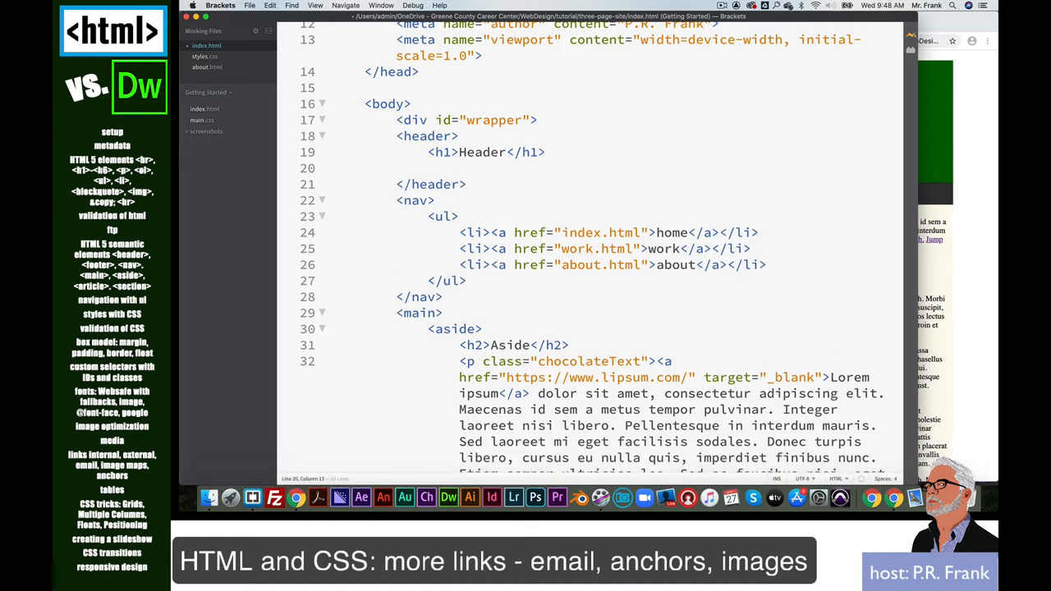
# Insert <img src="images/coffee-cup.png"> on the line below the Header heading
pyautogui.write('<')
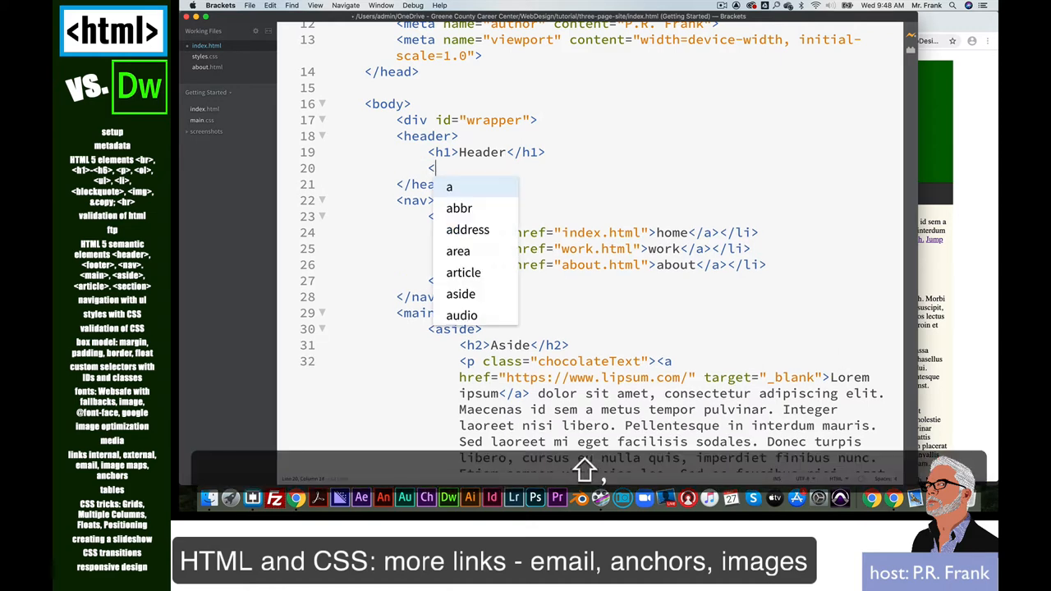
pyautogui.write('i')
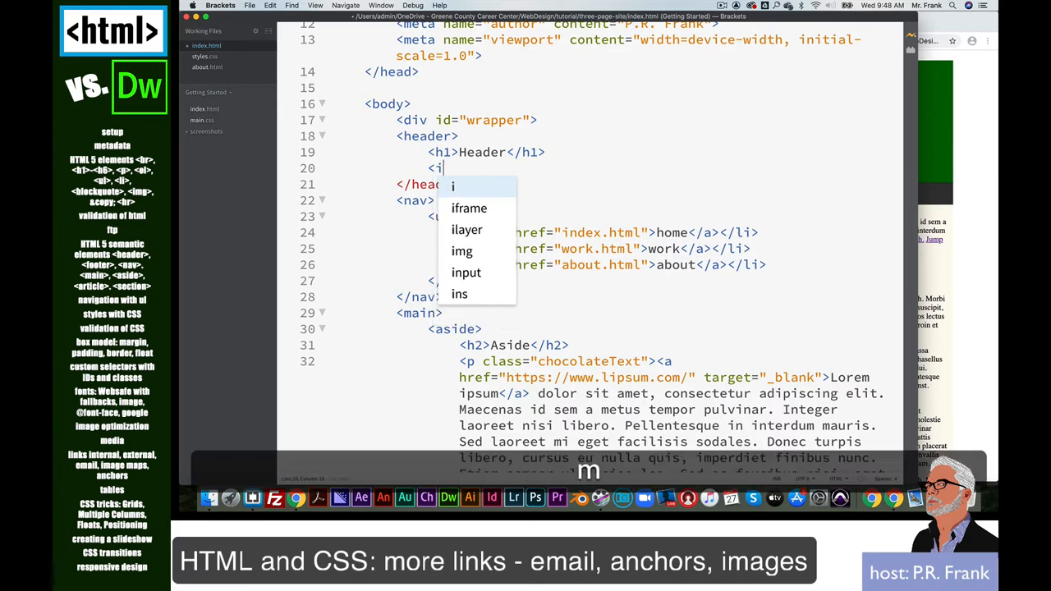
pyautogui.write('mg src')
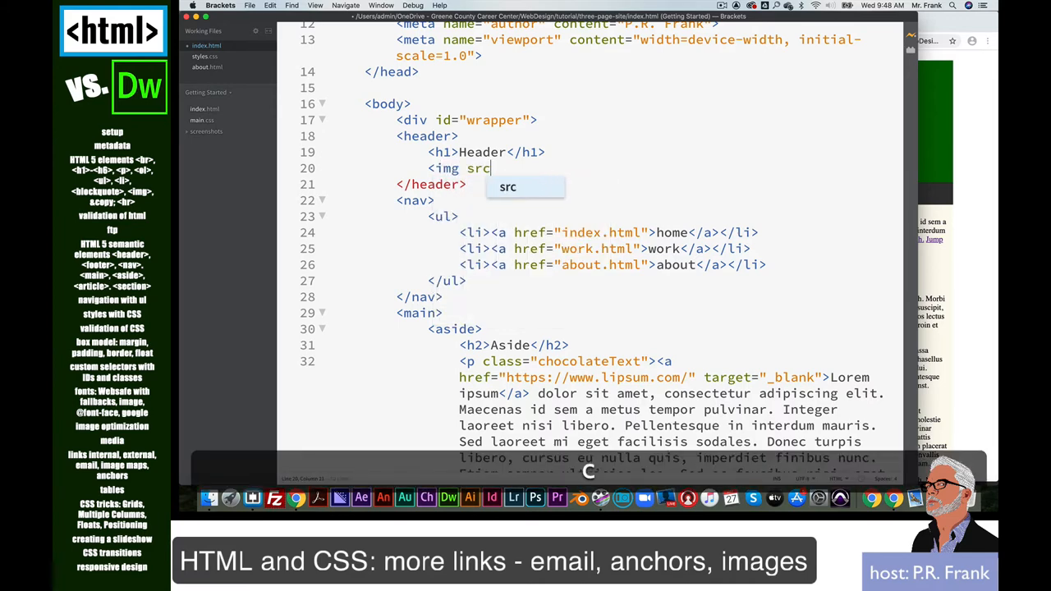
pyautogui.write('=')
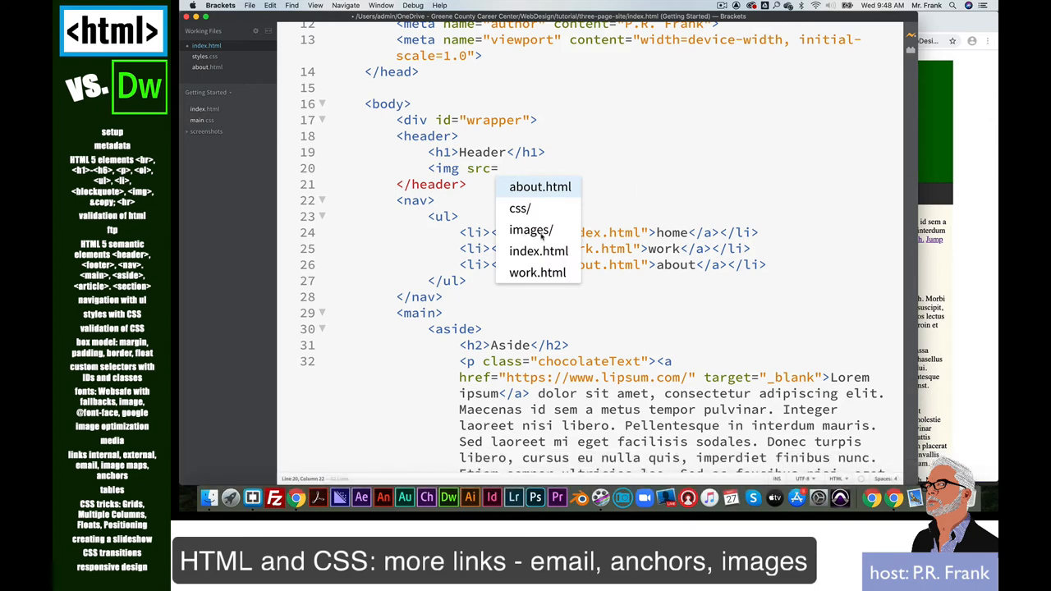
pyautogui.click(531, 229)
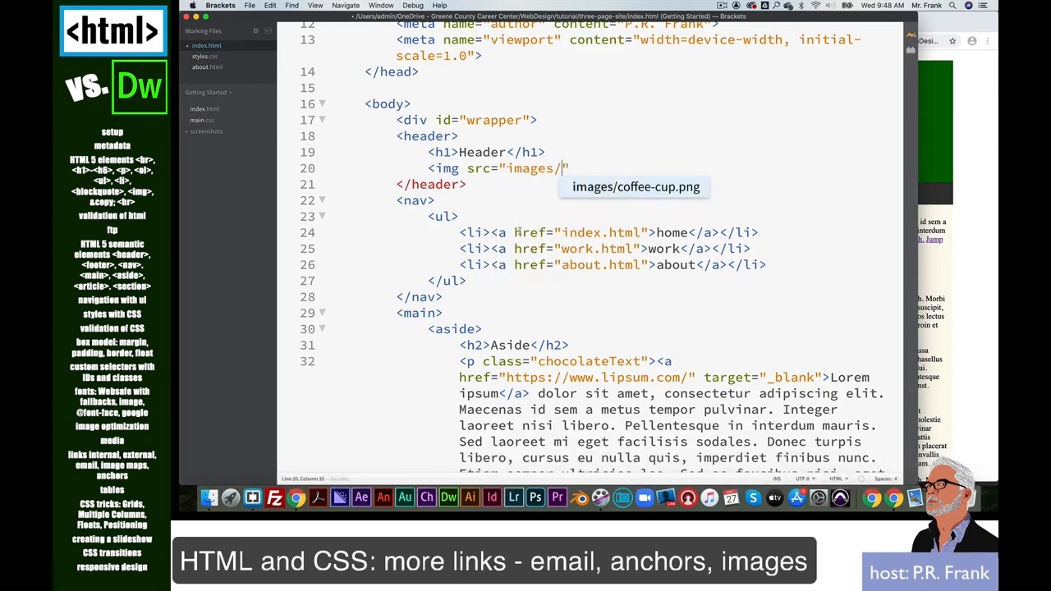
pyautogui.write('coffee-cup.png')
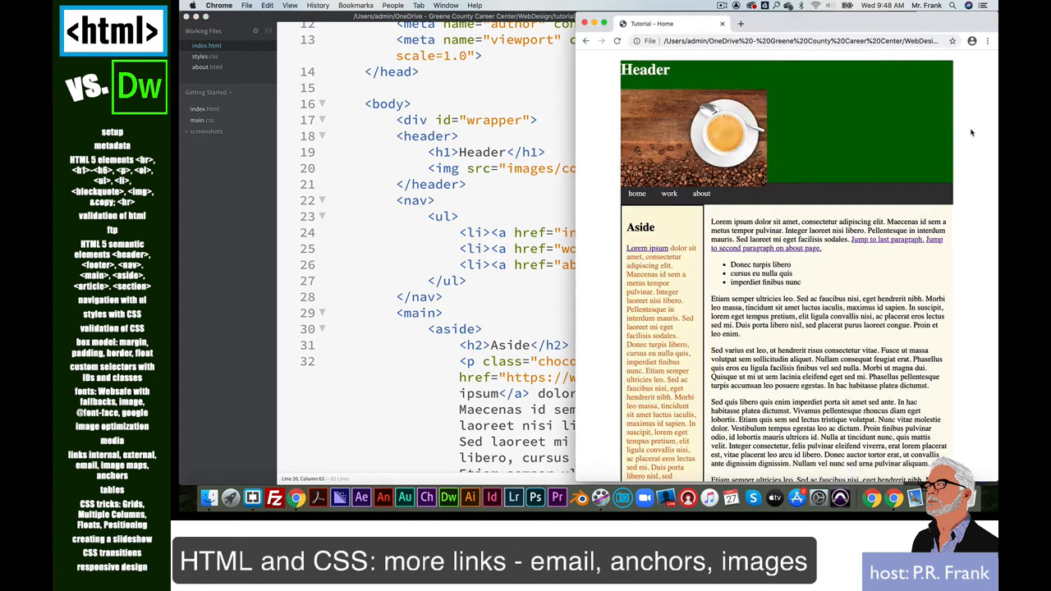
pyautogui.moveTo(499, 201)
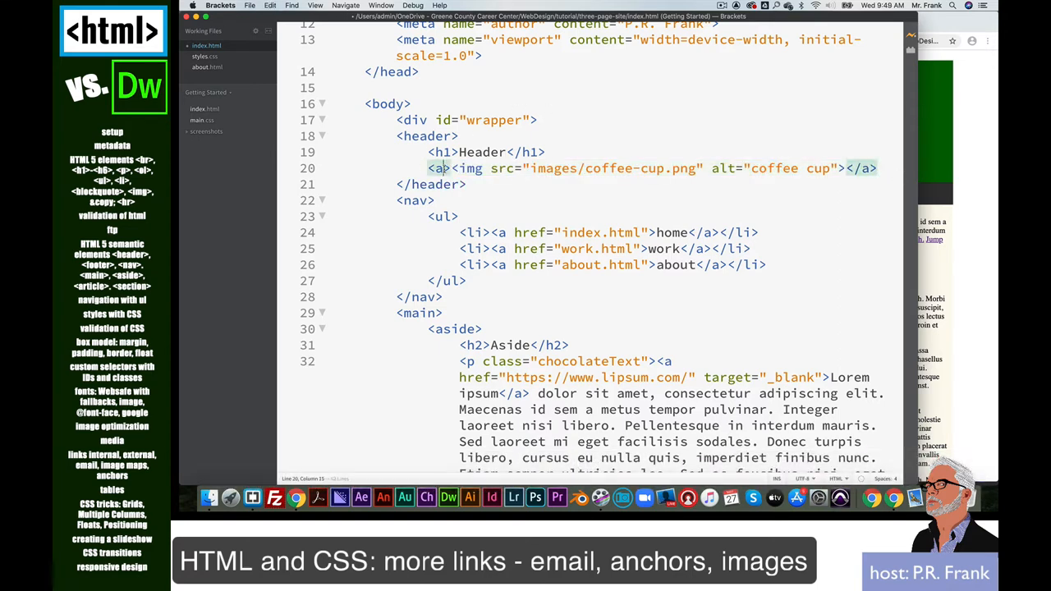
# Wrap the coffee-cup image in an anchor with an empty href
pyautogui.write('href="')
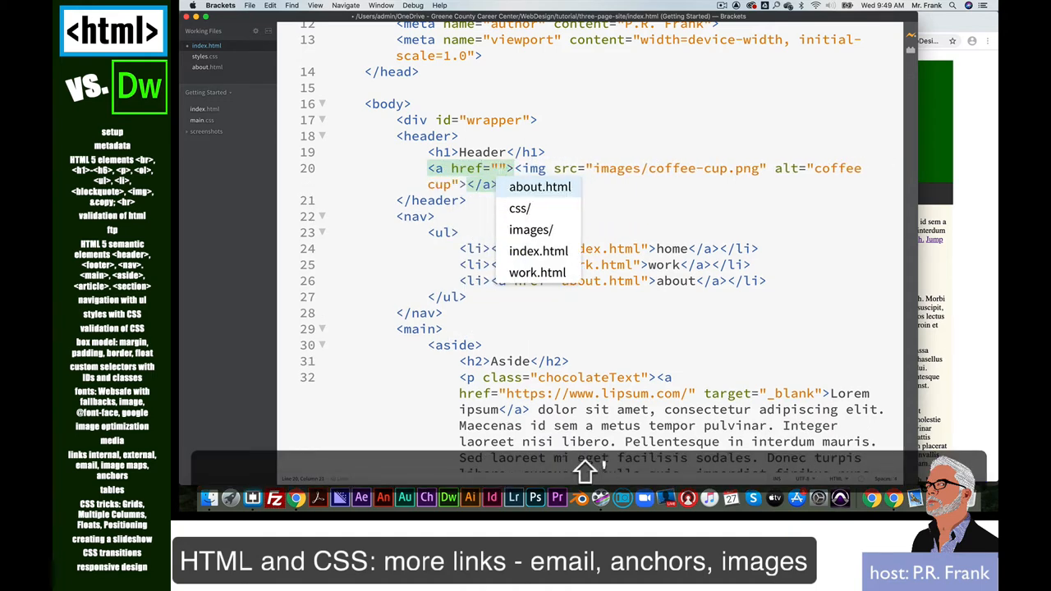
pyautogui.press('cmd+tab')
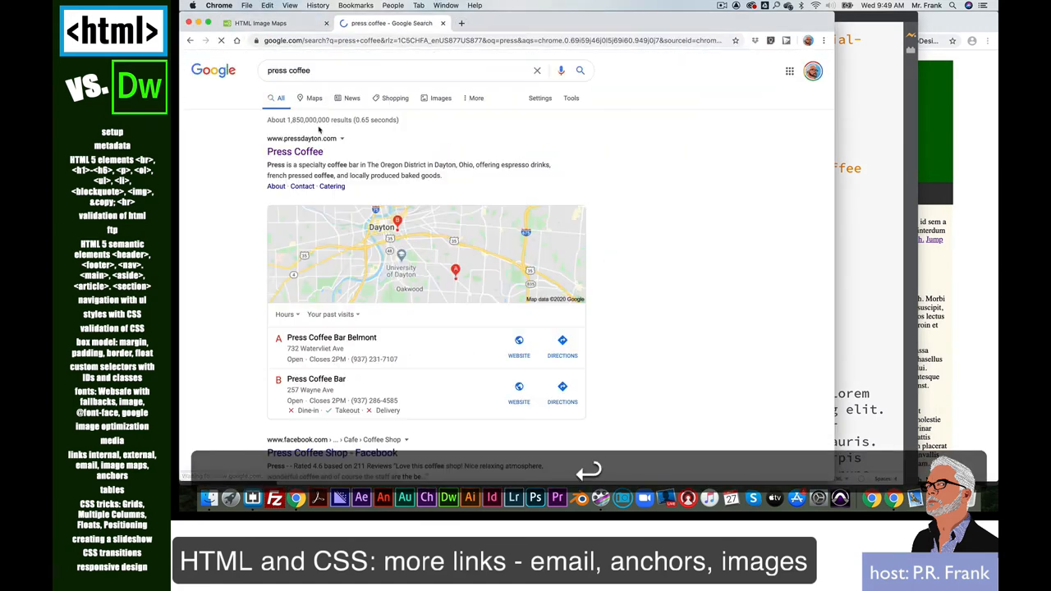
# Open the Press Coffee result and copy its pressdayton.com address
pyautogui.click(295, 151)
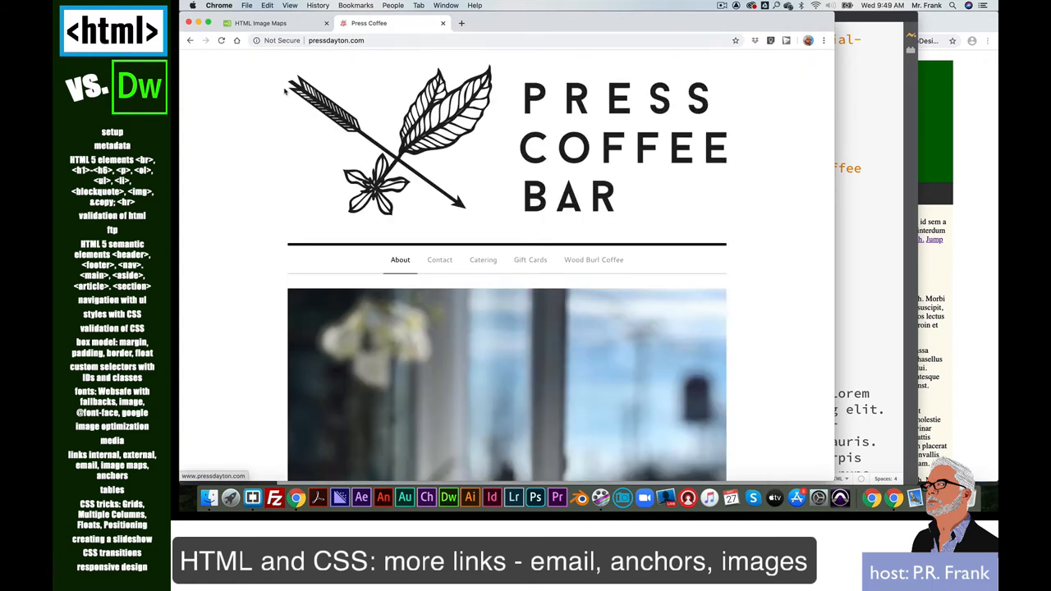
pyautogui.click(335, 40)
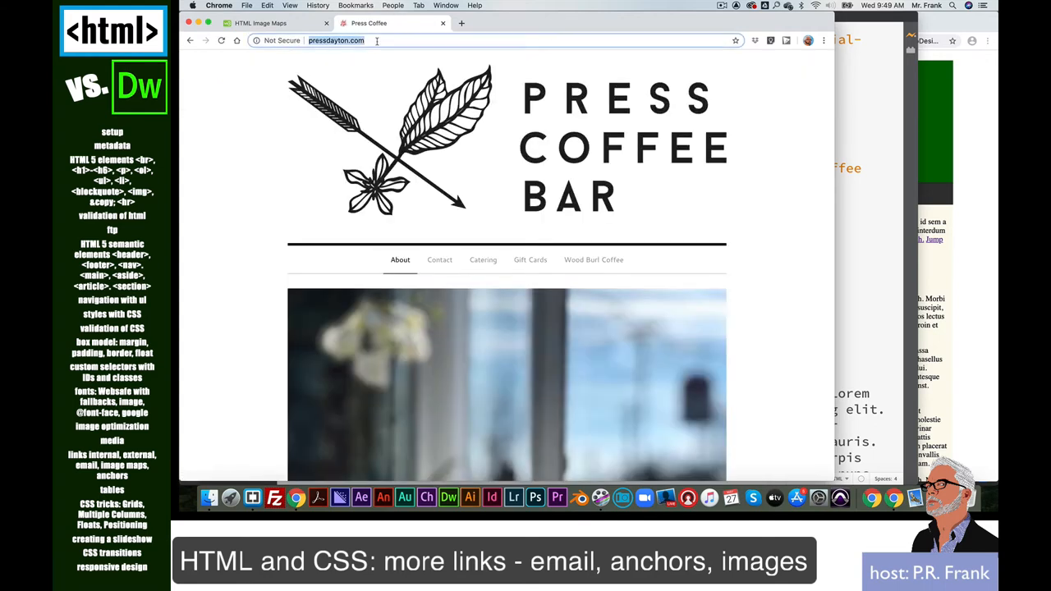
pyautogui.press('cmd+tab')
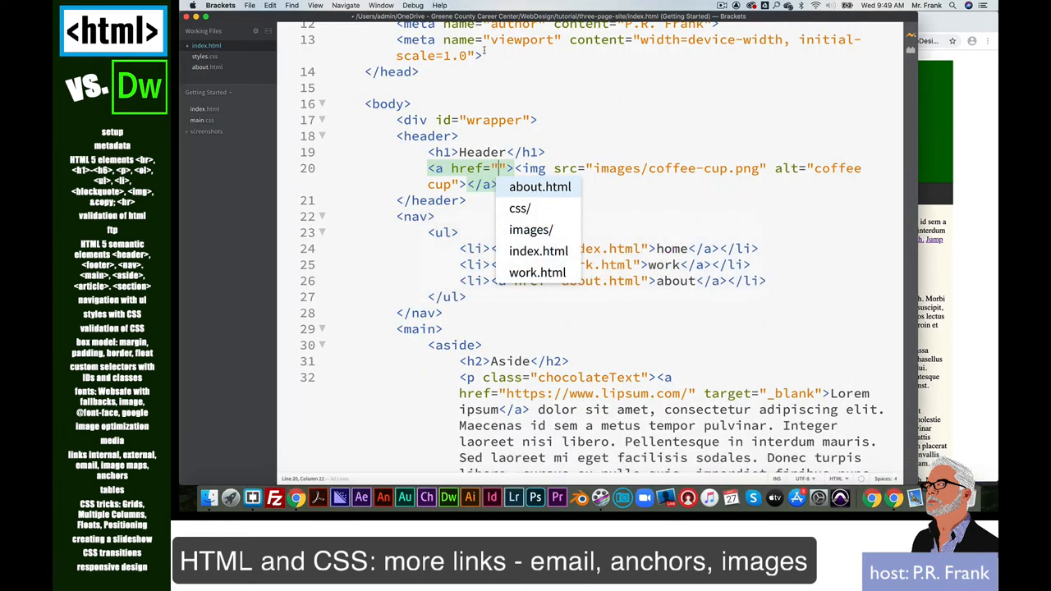
pyautogui.write('http://www.pressdayton.com/" ><img')
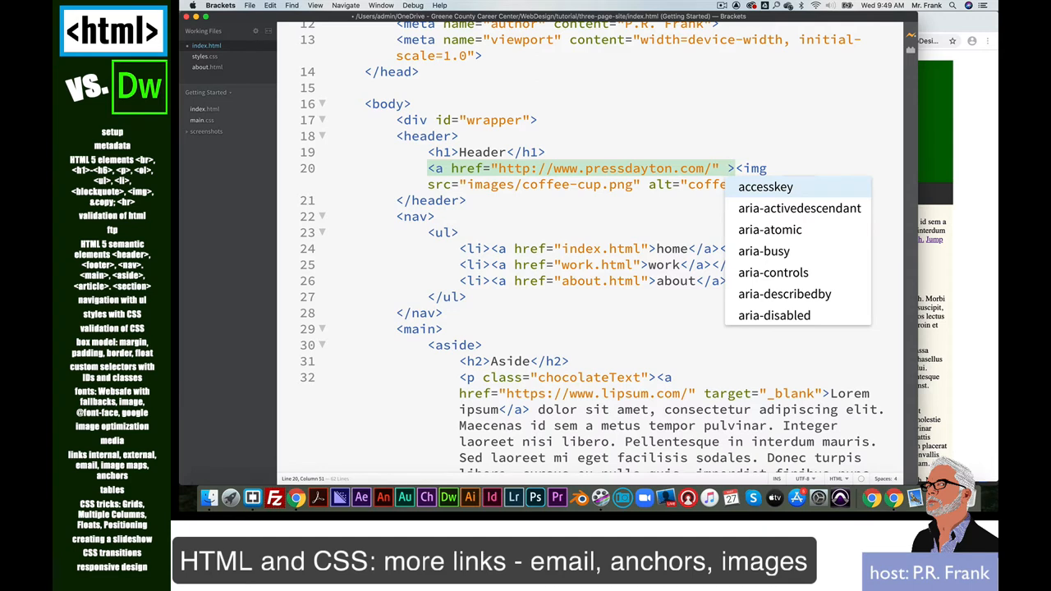
pyautogui.write('target="_blank')
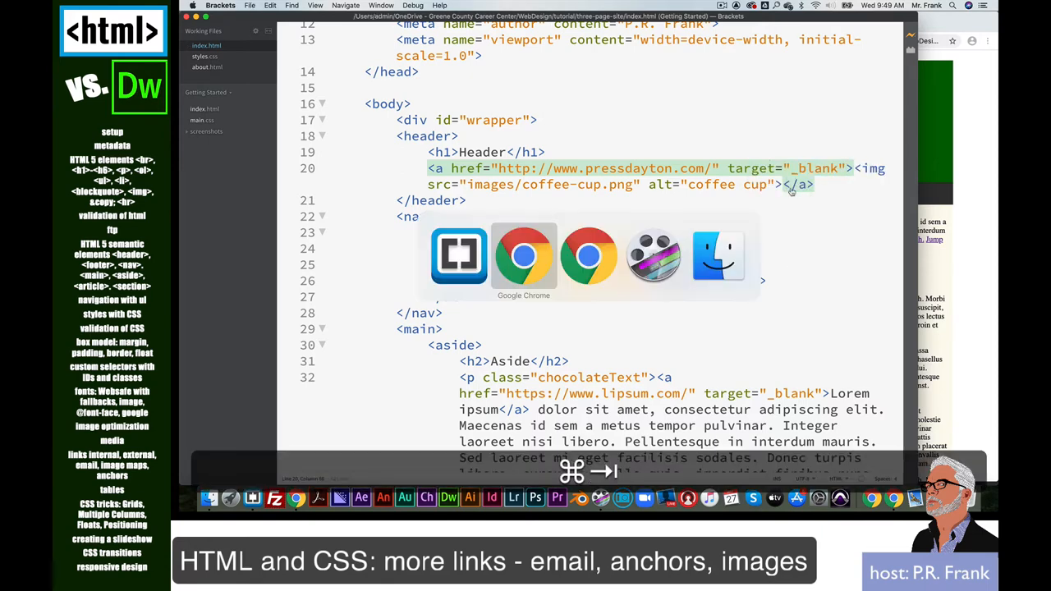
pyautogui.click(523, 254)
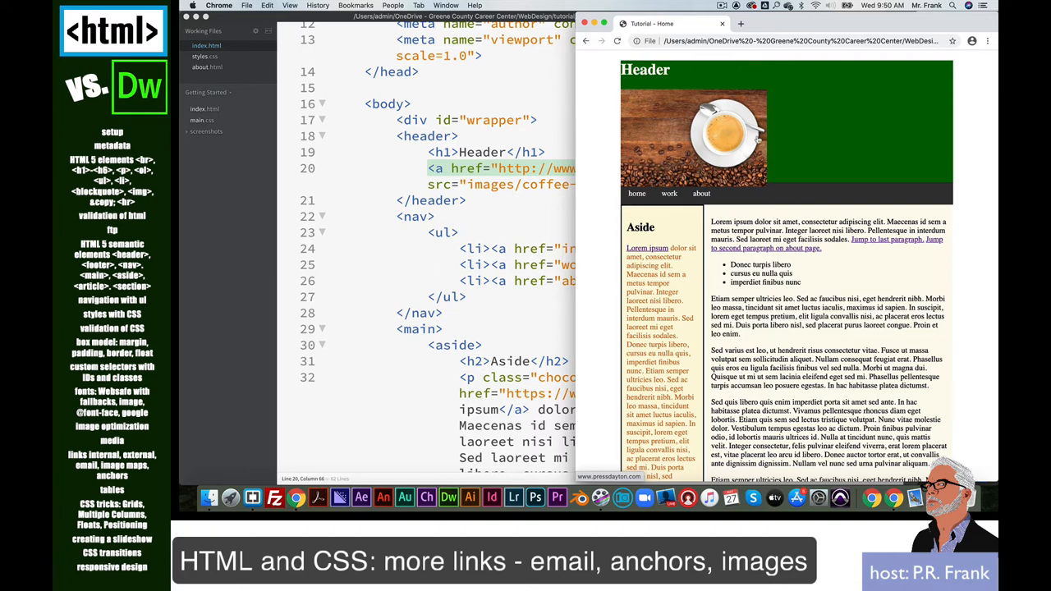
pyautogui.moveTo(776, 160)
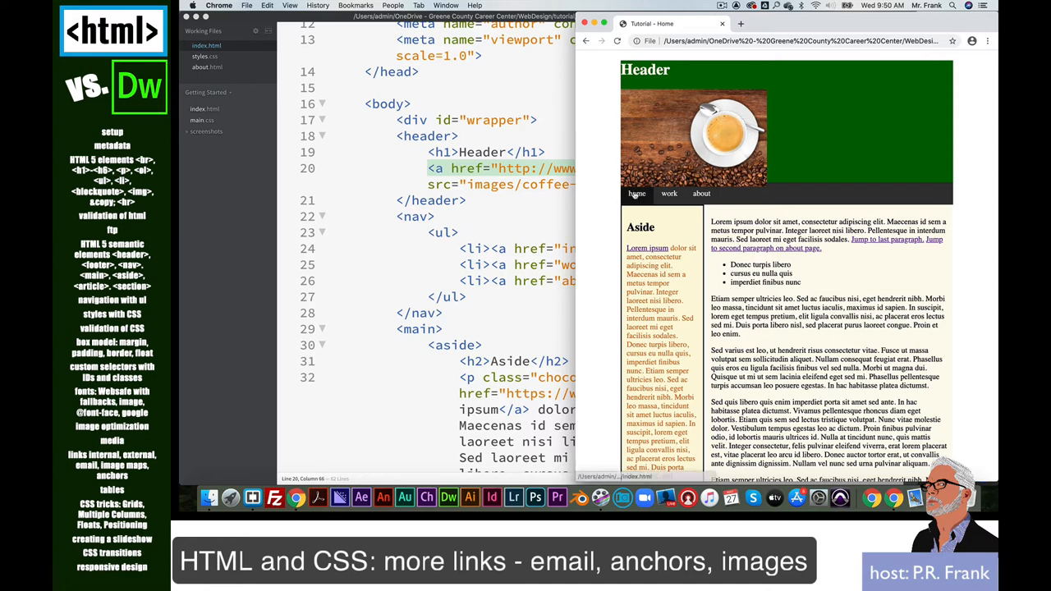
# Switch to the window with the W3Schools image map tutorial
pyautogui.press('cmd+tab')
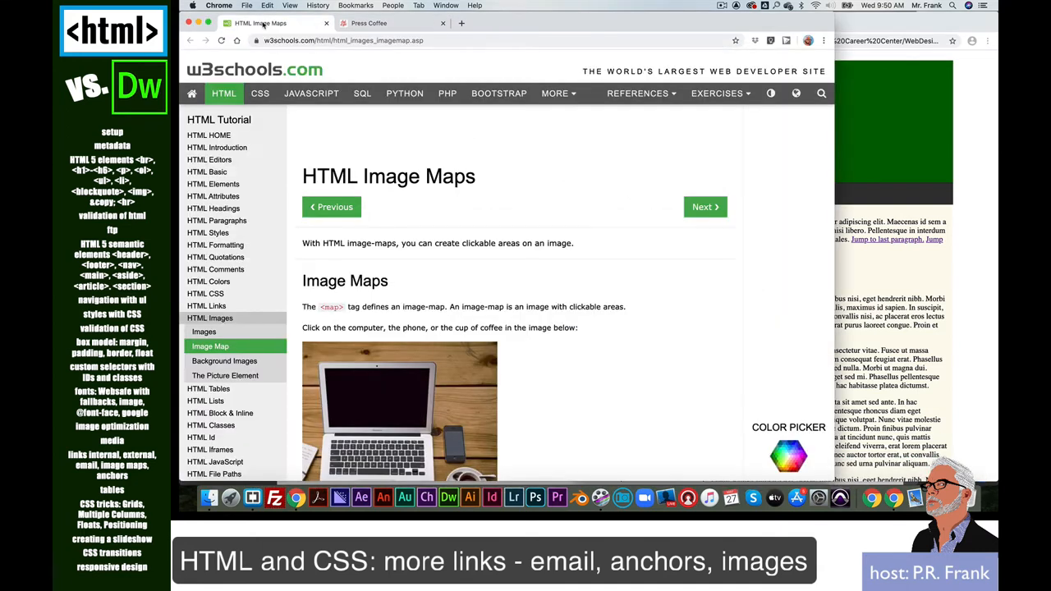
# Scroll the W3Schools Image Maps page down through the example code
pyautogui.scroll(-3)
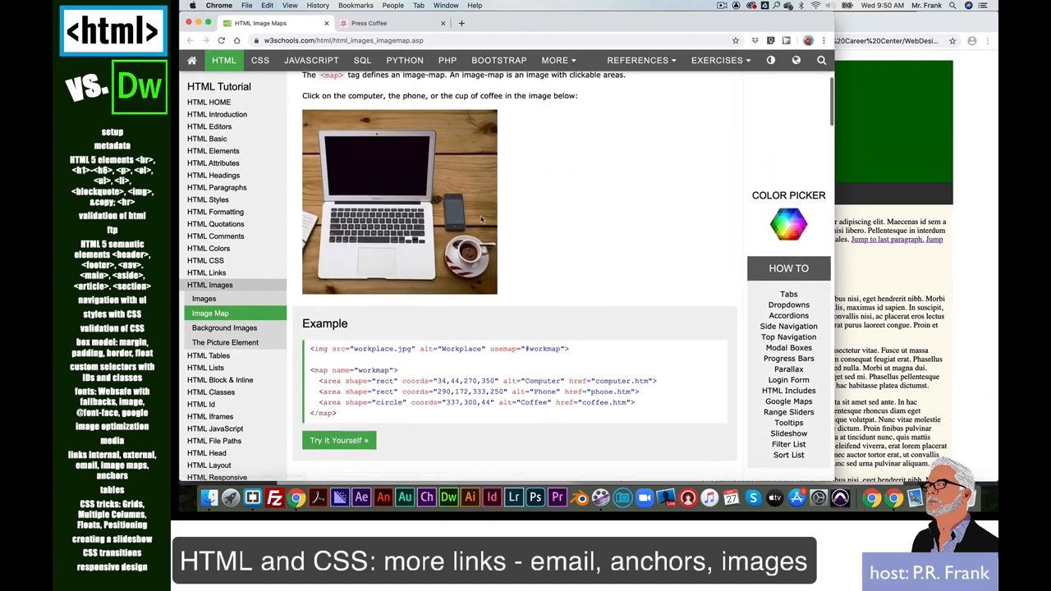
pyautogui.scroll(-3)
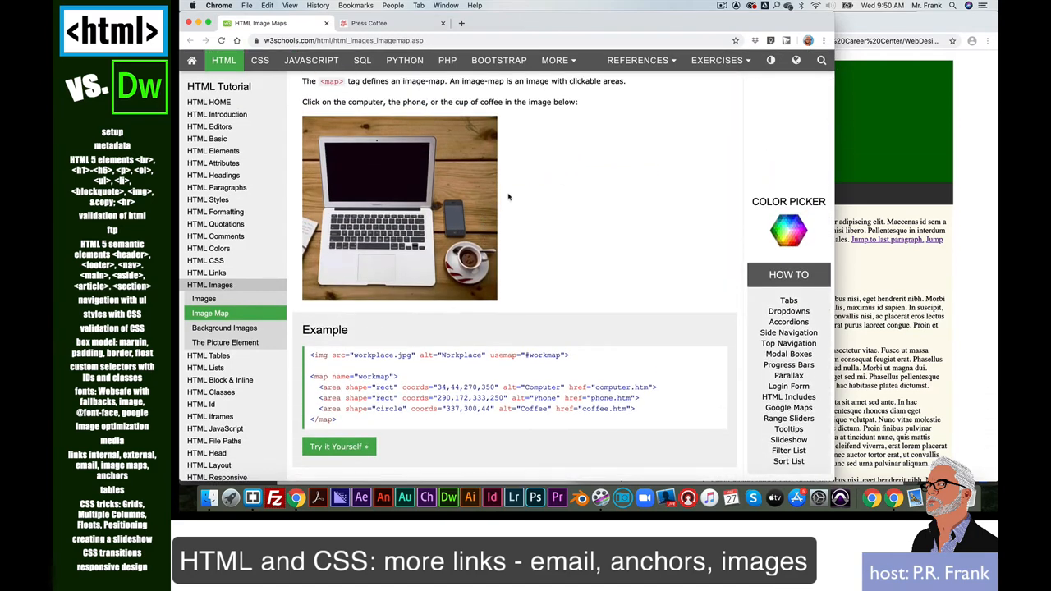
pyautogui.moveTo(375, 278)
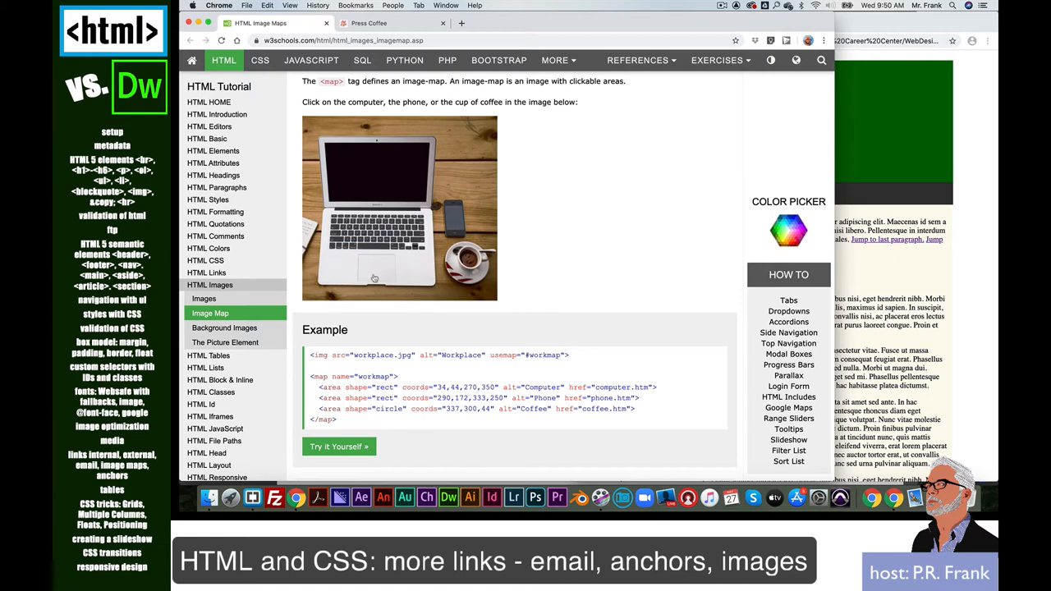
pyautogui.moveTo(383, 178)
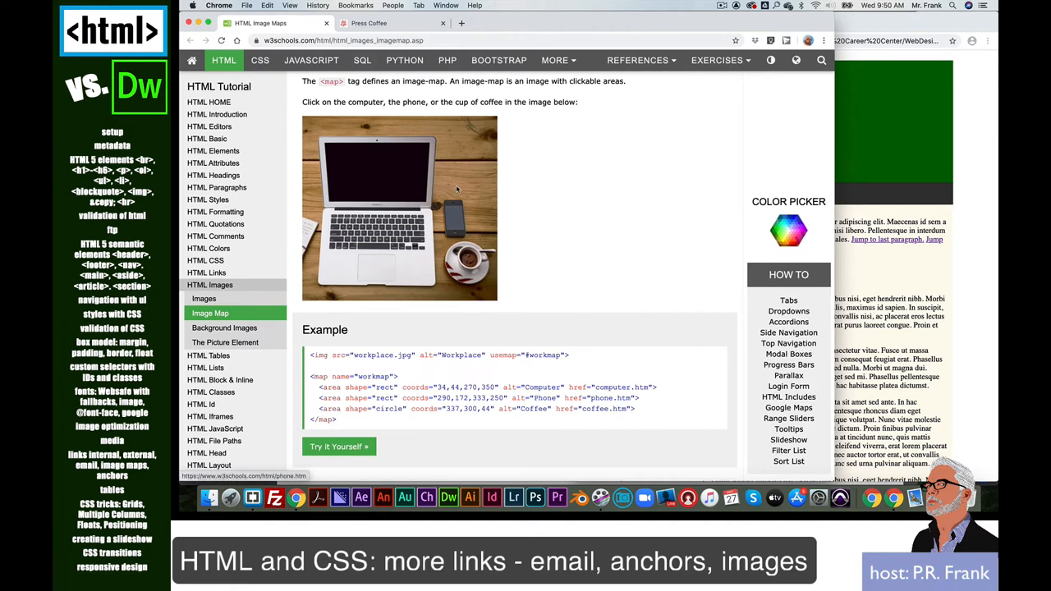
pyautogui.moveTo(442, 261)
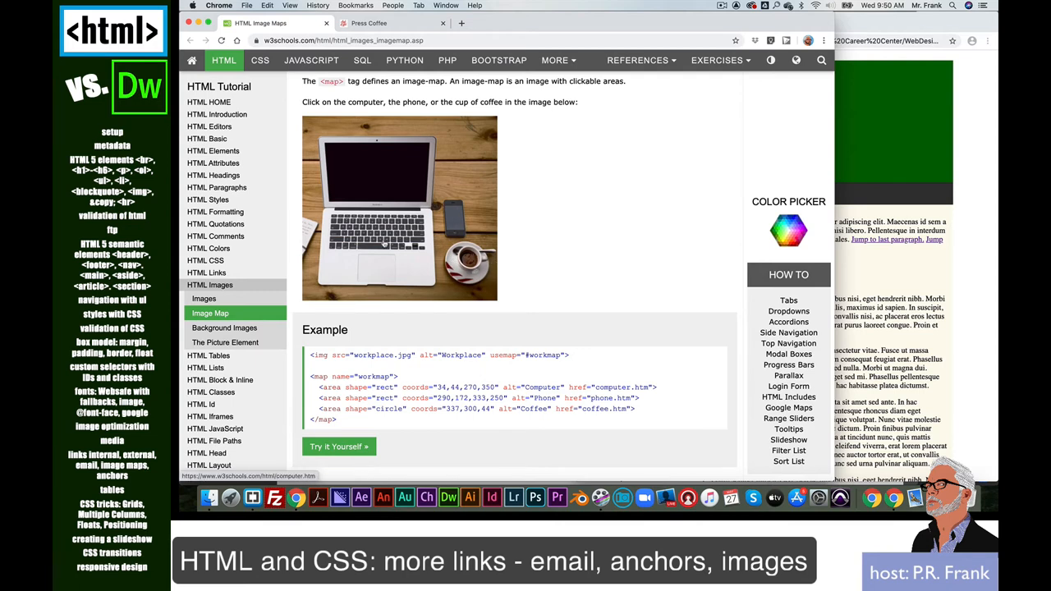
pyautogui.scroll(-3)
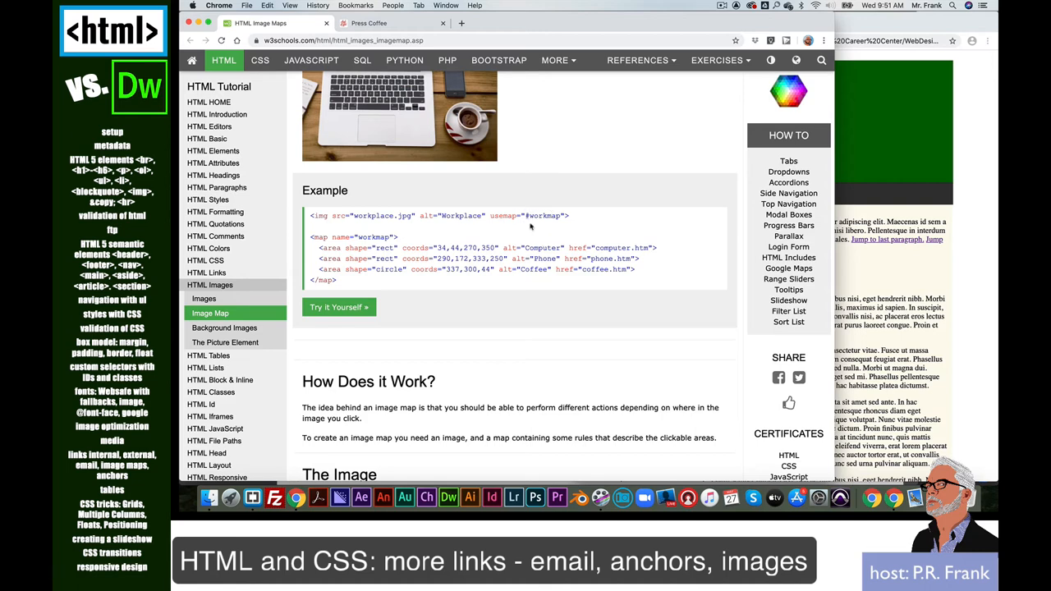
pyautogui.moveTo(529, 222)
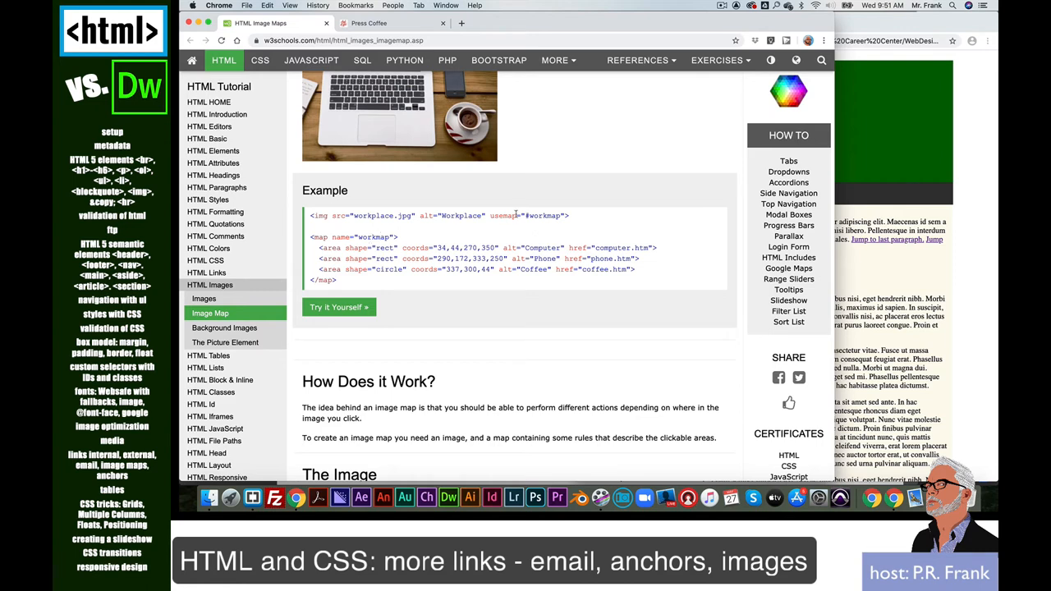
pyautogui.moveTo(543, 209)
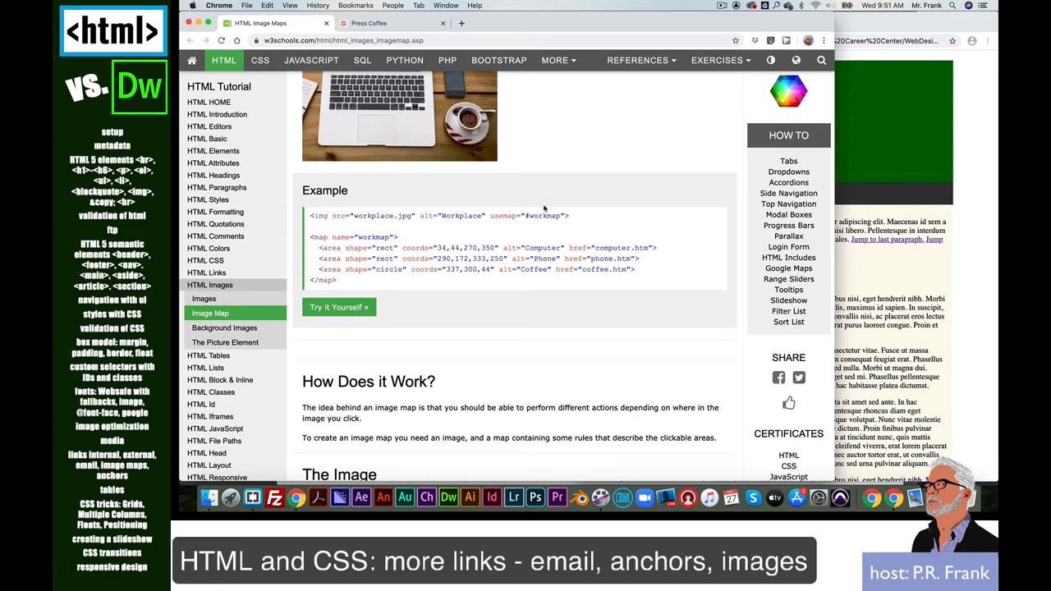
pyautogui.moveTo(388, 232)
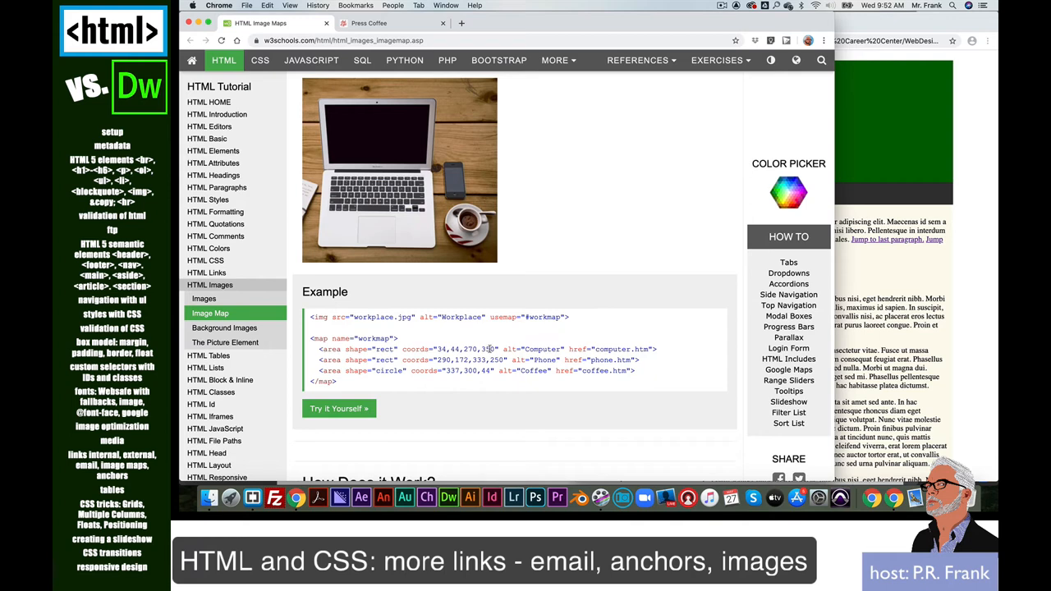
pyautogui.moveTo(486, 347)
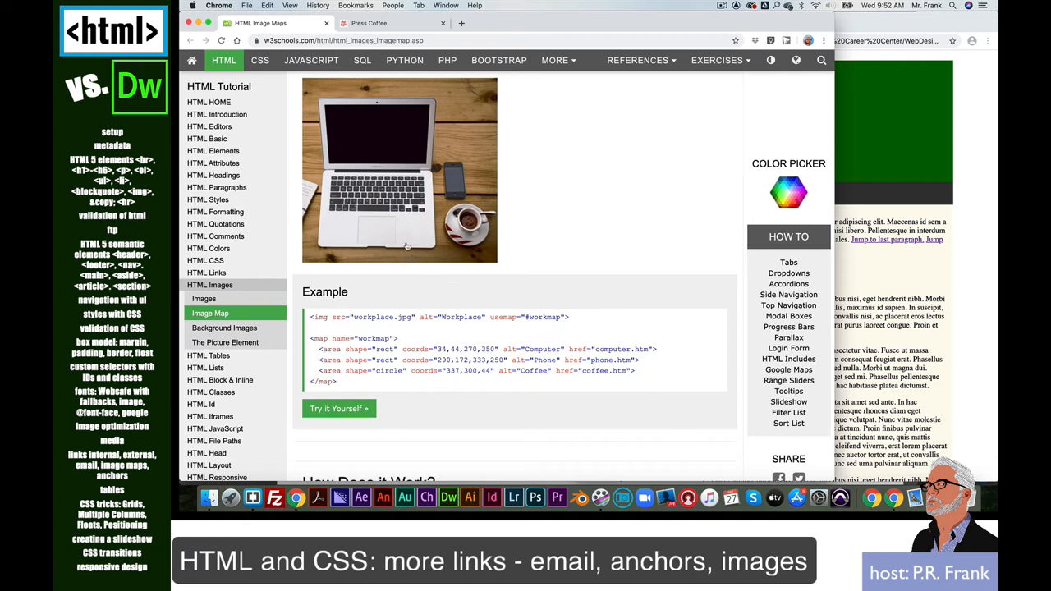
pyautogui.moveTo(416, 216)
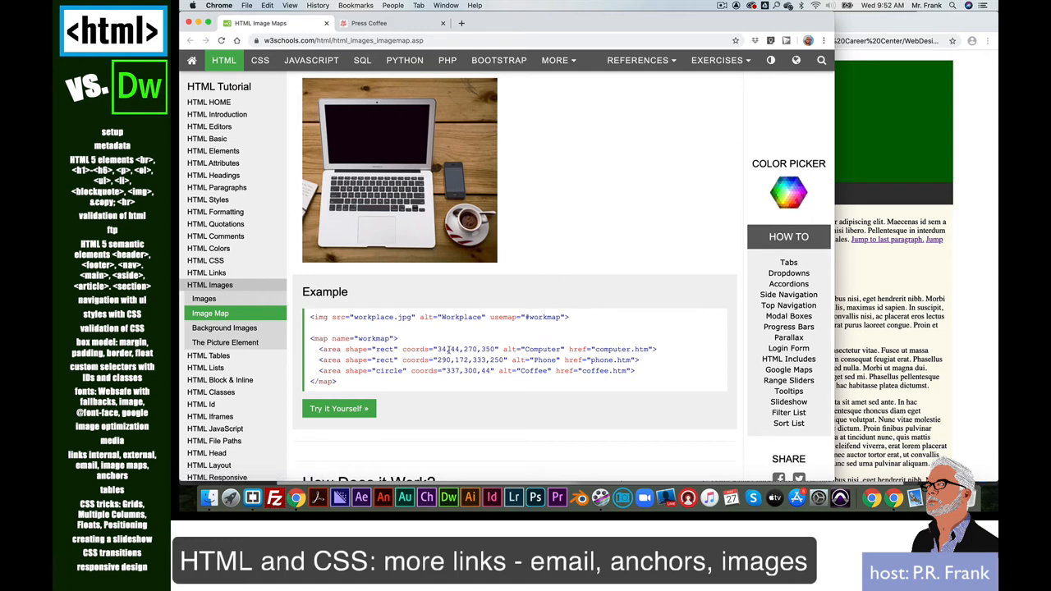
pyautogui.scroll(-3)
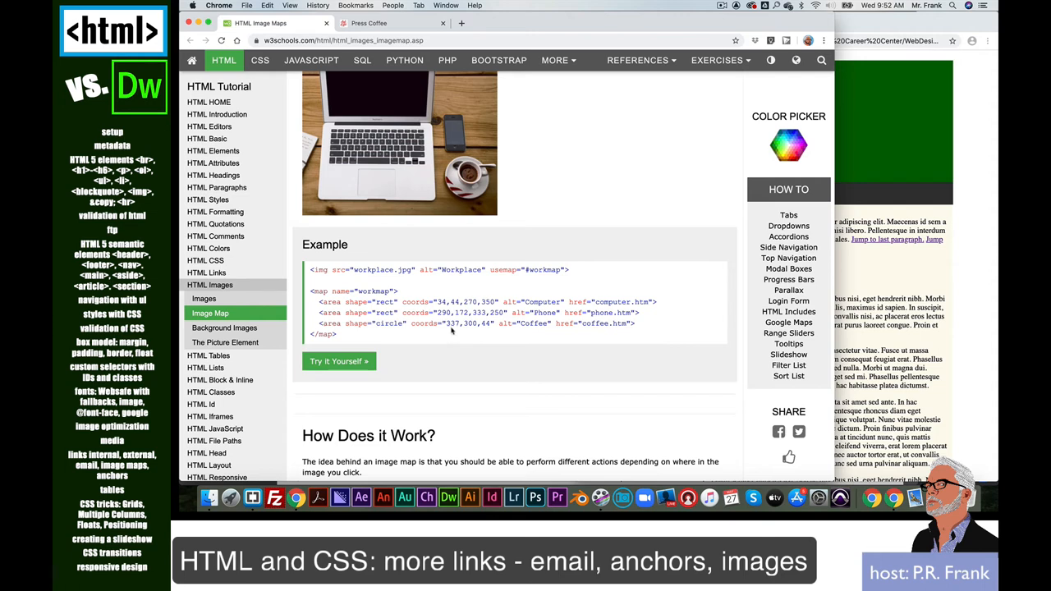
pyautogui.moveTo(349, 180)
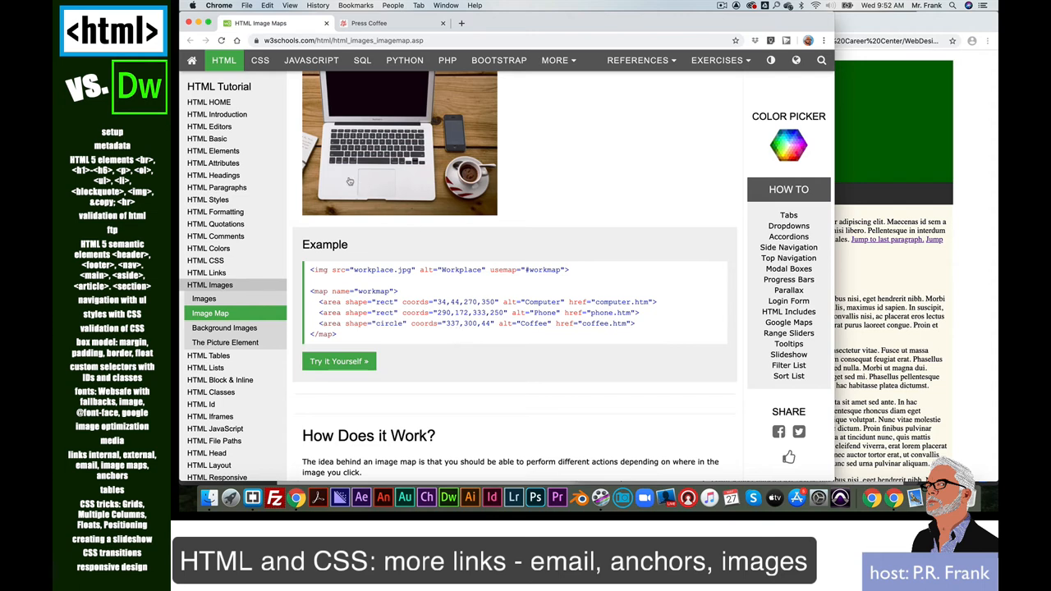
pyautogui.scroll(-3)
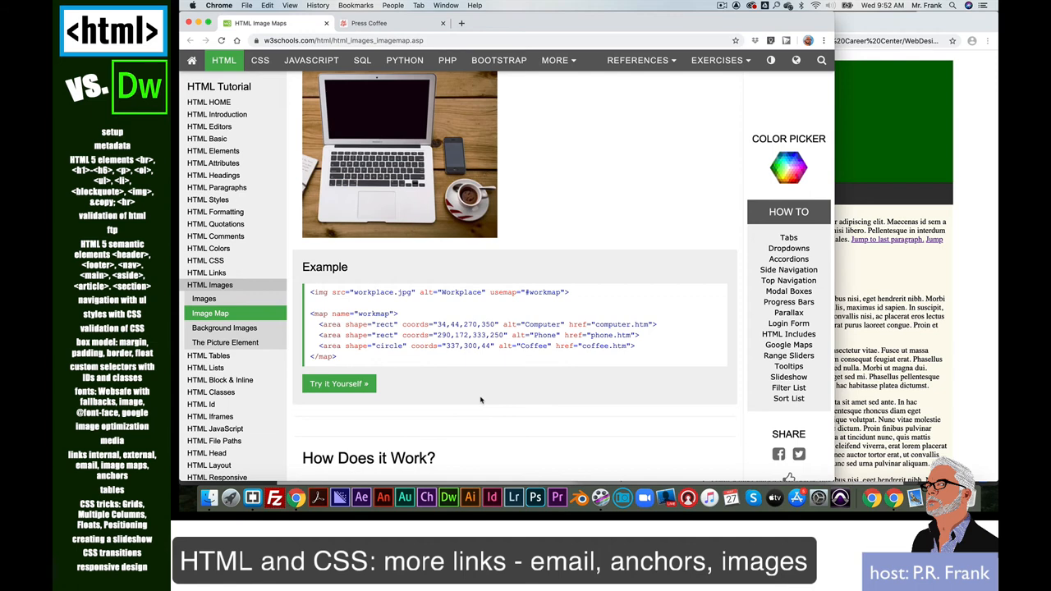
pyautogui.moveTo(490, 372)
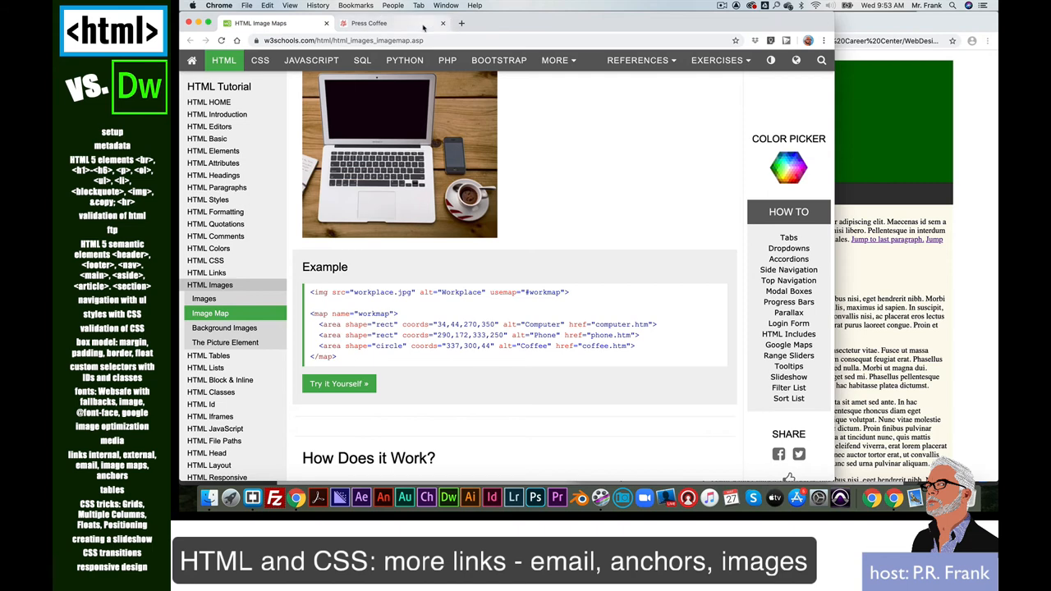
# Search 'image map generator' and open Image-Map.net's free online generator
pyautogui.click(369, 23)
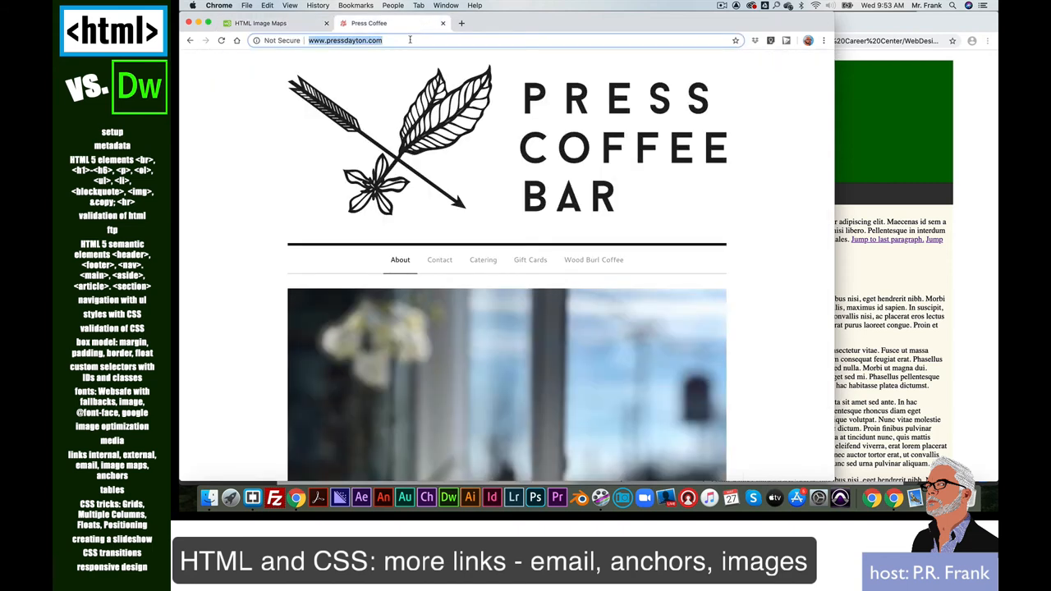
pyautogui.write('image map generator')
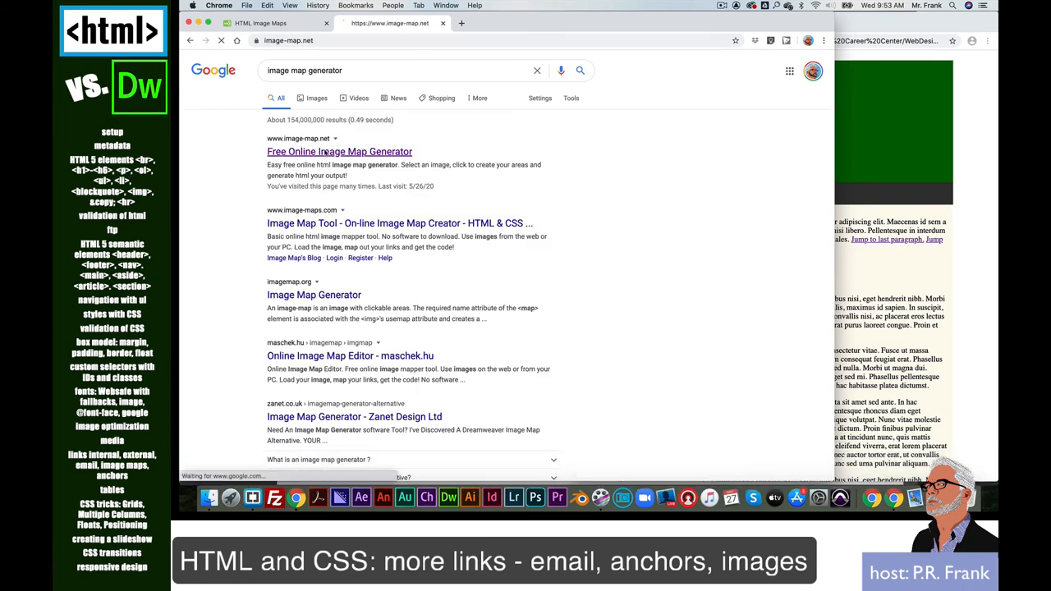
pyautogui.click(339, 151)
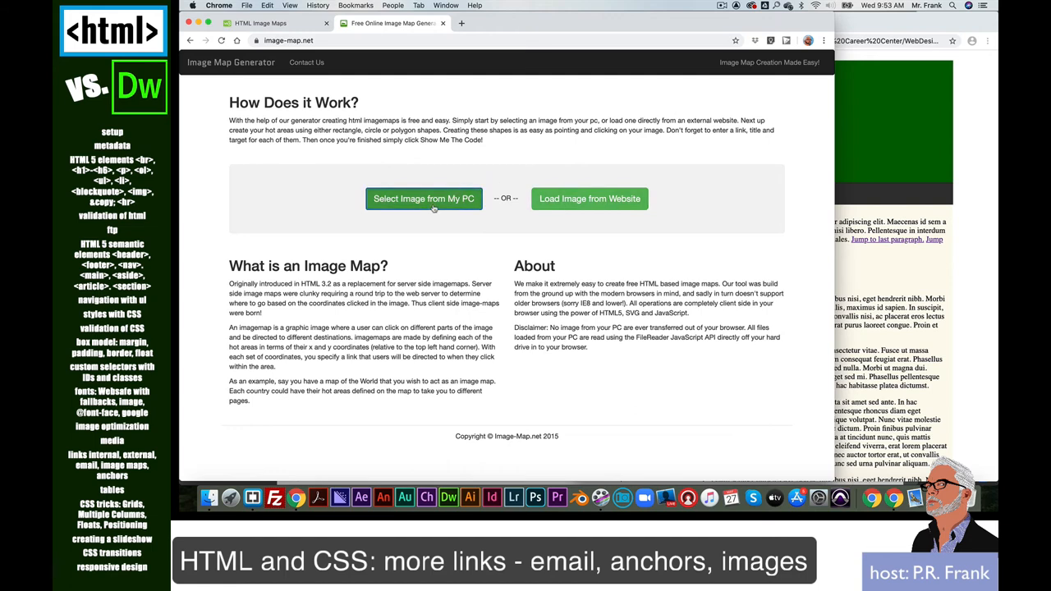
# Load coffee-cup.png from the computer into the image map generator
pyautogui.click(424, 199)
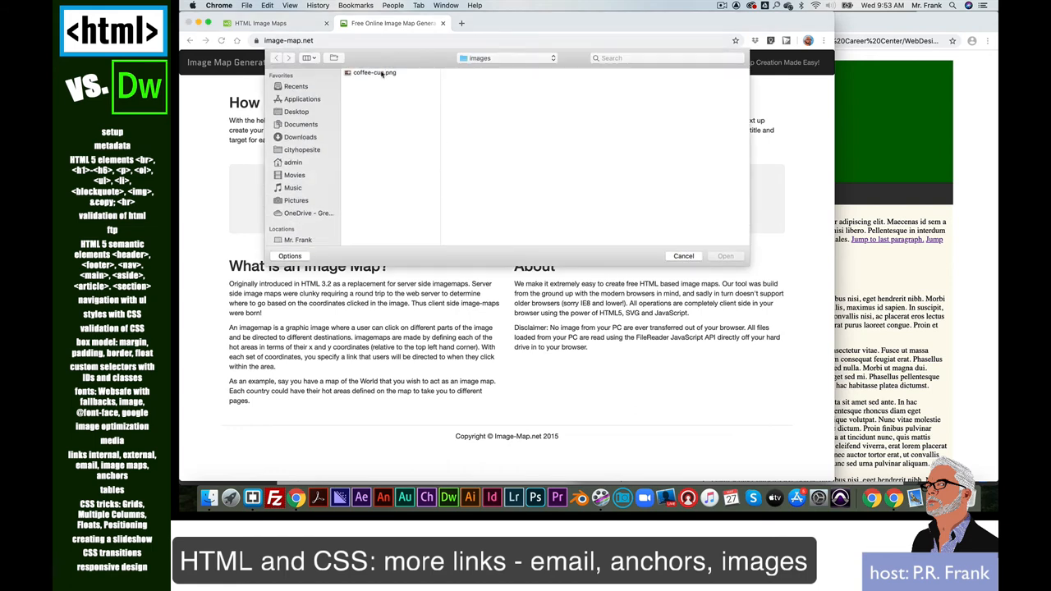
pyautogui.click(375, 72)
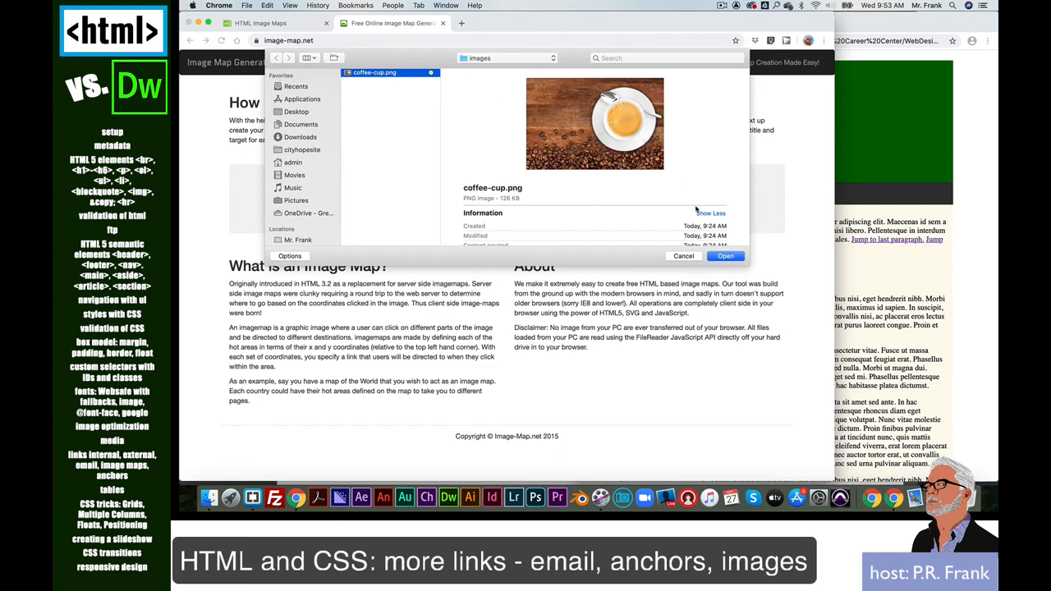
pyautogui.click(725, 255)
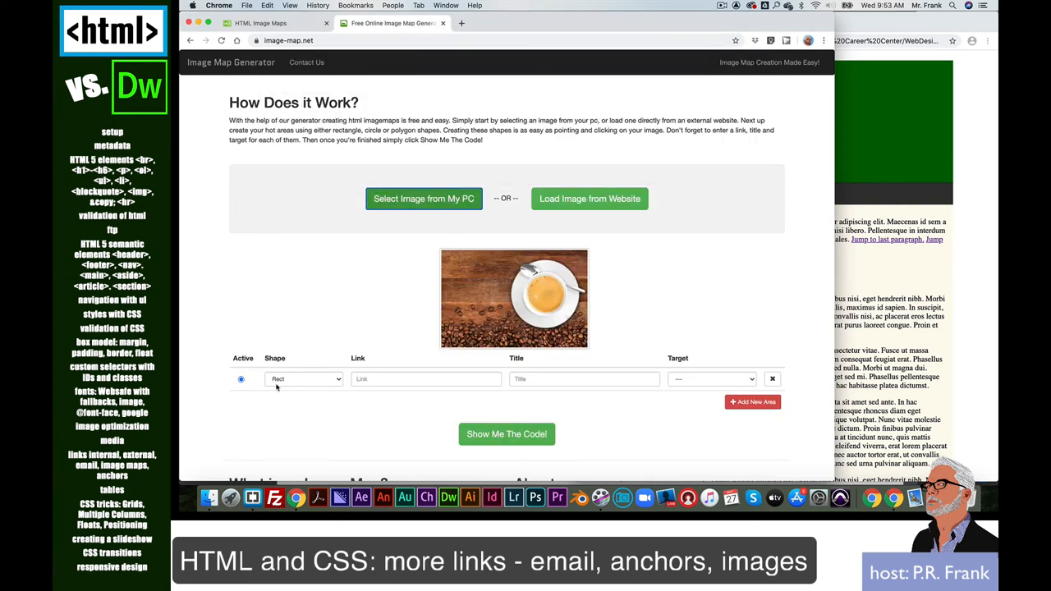
# Add a circle area linking to pressdayton.com, titled Press Coffee, target _blank
pyautogui.click(304, 379)
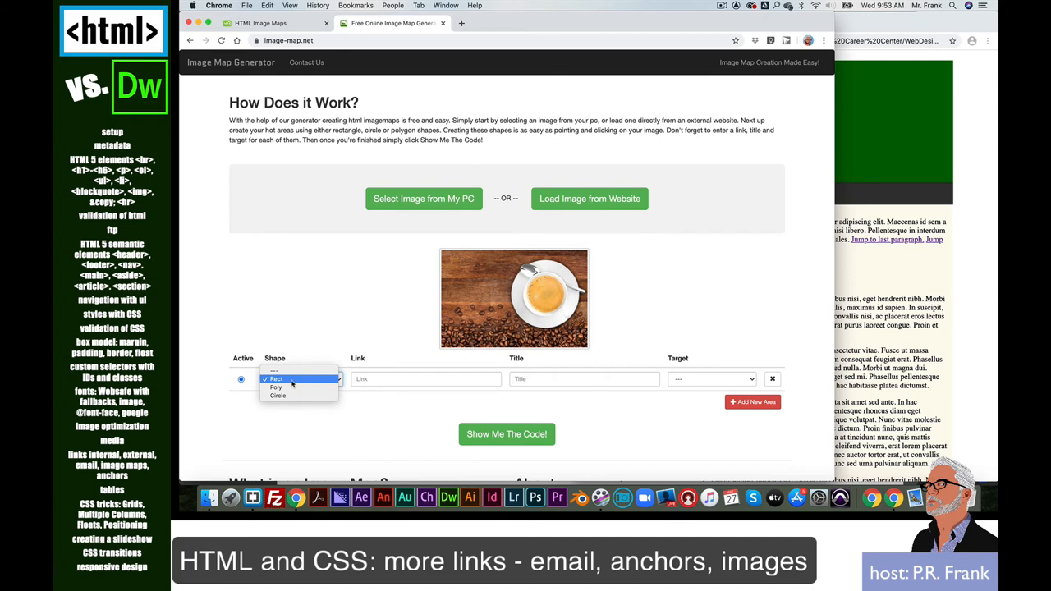
pyautogui.click(278, 396)
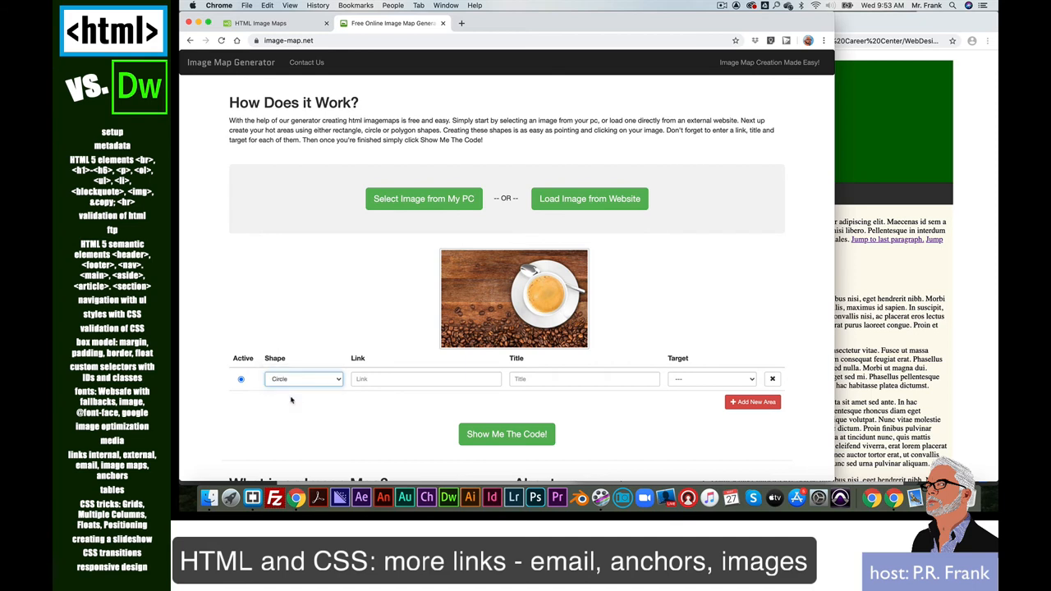
pyautogui.moveTo(540, 304)
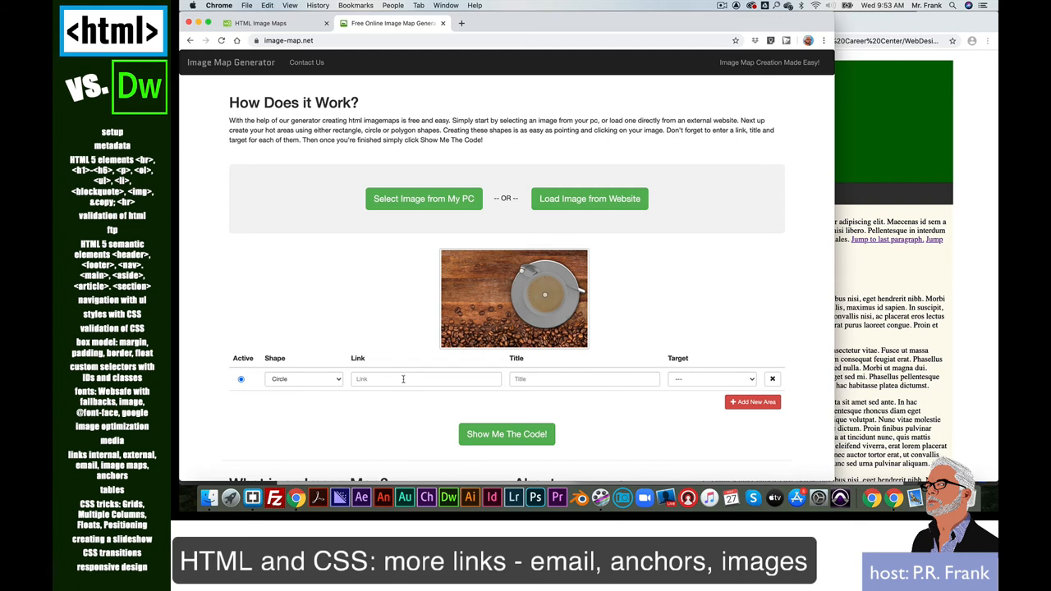
pyautogui.press('cmd+v')
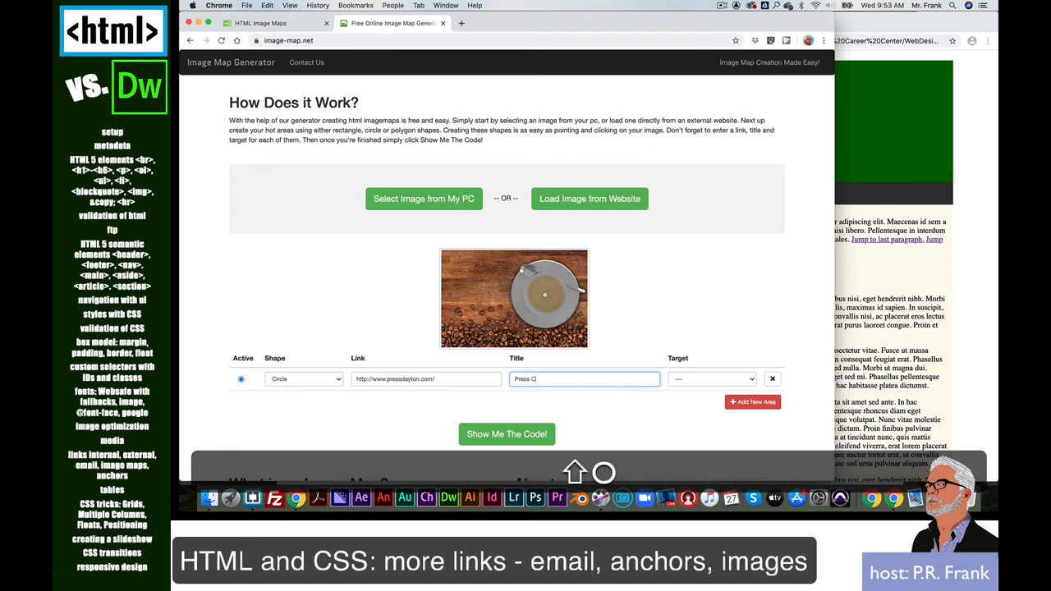
pyautogui.write('offee')
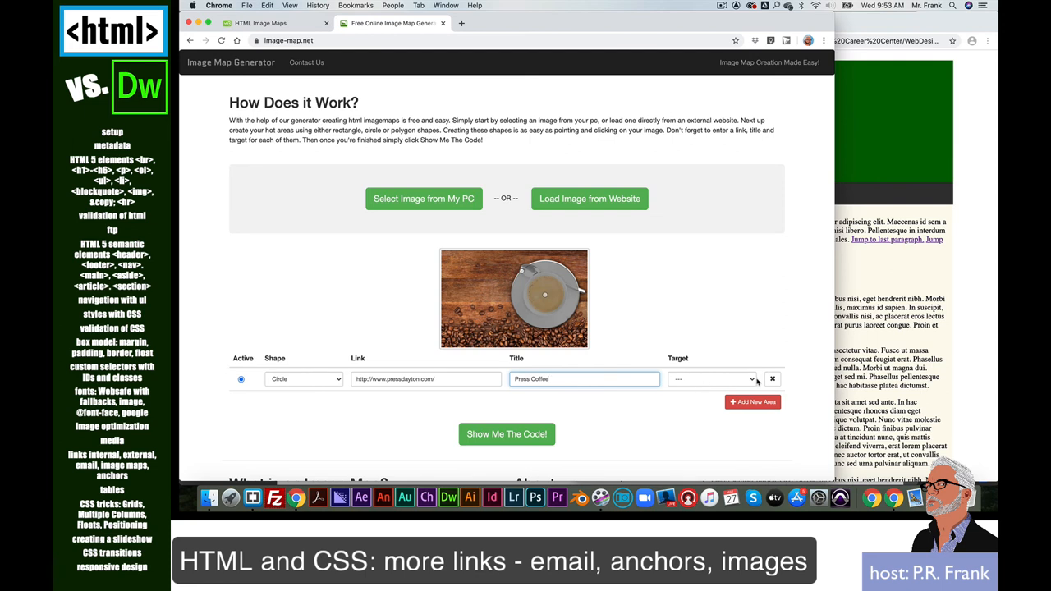
pyautogui.click(711, 378)
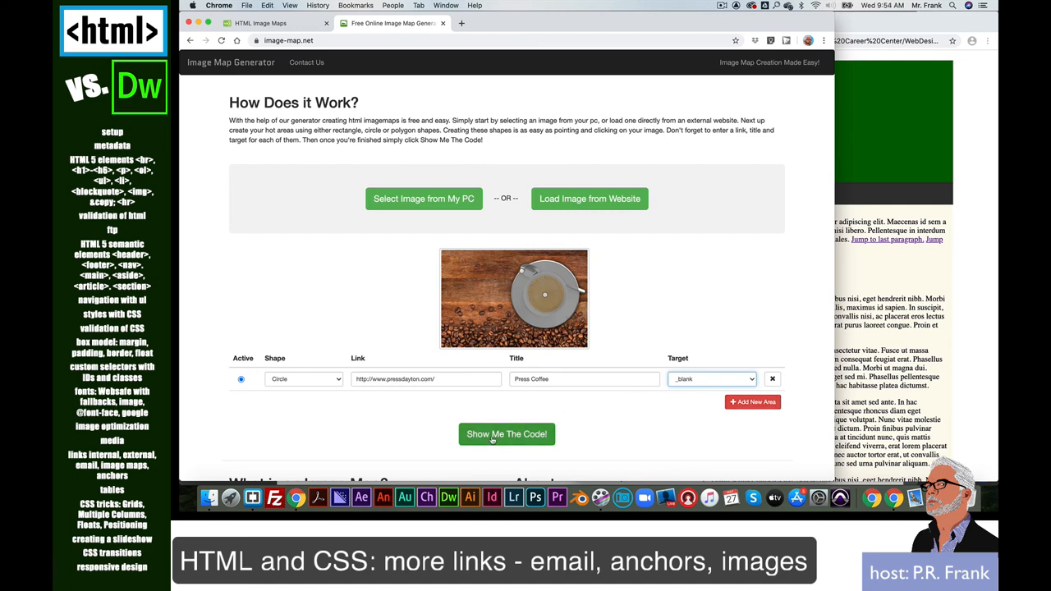
# Generate the image map code for the circular Press Coffee area with Show Me The Code!
pyautogui.click(507, 433)
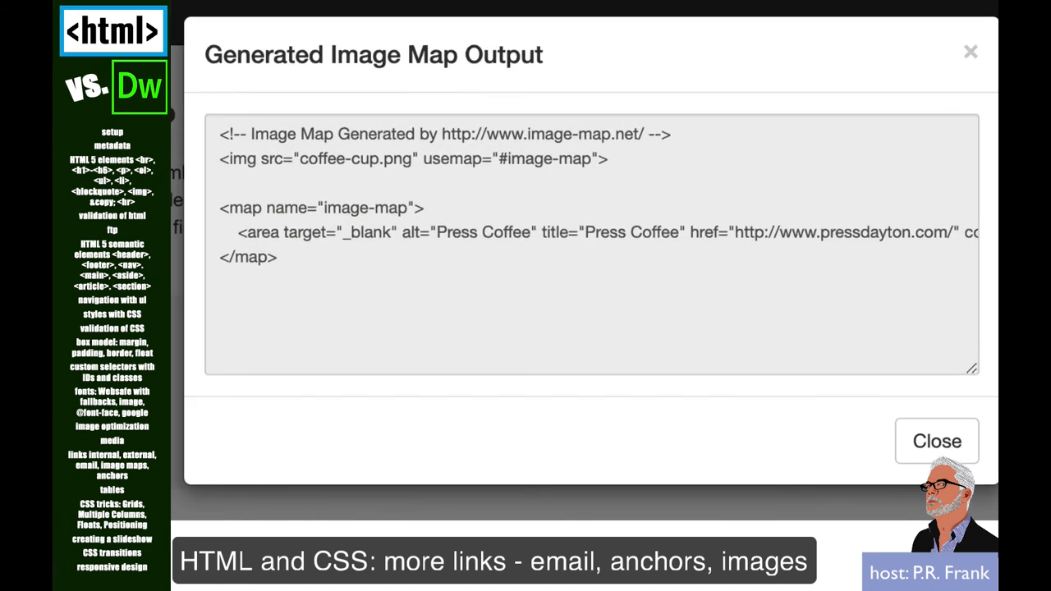
pyautogui.moveTo(698, 102)
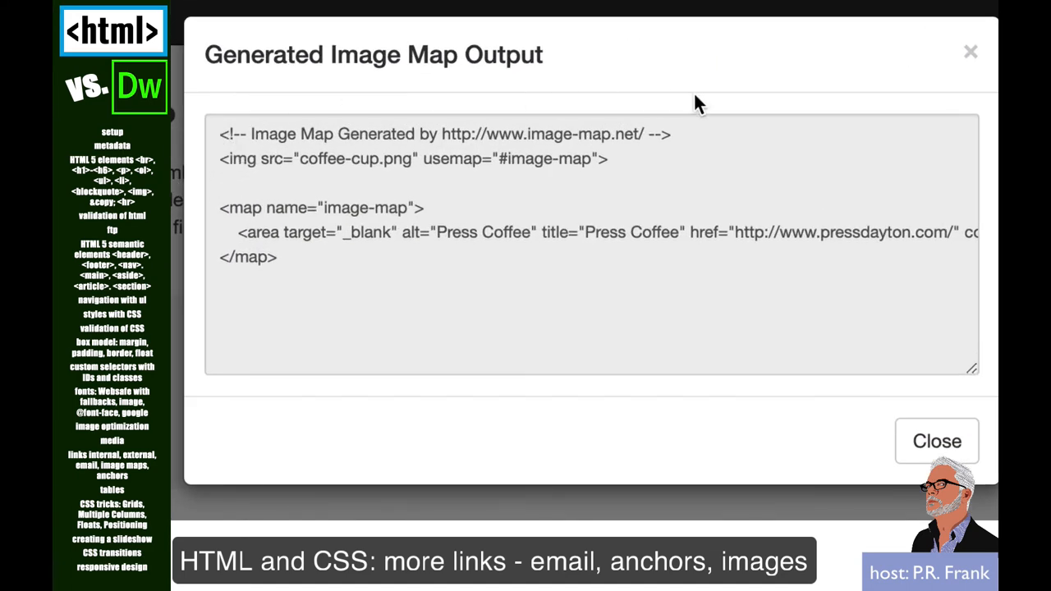
pyautogui.moveTo(296, 189)
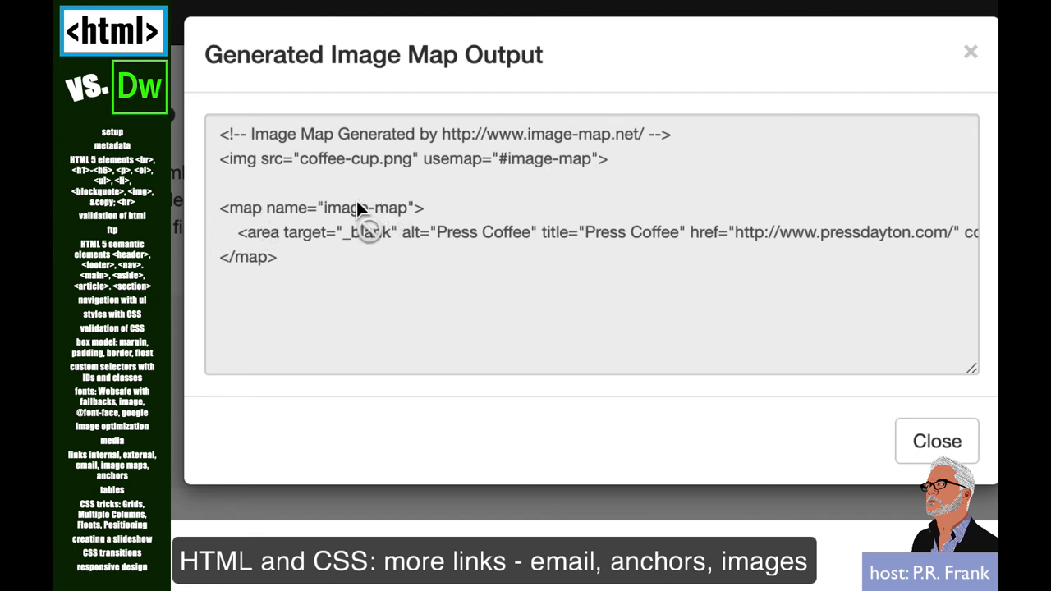
pyautogui.moveTo(374, 230)
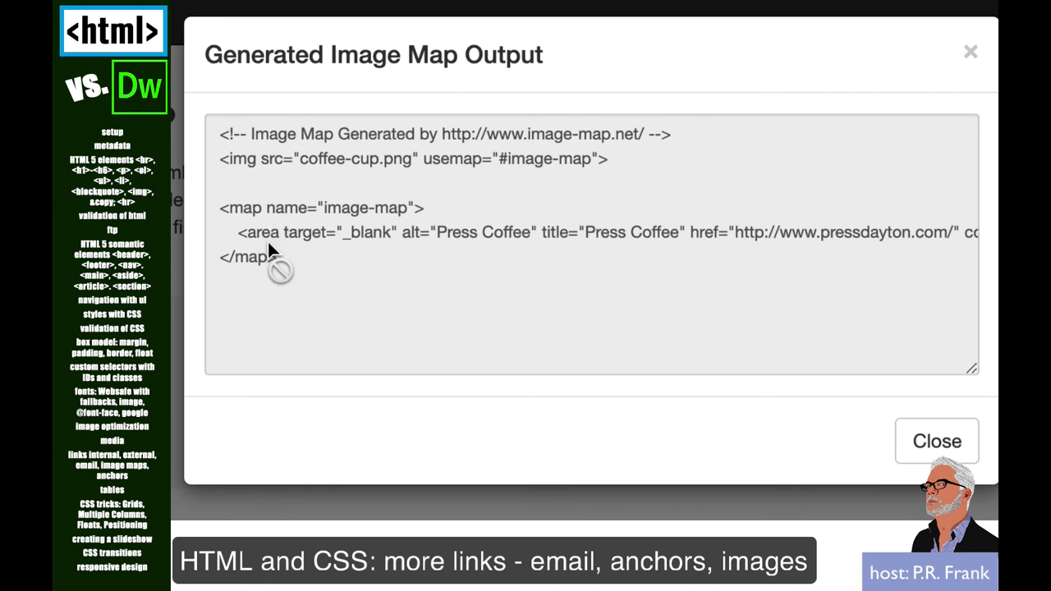
pyautogui.moveTo(394, 230)
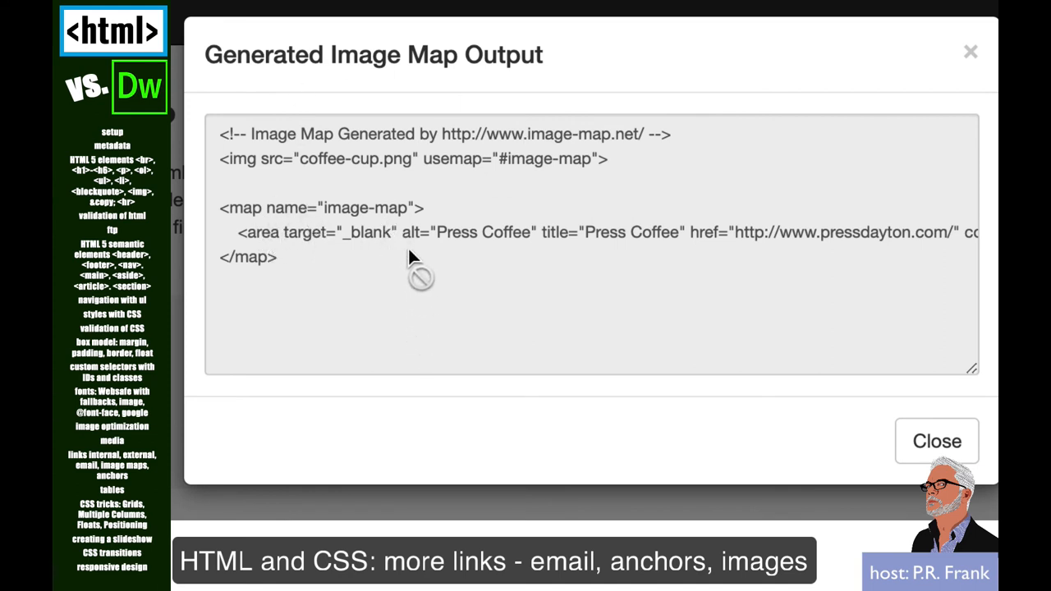
pyautogui.moveTo(501, 263)
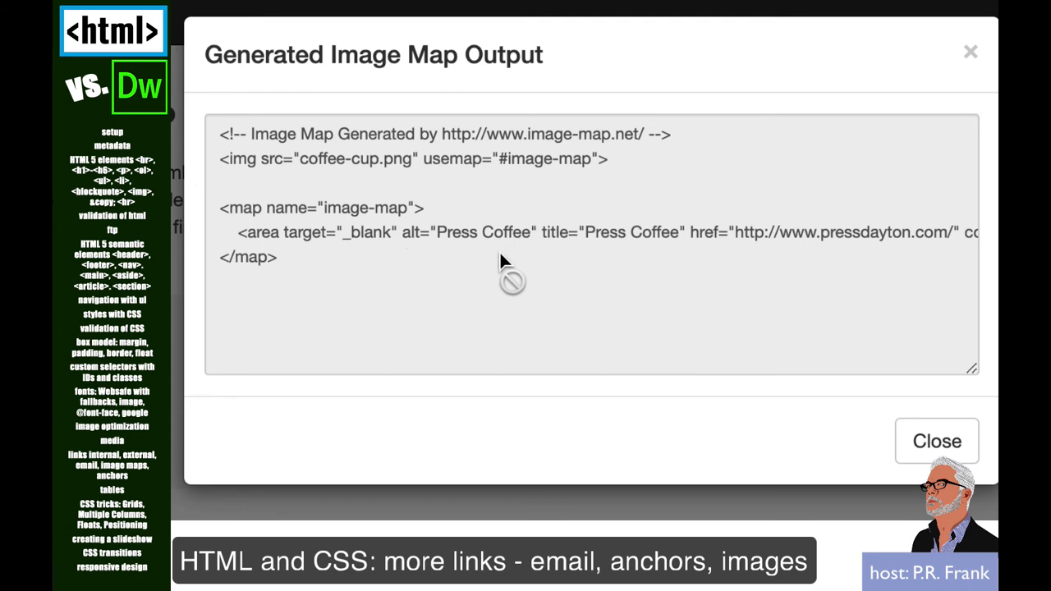
pyautogui.moveTo(563, 255)
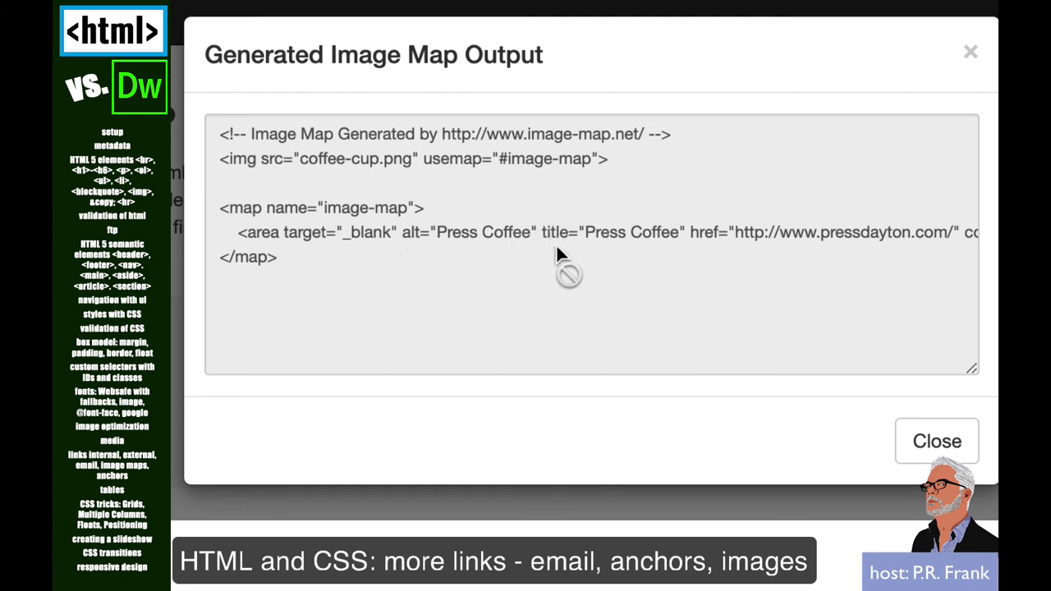
pyautogui.moveTo(620, 263)
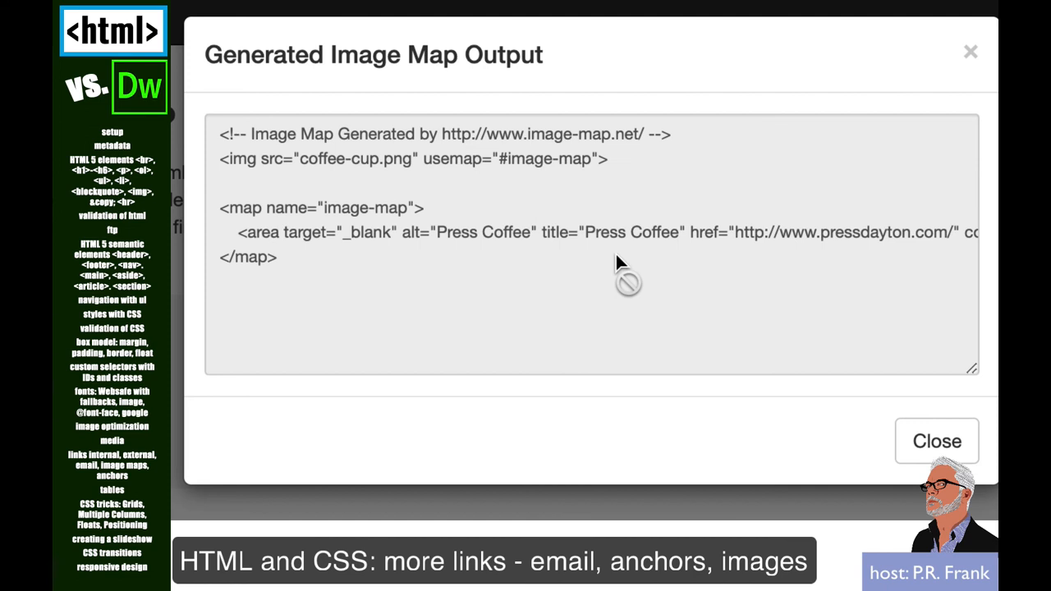
pyautogui.moveTo(550, 254)
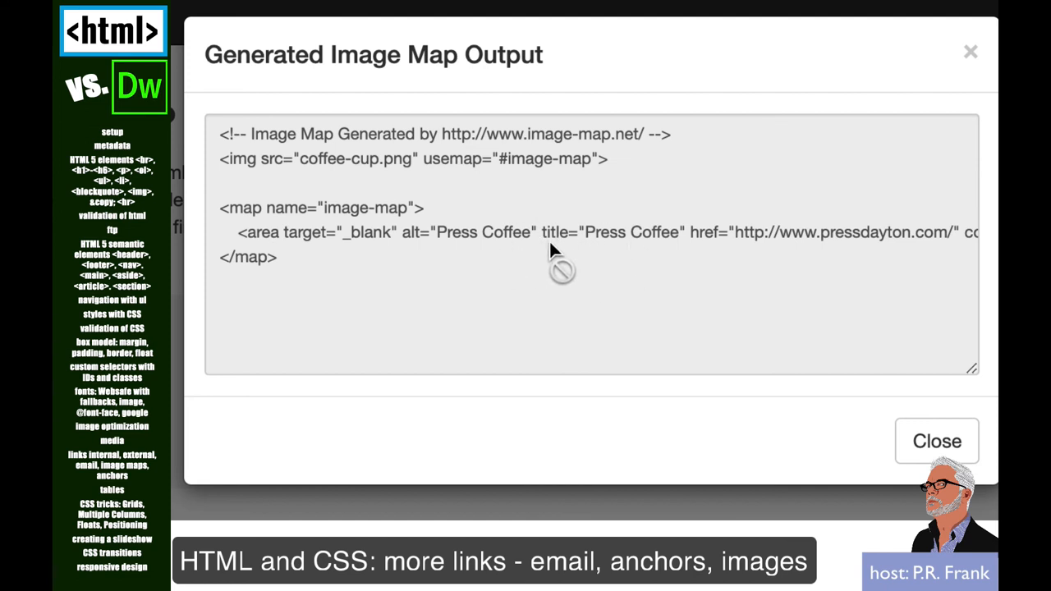
pyautogui.moveTo(624, 258)
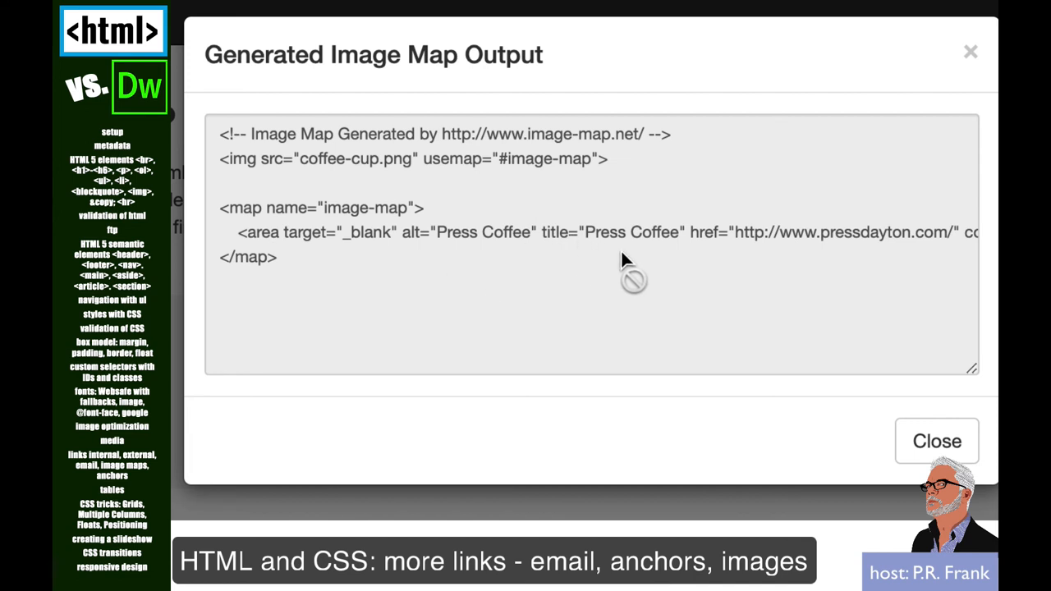
pyautogui.moveTo(708, 281)
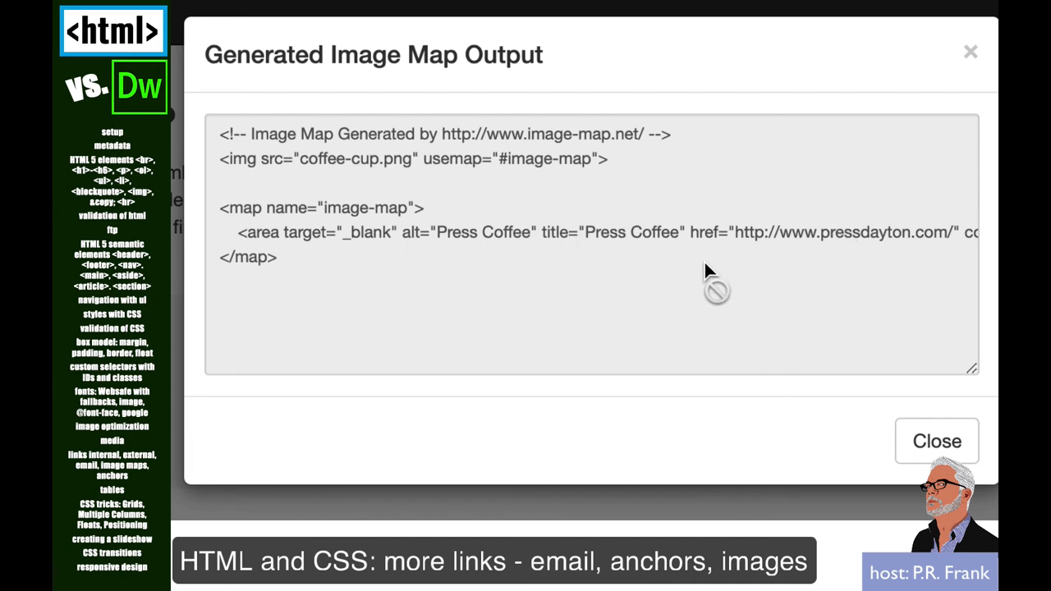
pyautogui.moveTo(707, 254)
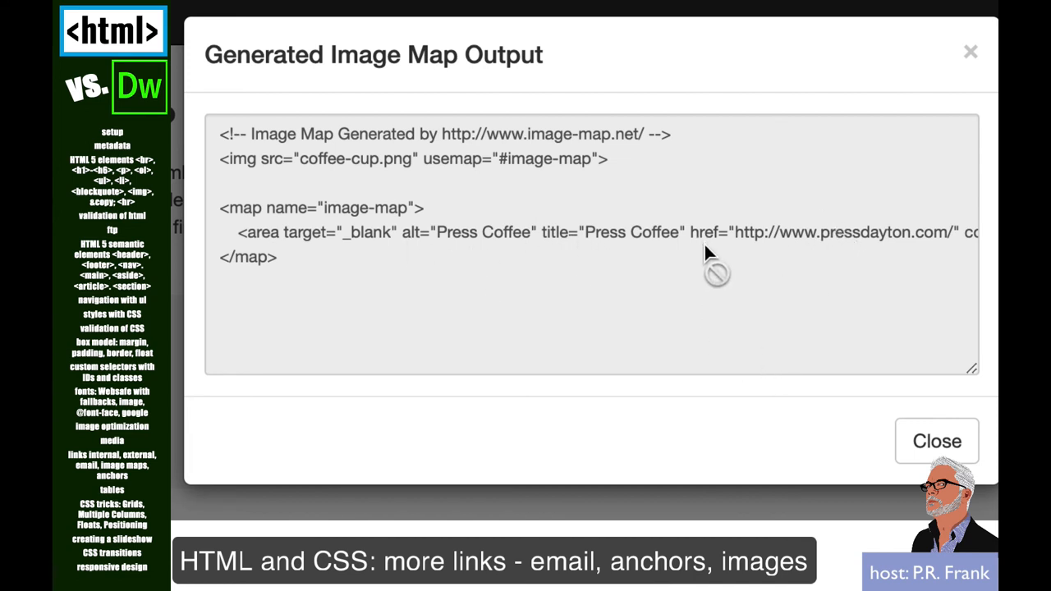
pyautogui.moveTo(870, 253)
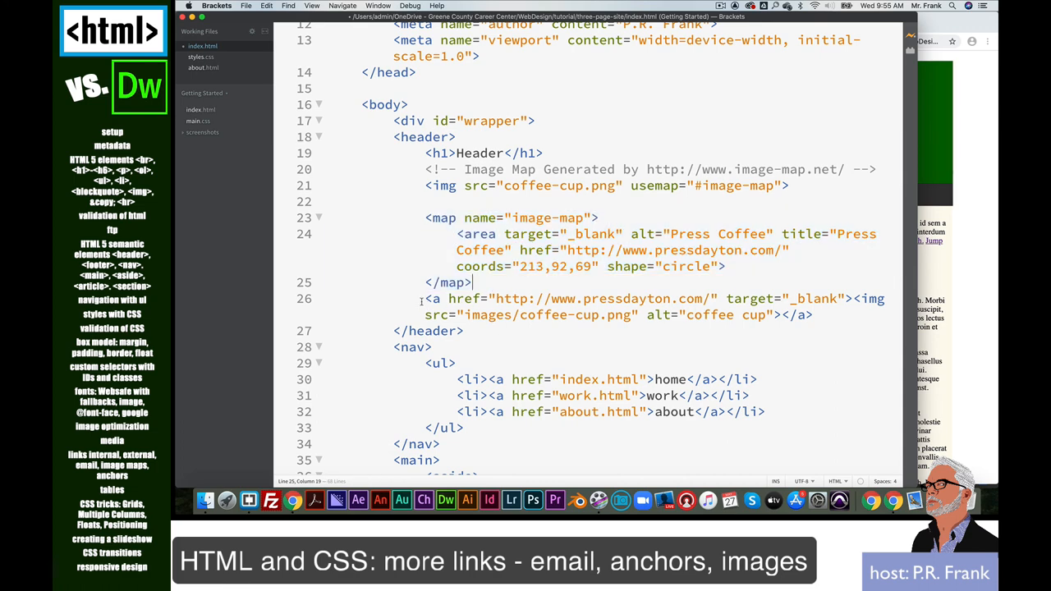
# Remove the old linked coffee-cup image markup from index.html's header and save
pyautogui.moveTo(424, 298); pyautogui.dragTo(472, 298)
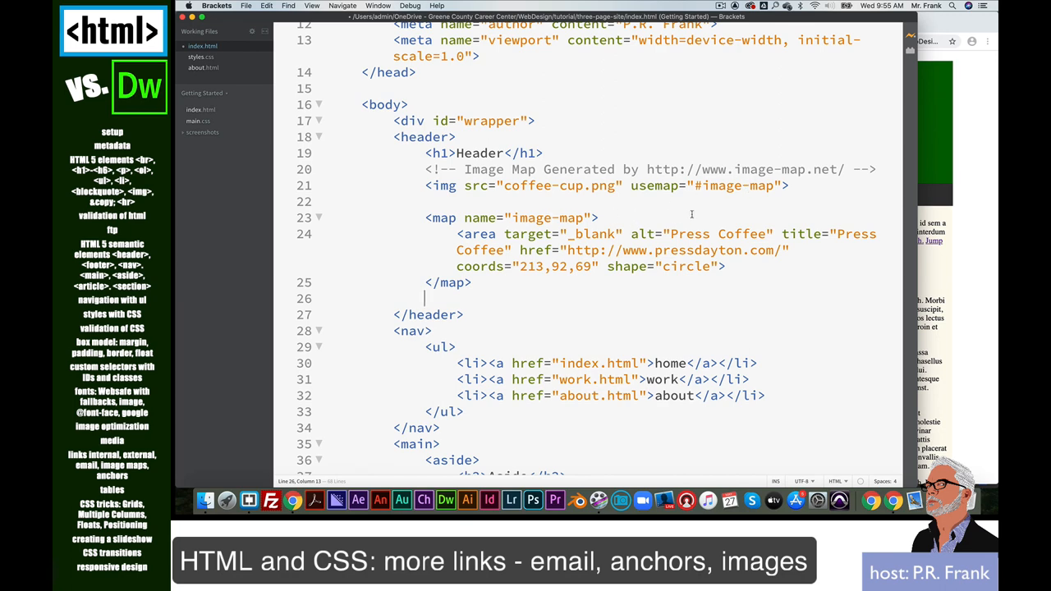
pyautogui.press('cmd+s')
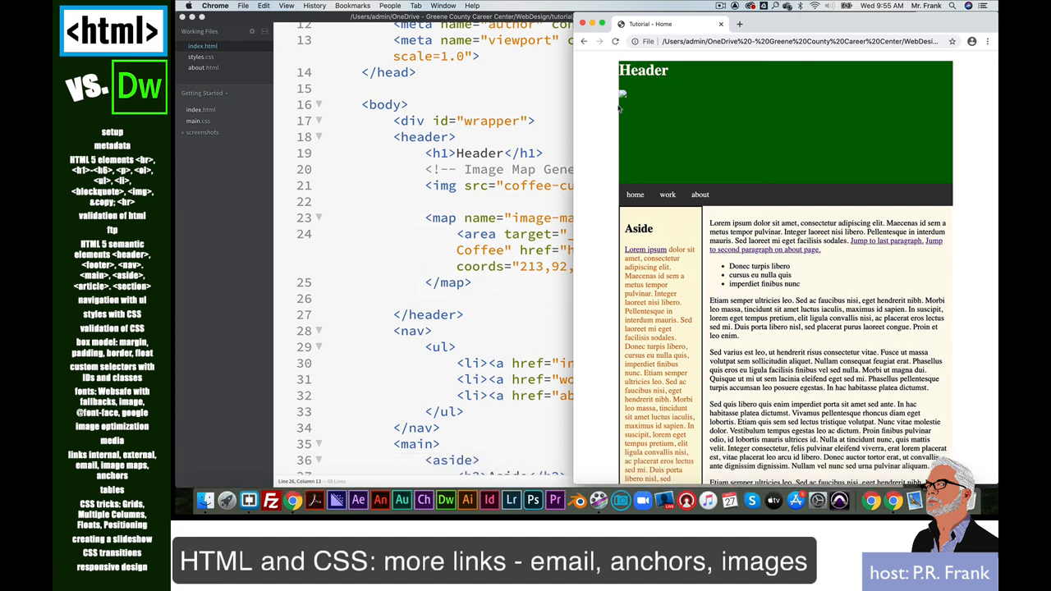
pyautogui.moveTo(554, 154)
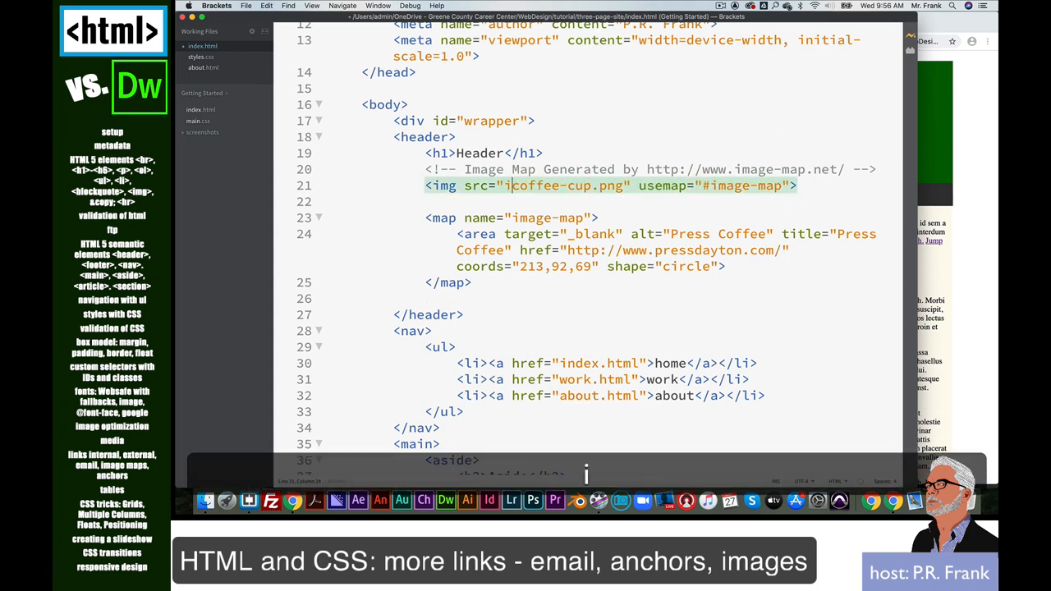
# Change the image map's img src to images/coffee-cup.png
pyautogui.write('mages/co')
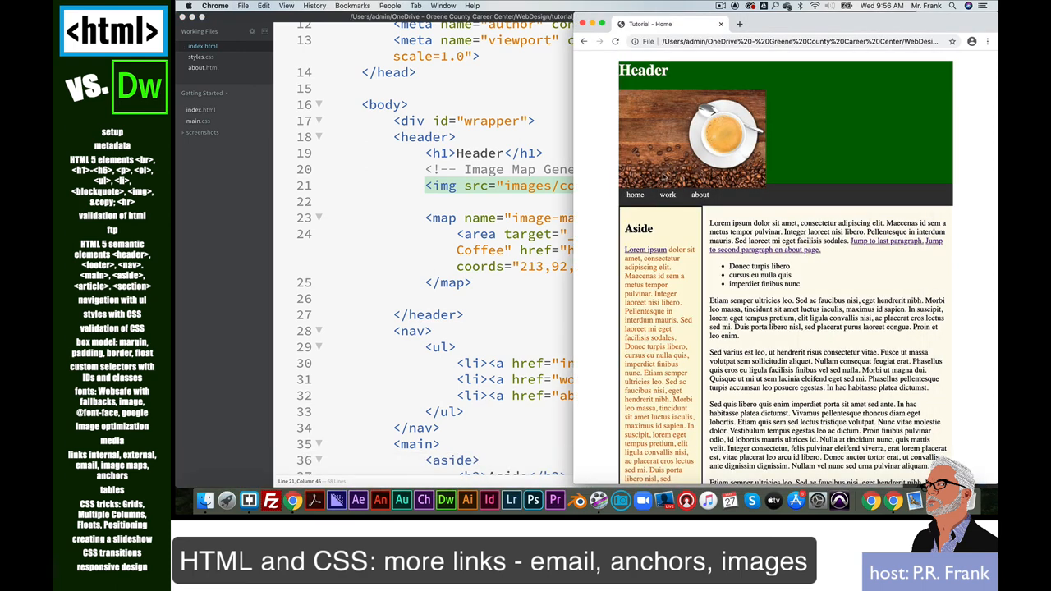
pyautogui.moveTo(665, 178)
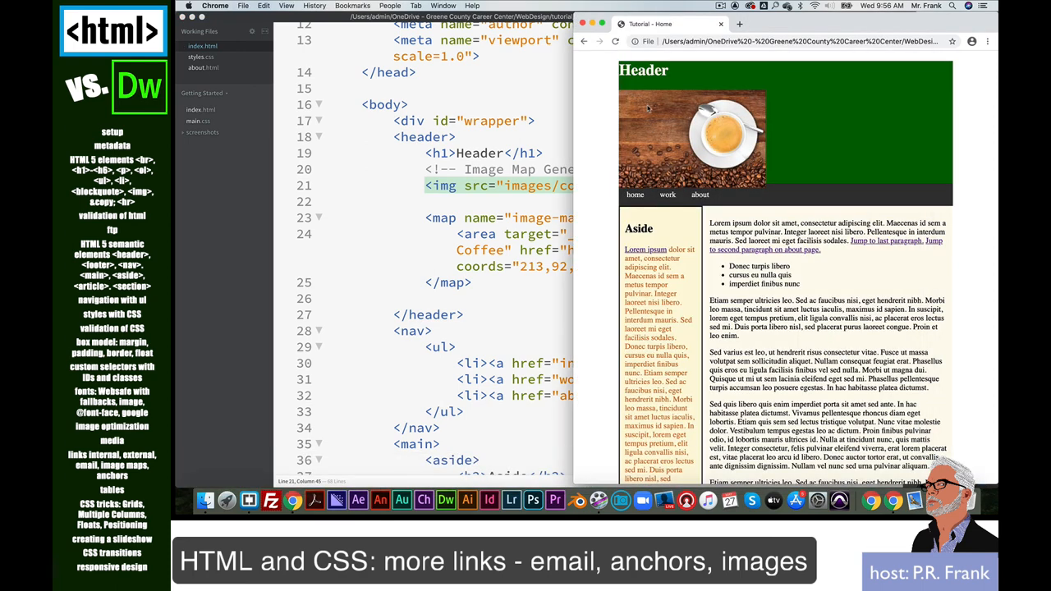
pyautogui.moveTo(656, 151)
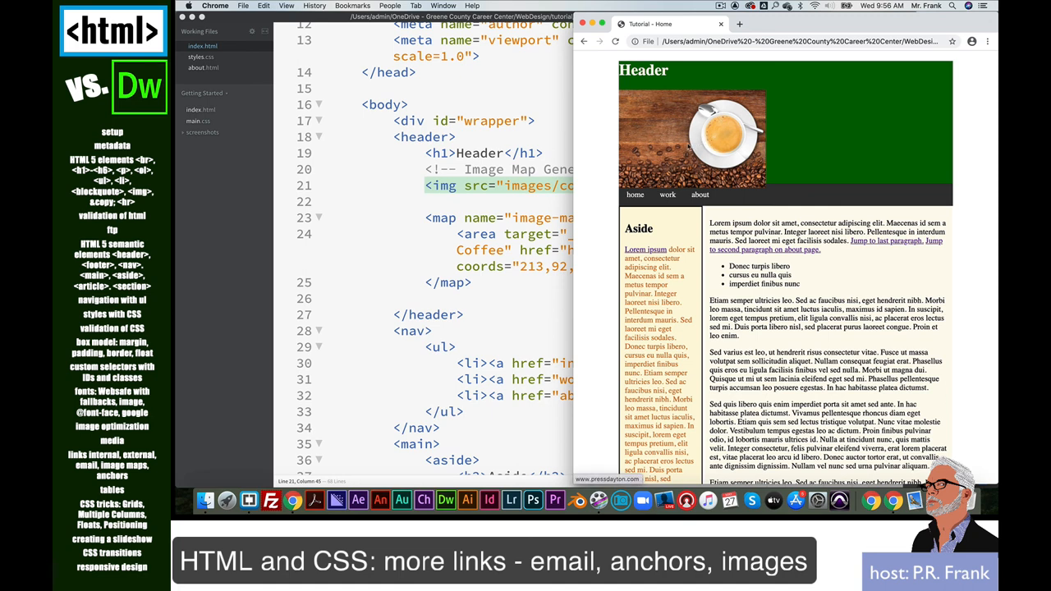
pyautogui.moveTo(706, 133)
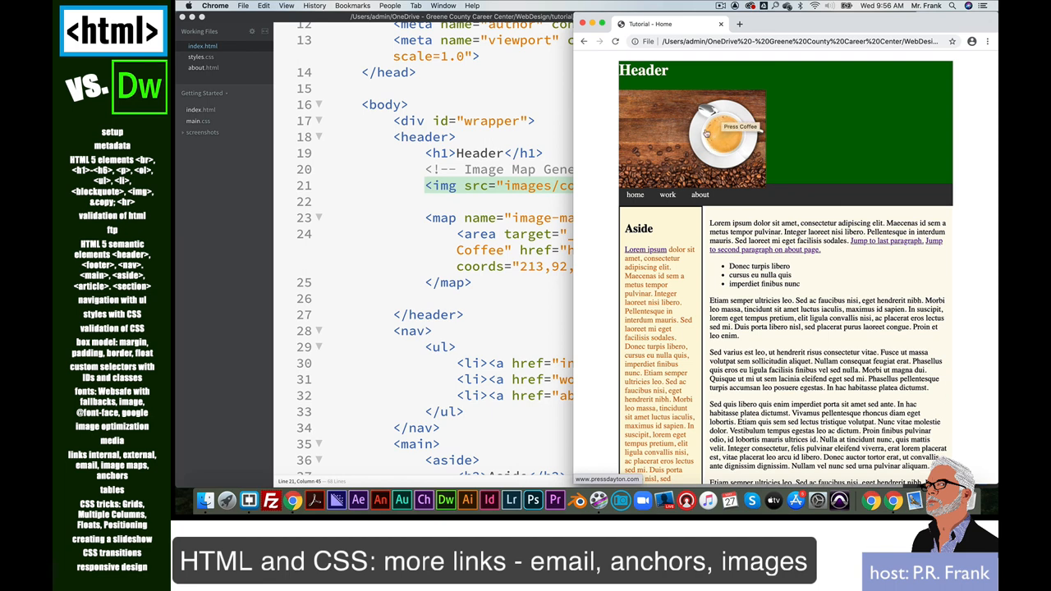
pyautogui.moveTo(729, 119)
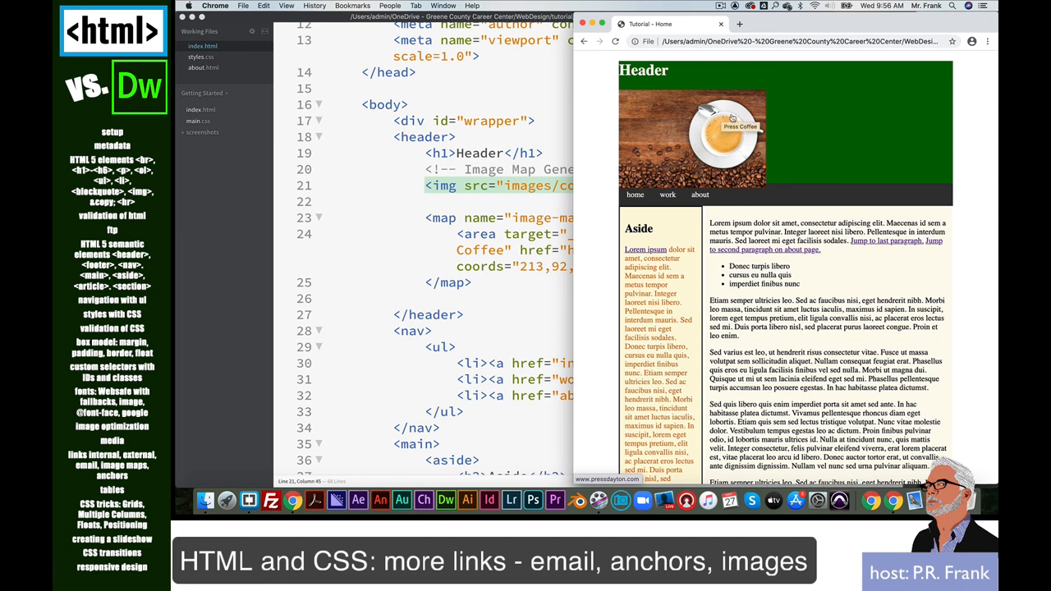